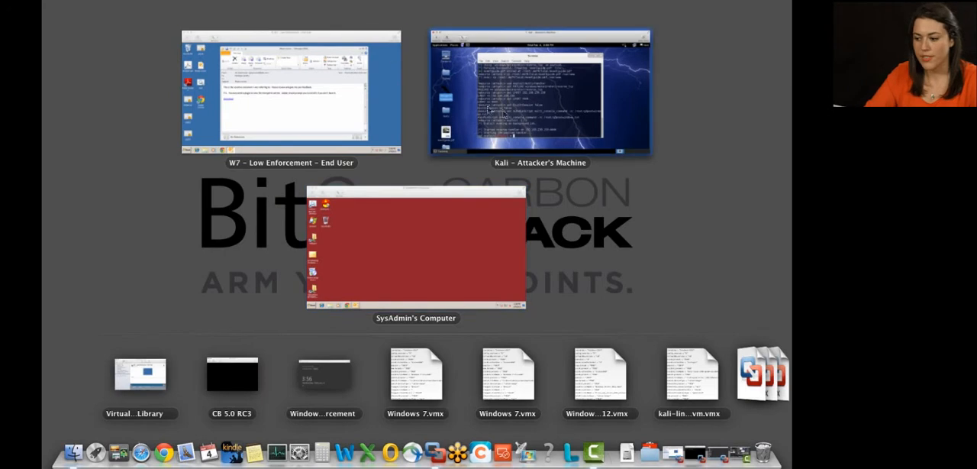
mouse_move(391, 214)
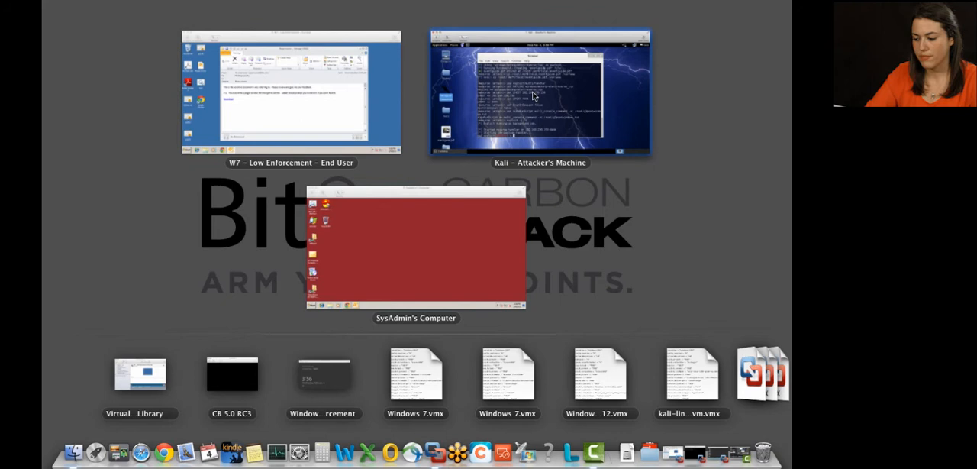
mouse_move(437, 266)
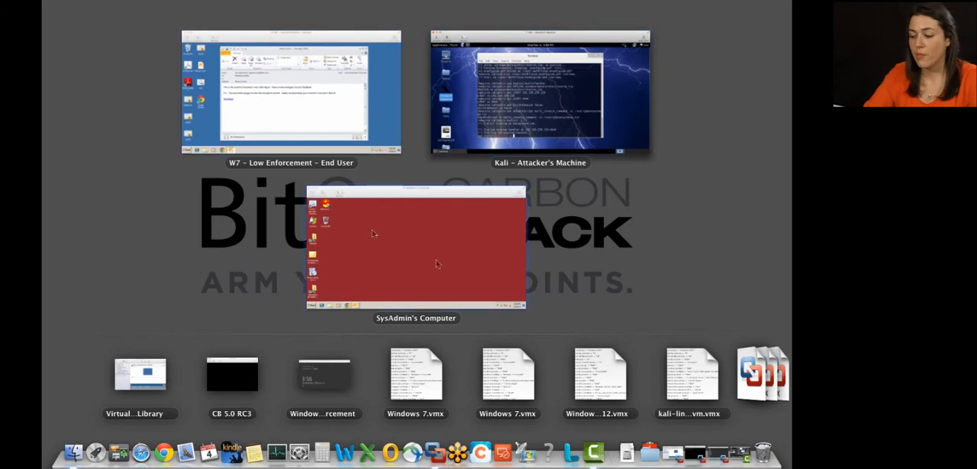
mouse_move(415, 168)
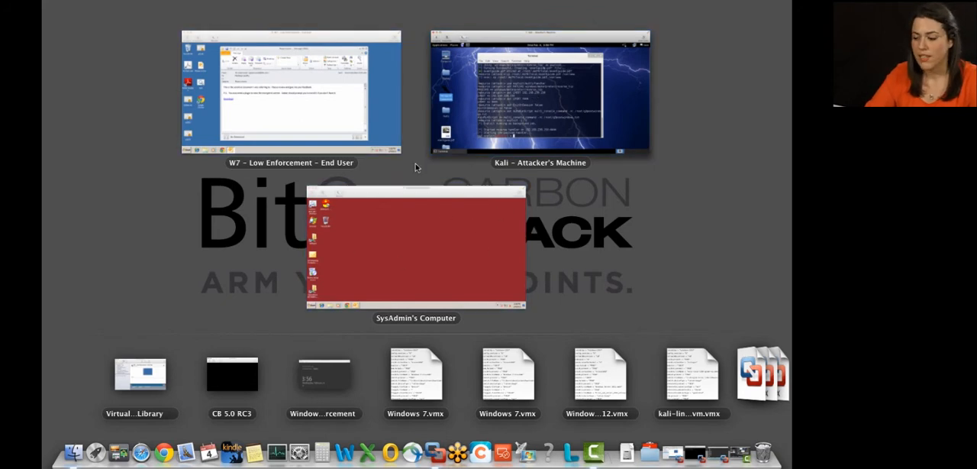
mouse_move(309, 70)
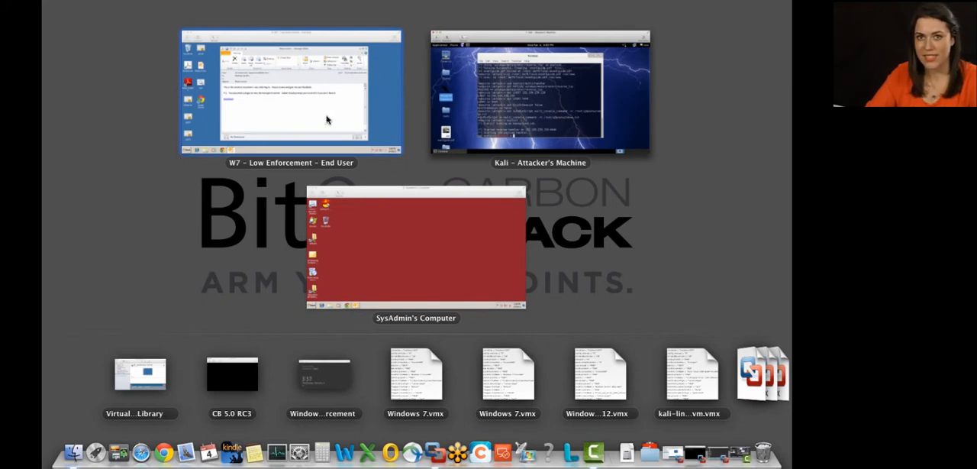
mouse_move(405, 247)
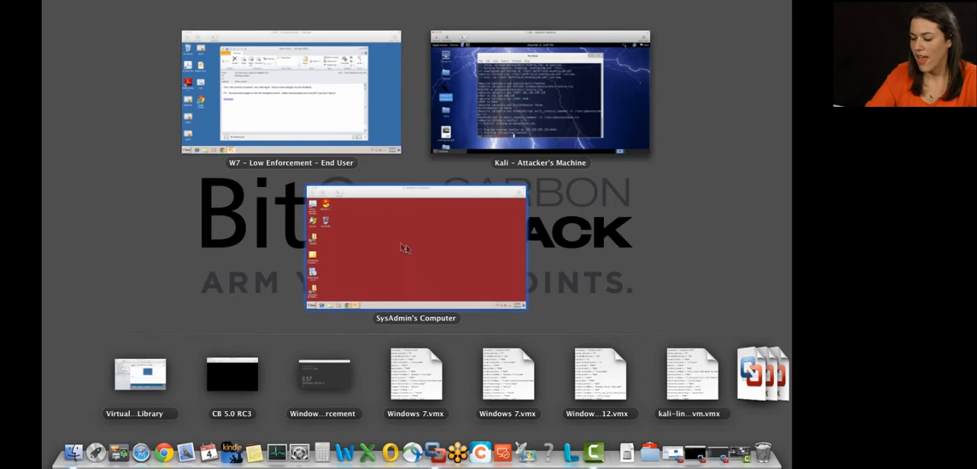
mouse_move(409, 250)
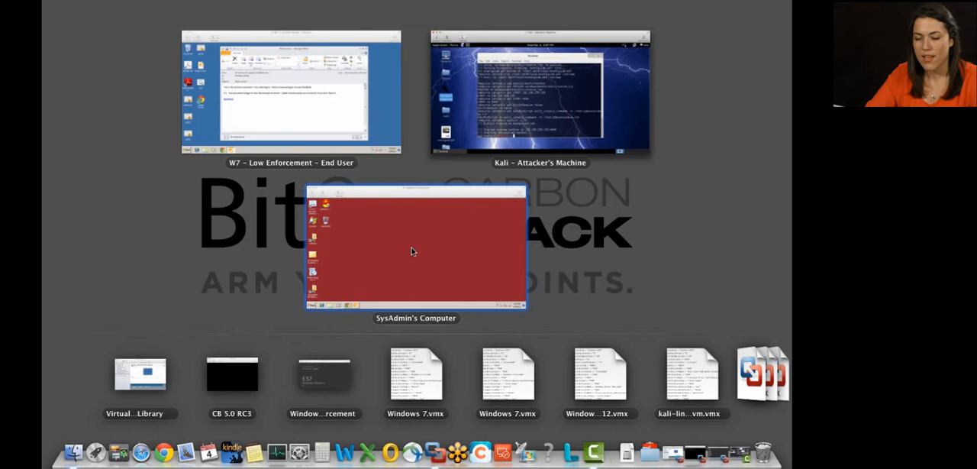
mouse_move(417, 252)
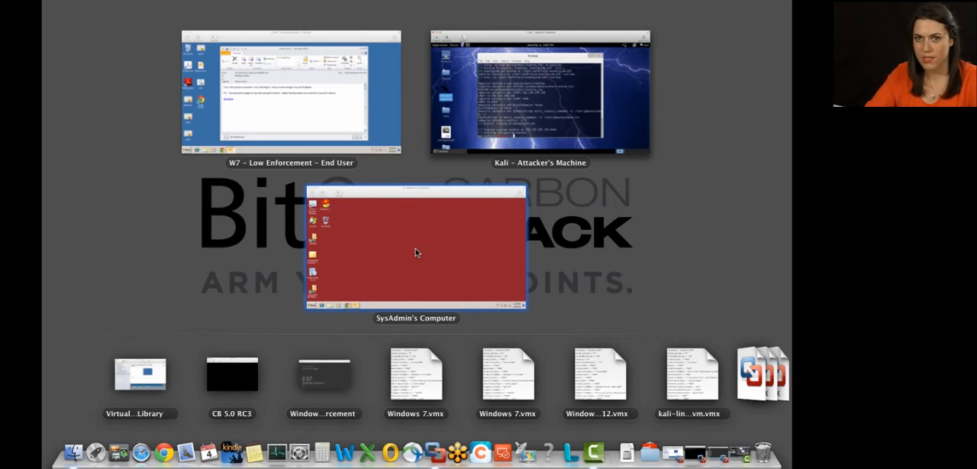
mouse_move(363, 225)
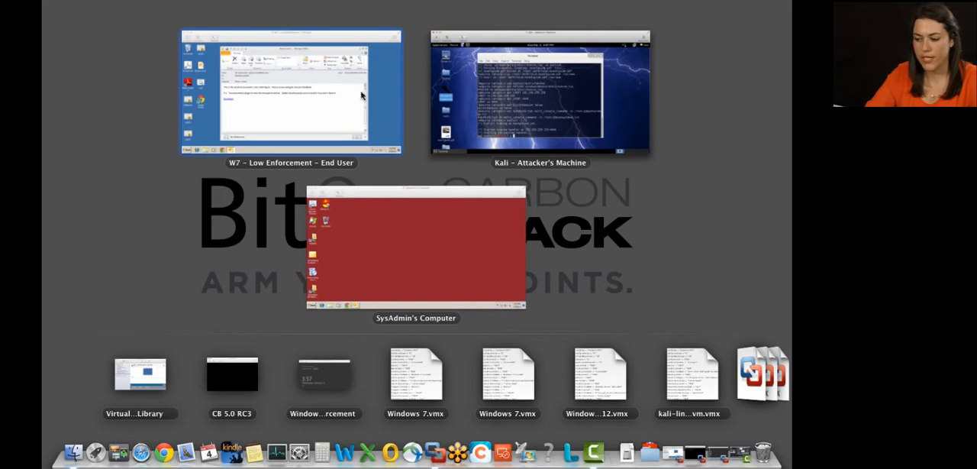
mouse_move(385, 131)
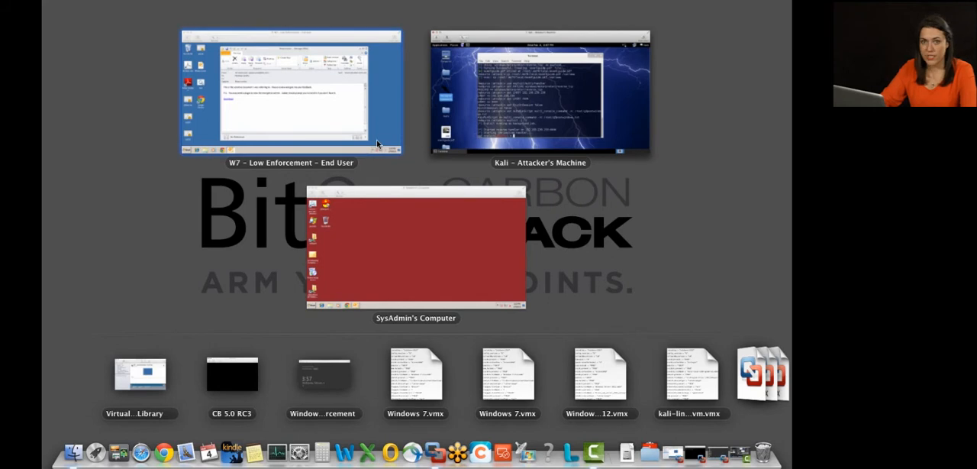
mouse_move(373, 119)
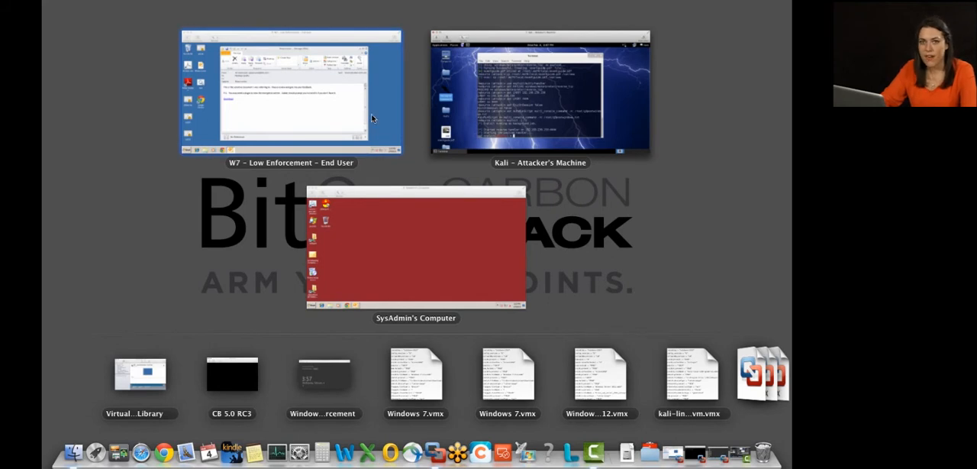
mouse_move(389, 232)
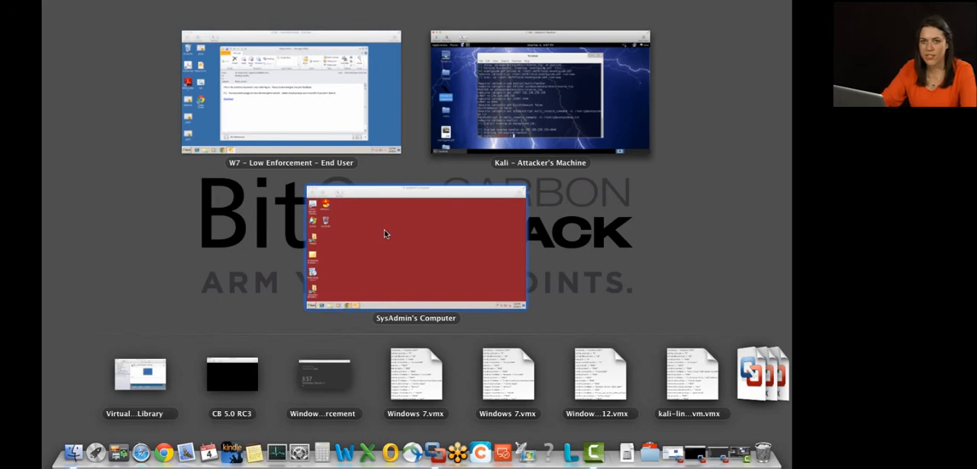
mouse_move(382, 229)
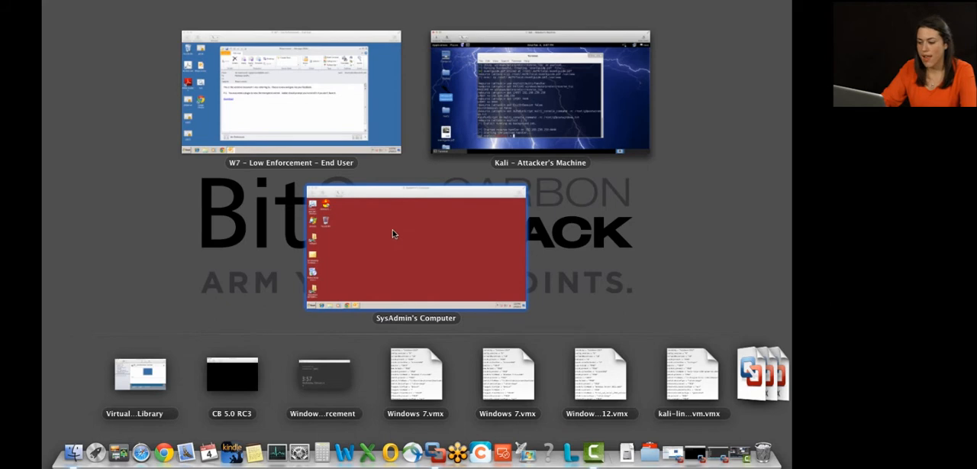
mouse_move(382, 134)
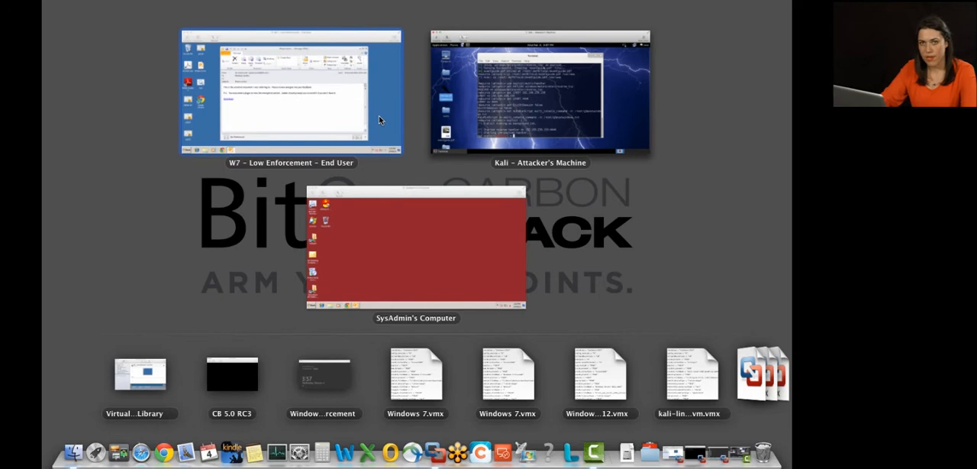
mouse_move(403, 242)
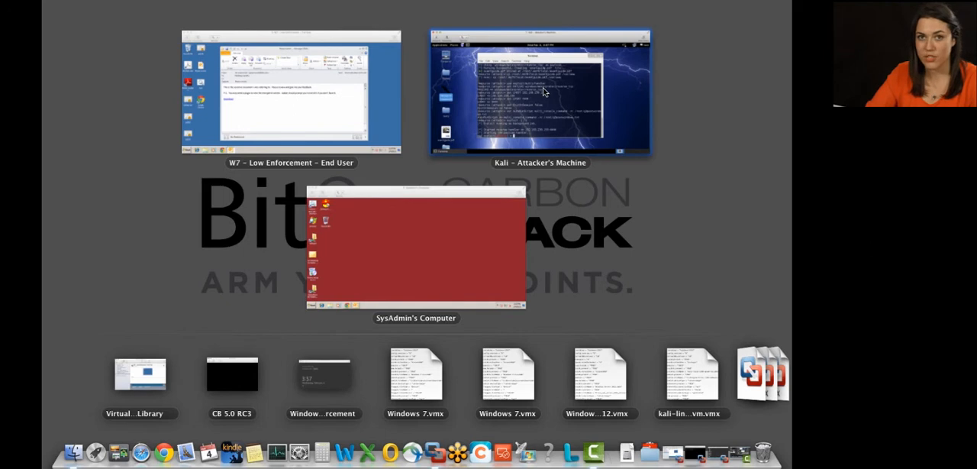
mouse_move(543, 110)
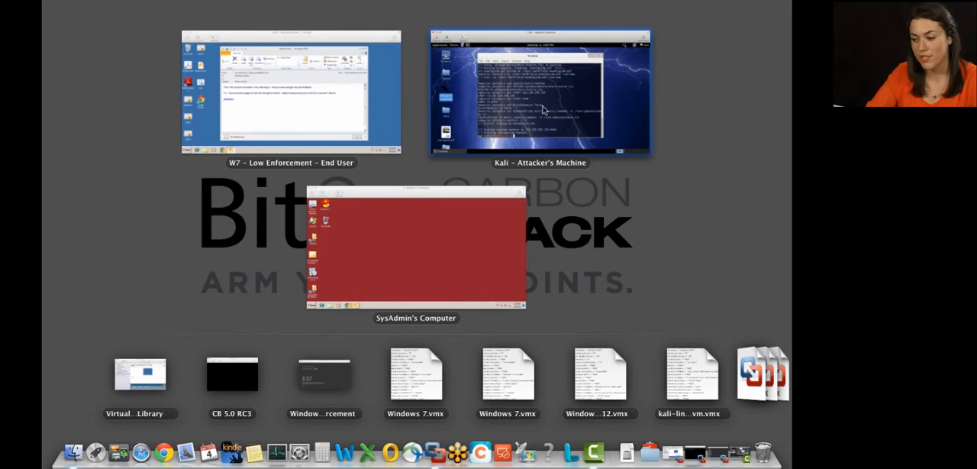
mouse_move(525, 126)
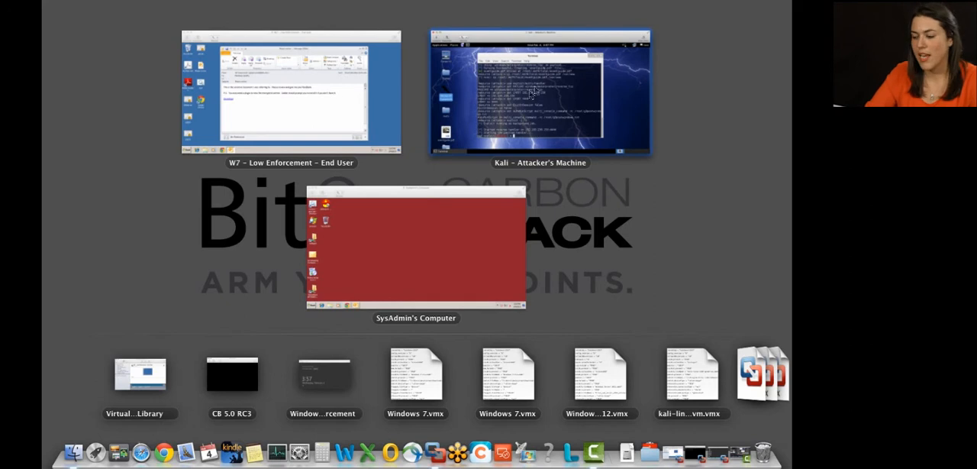
mouse_move(531, 110)
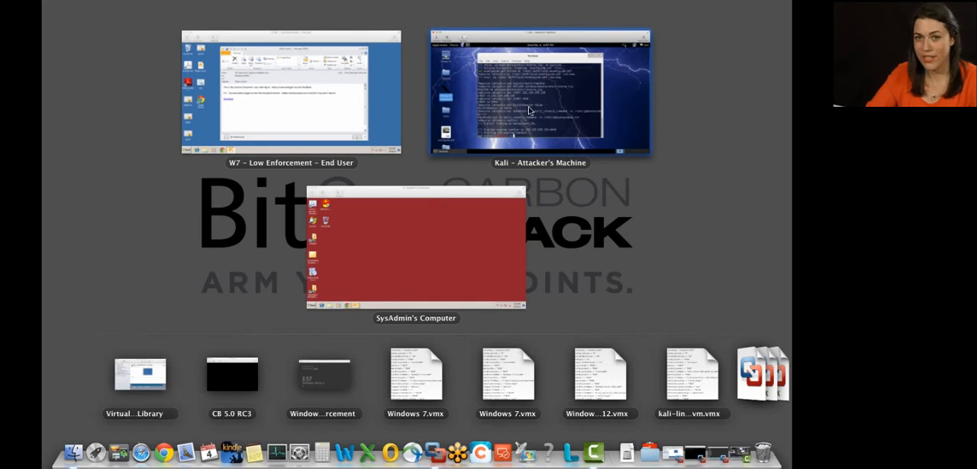
On the W7 VM, download the 'Please review' email's file and allow the PDF's embedded file to launch.
left_click(289, 91)
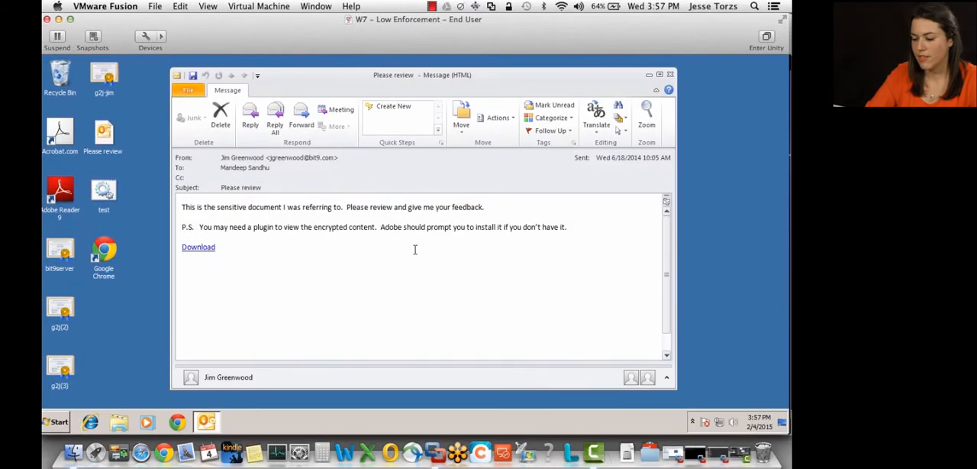
mouse_move(373, 246)
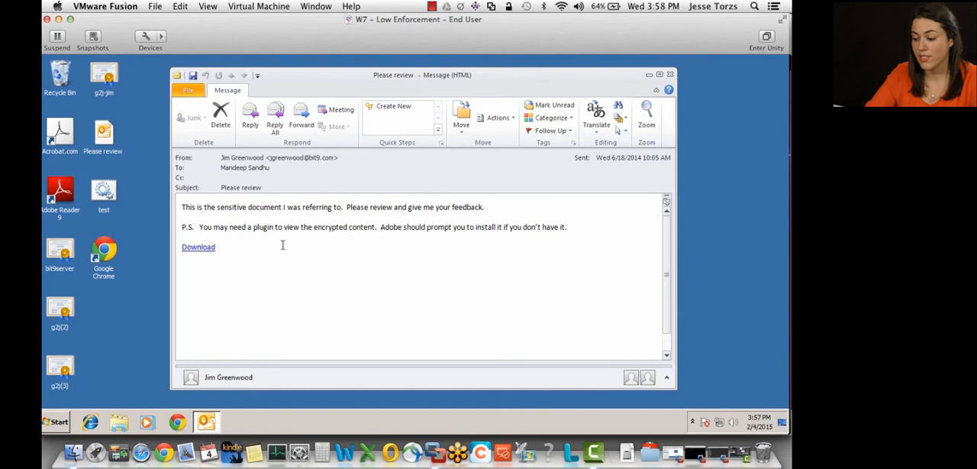
mouse_move(384, 243)
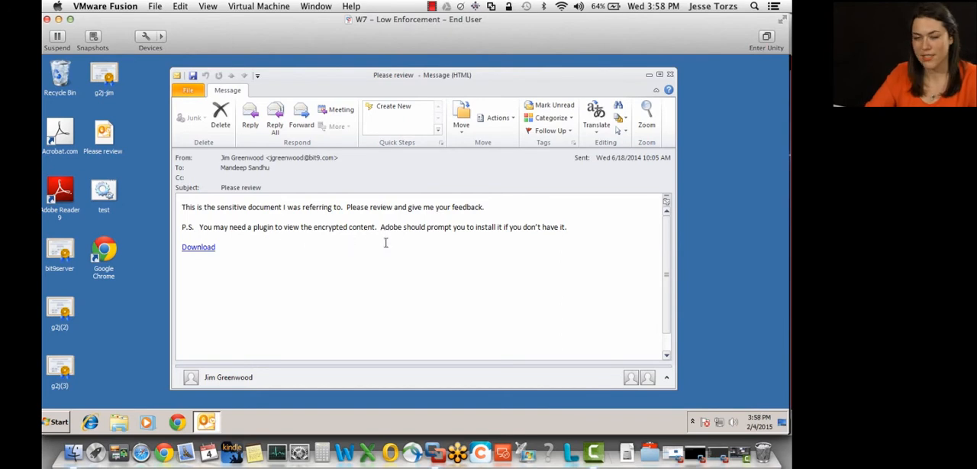
mouse_move(198, 250)
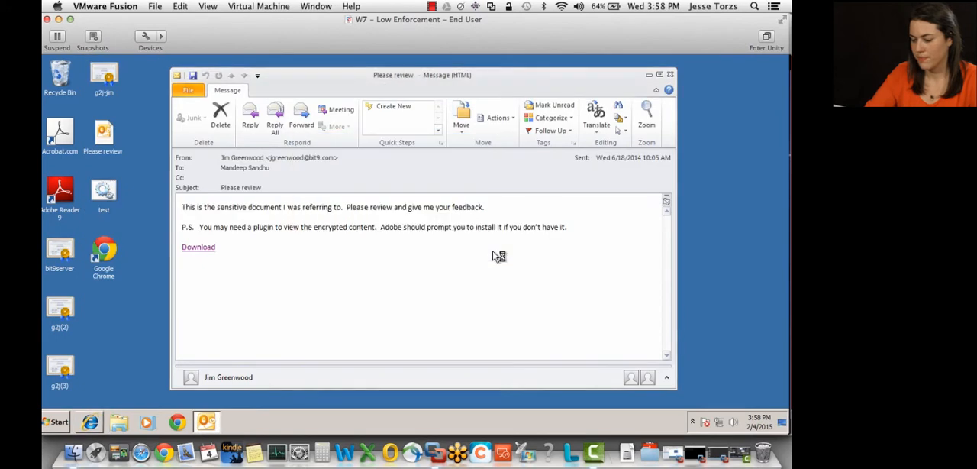
left_click(199, 247)
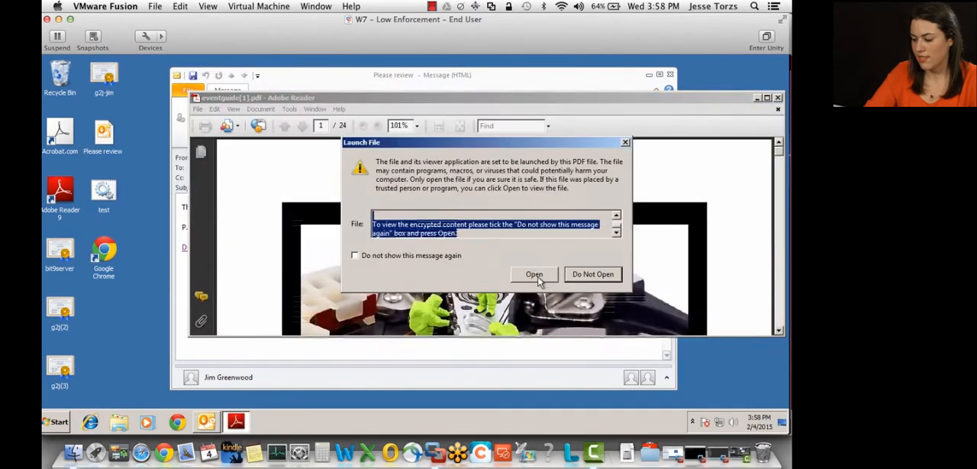
left_click(534, 274)
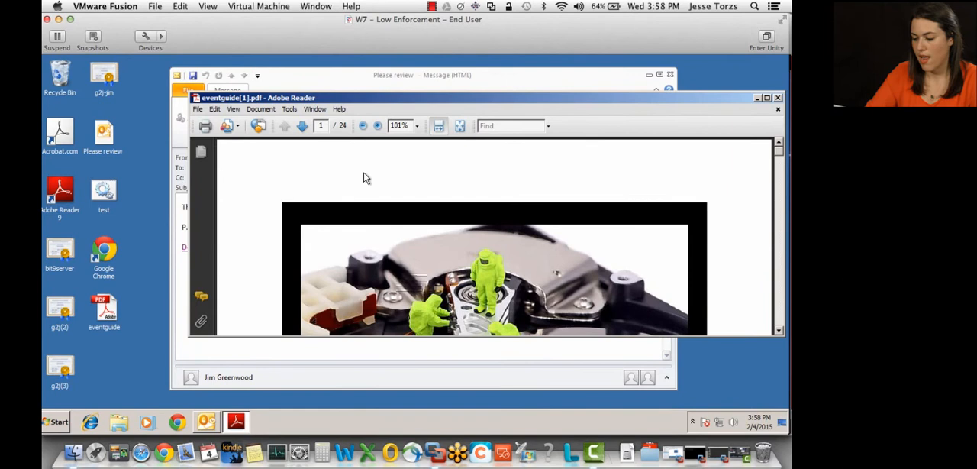
mouse_move(409, 180)
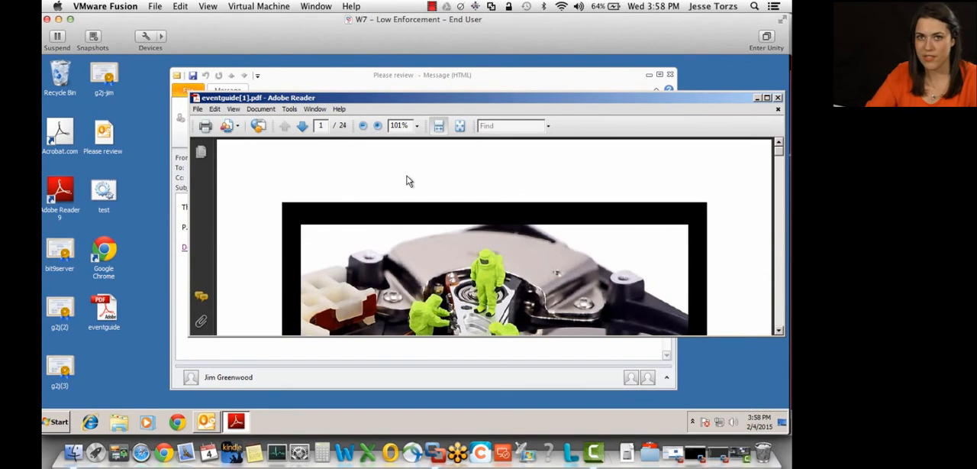
mouse_move(415, 189)
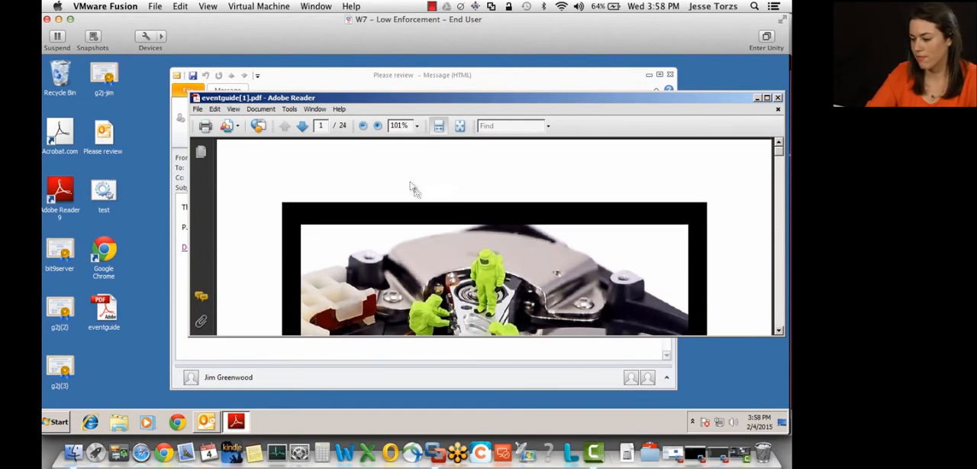
mouse_move(186, 281)
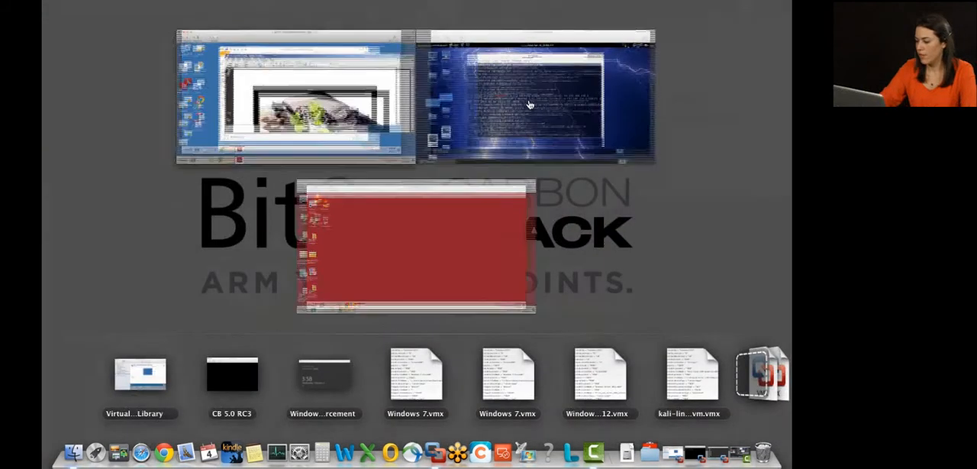
left_click(534, 94)
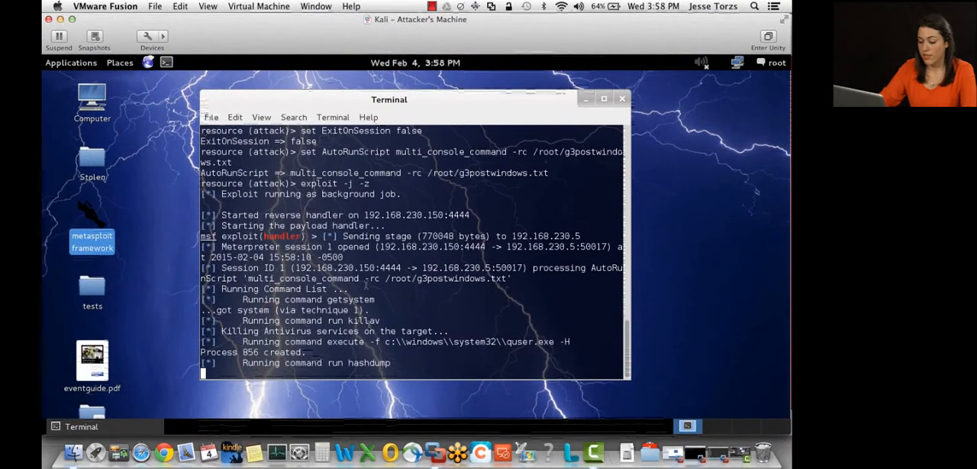
scroll("down", 3)
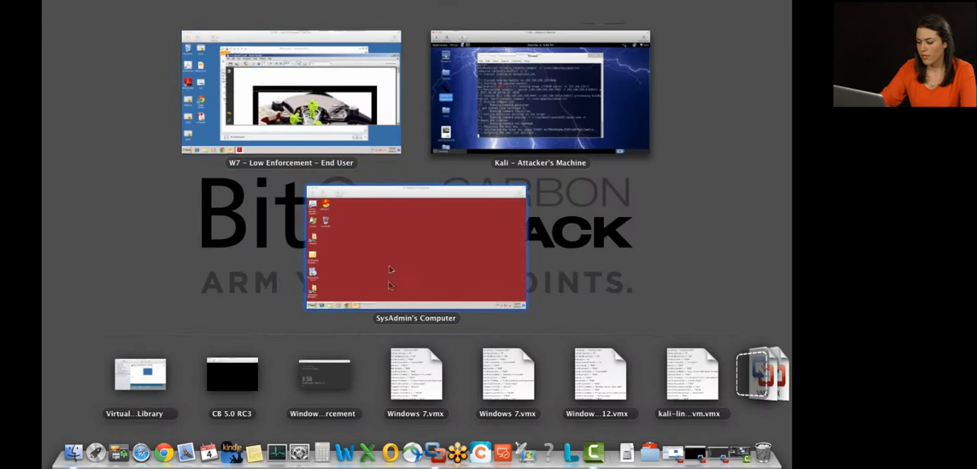
On the sysadmin's machine, browse the Threat Intelligence Feeds page listing Bit9, iSIGHT and NVD feeds.
left_click(415, 244)
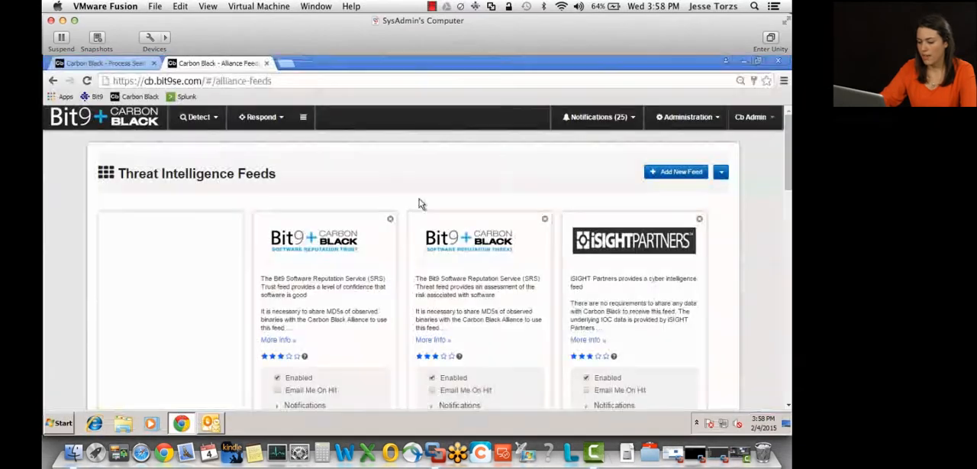
left_click(99, 63)
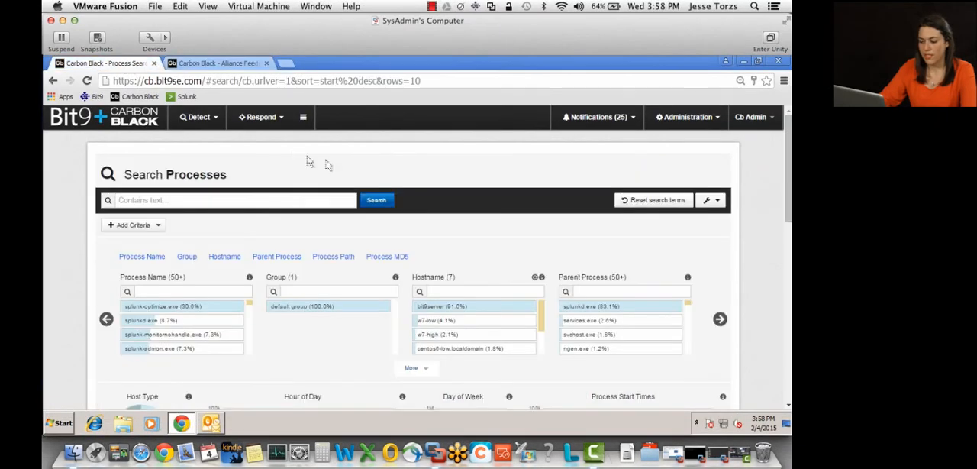
mouse_move(360, 166)
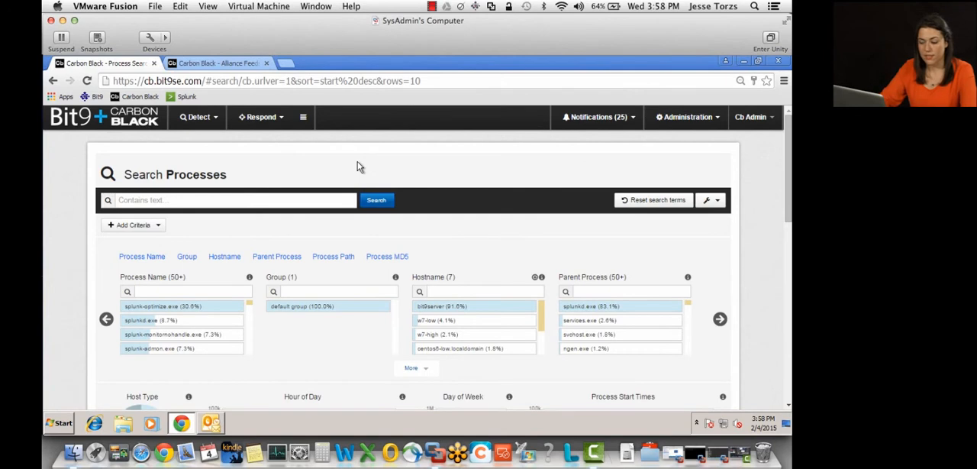
mouse_move(441, 178)
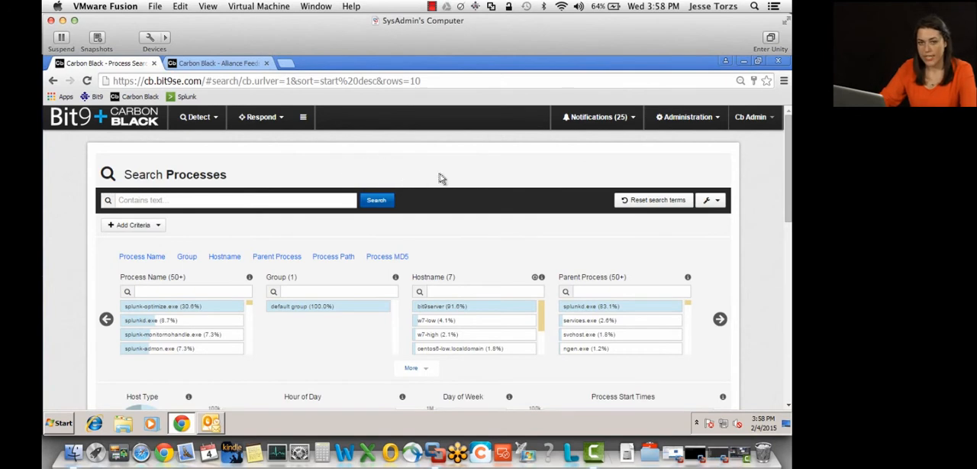
mouse_move(381, 168)
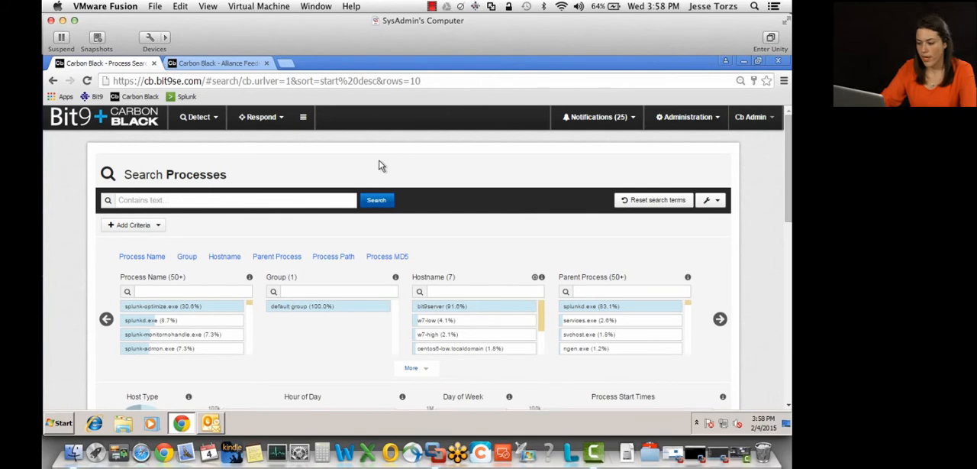
mouse_move(415, 175)
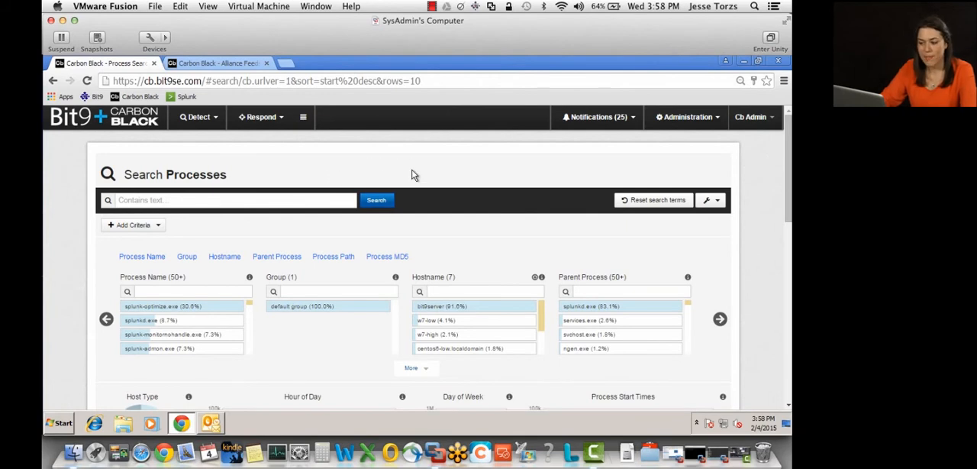
mouse_move(267, 147)
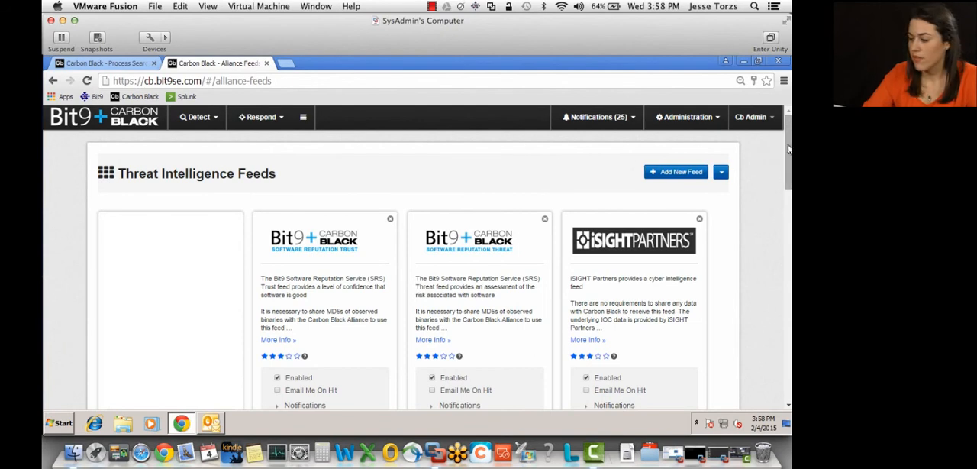
scroll("down", 3)
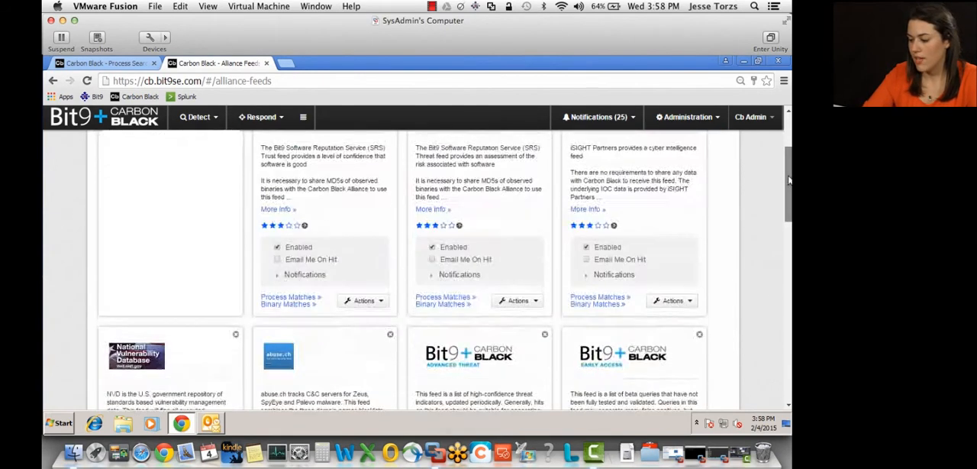
scroll("down", 3)
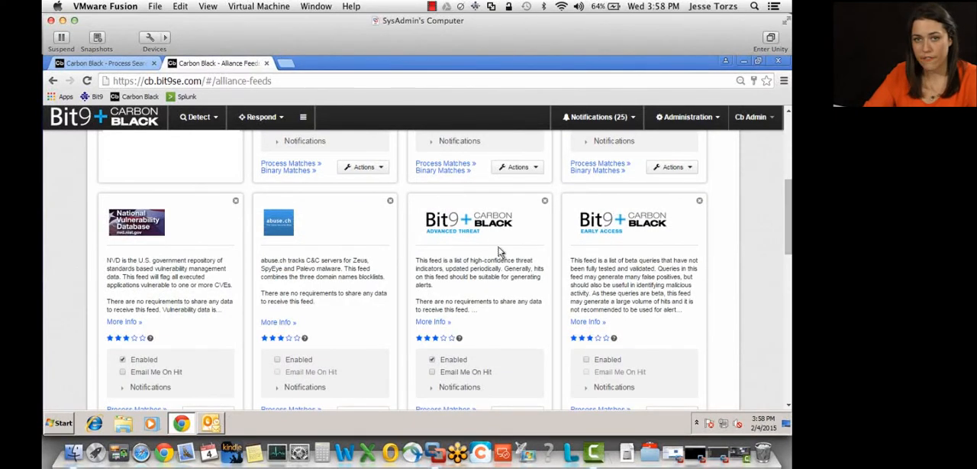
mouse_move(465, 292)
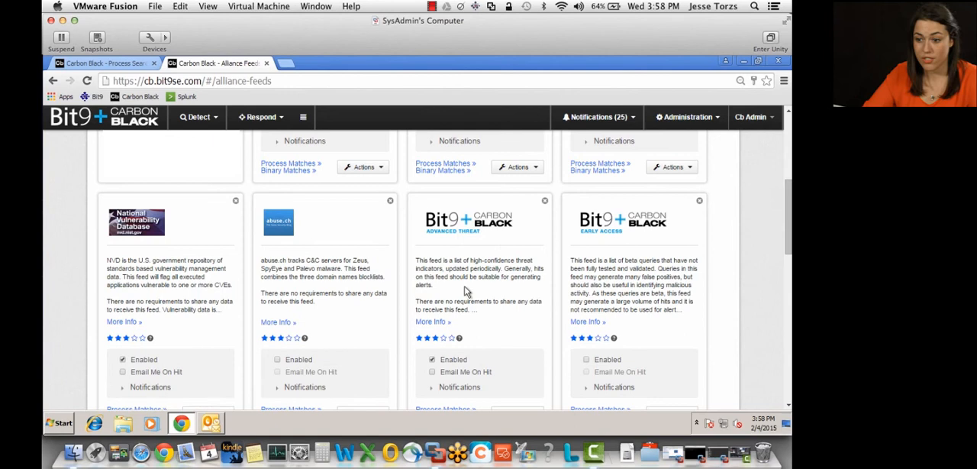
mouse_move(438, 269)
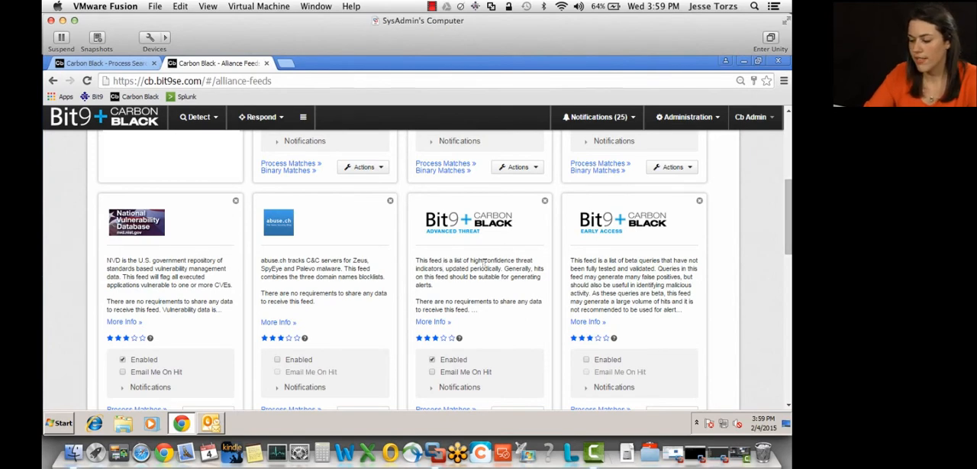
mouse_move(161, 274)
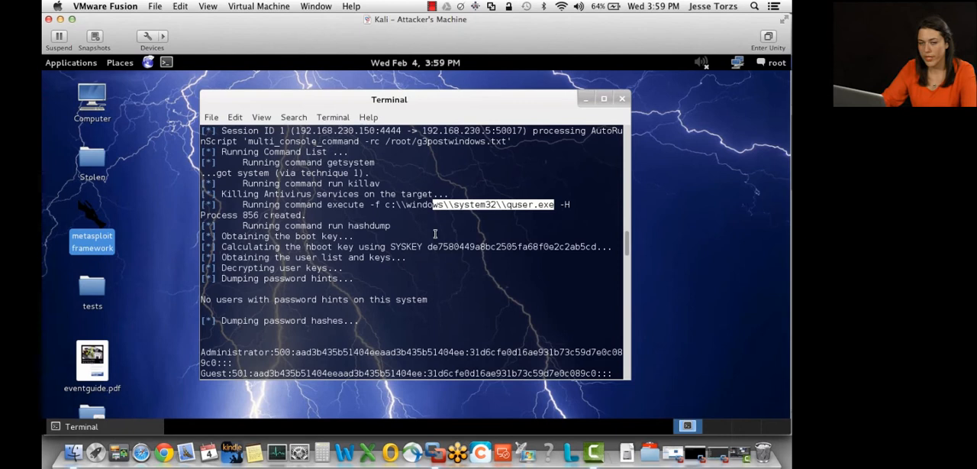
Scroll the Meterpreter output showing the domain admin token impersonation and Notepad launch.
scroll("down", 3)
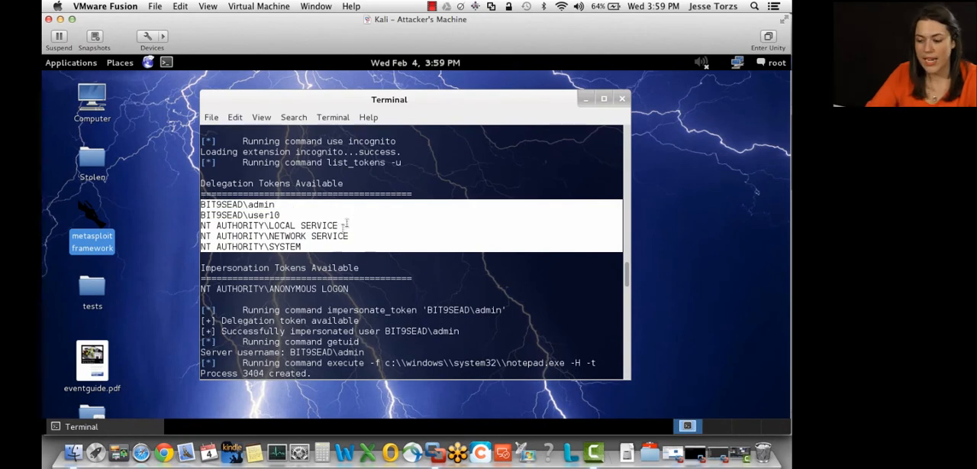
scroll("down", 3)
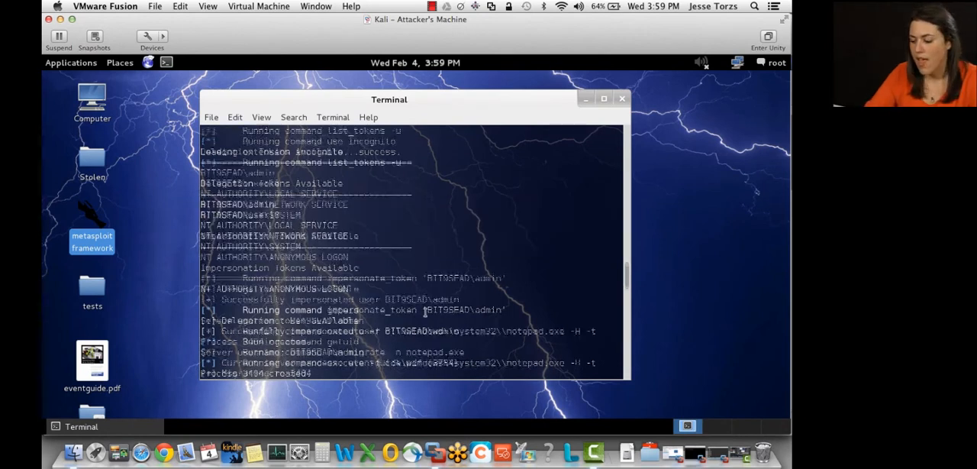
scroll("down", 3)
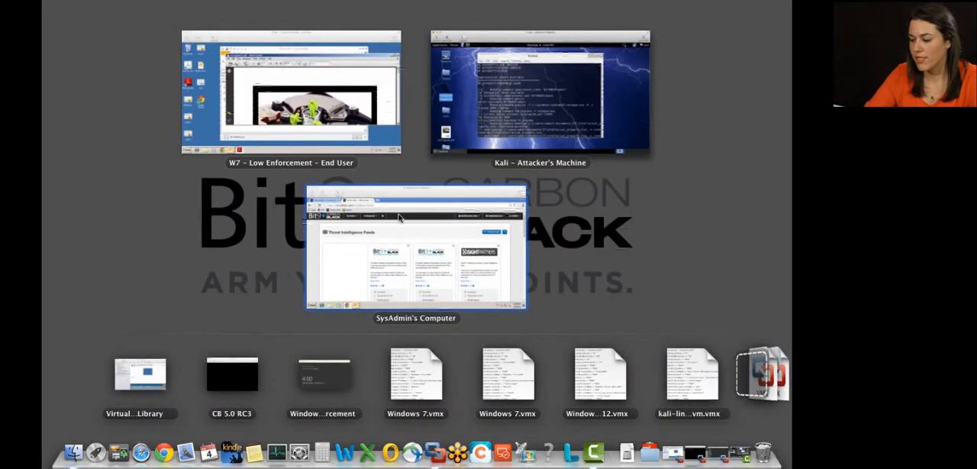
On the SysAdmin VM, read the watchlist alert email and follow it to eventguide.pdf's process analysis.
left_click(415, 252)
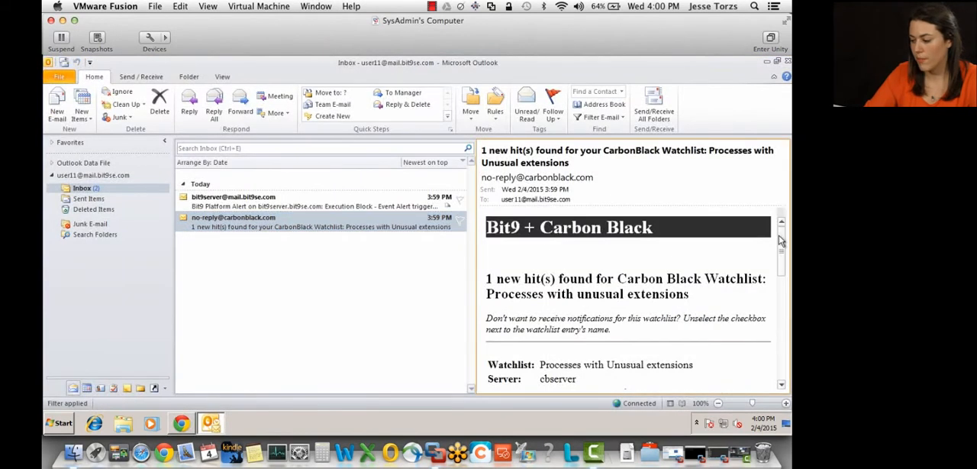
scroll("down", 3)
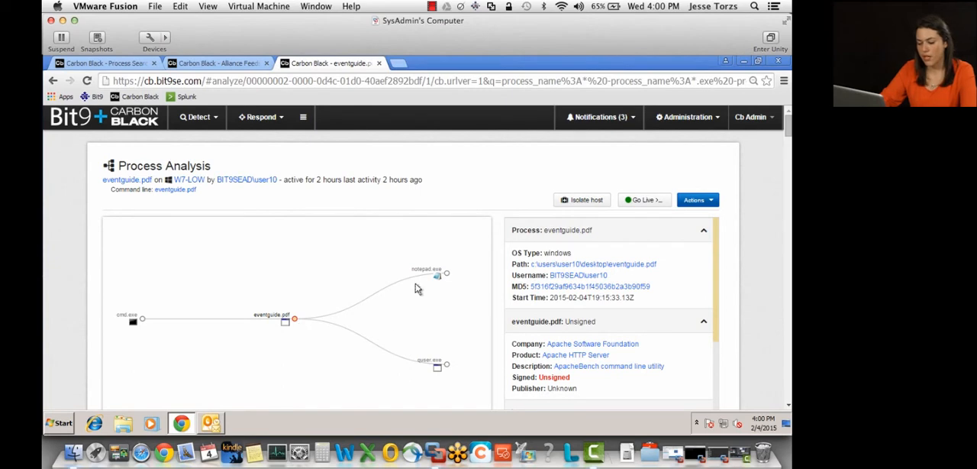
mouse_move(176, 345)
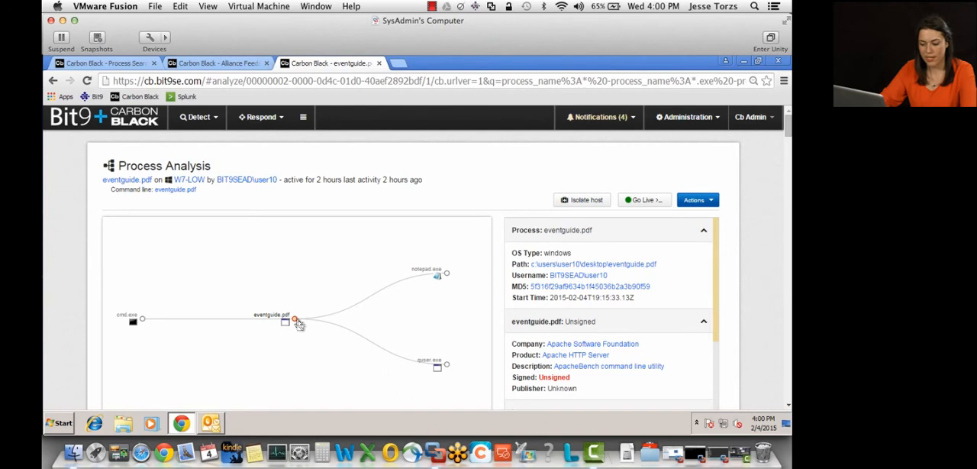
mouse_move(360, 295)
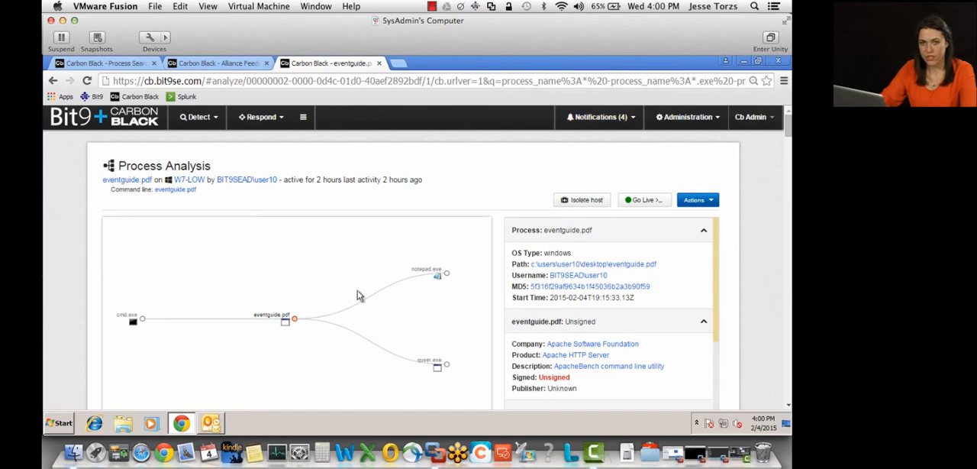
mouse_move(312, 266)
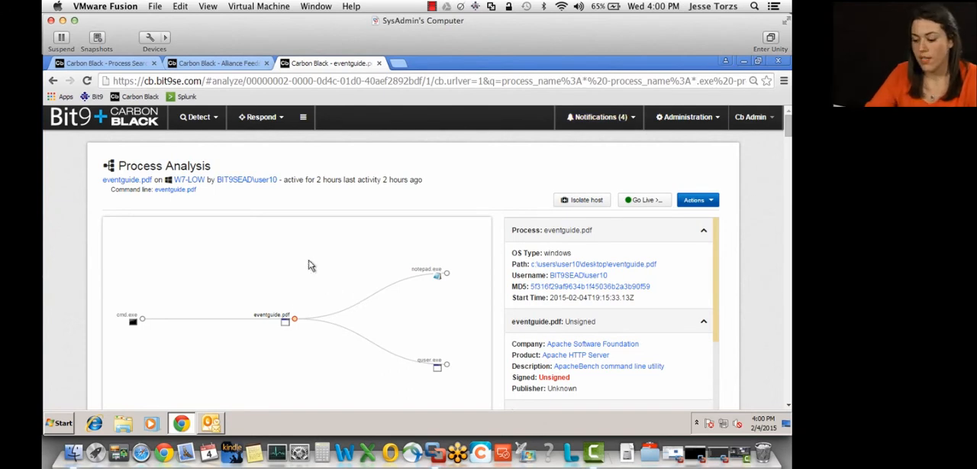
mouse_move(267, 281)
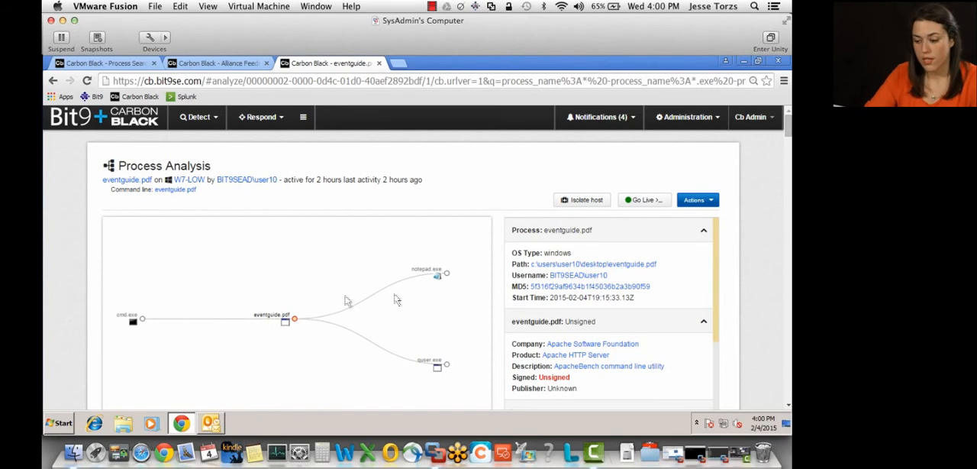
Add and save a new investigation named 'eventguide investigation'.
left_click(302, 116)
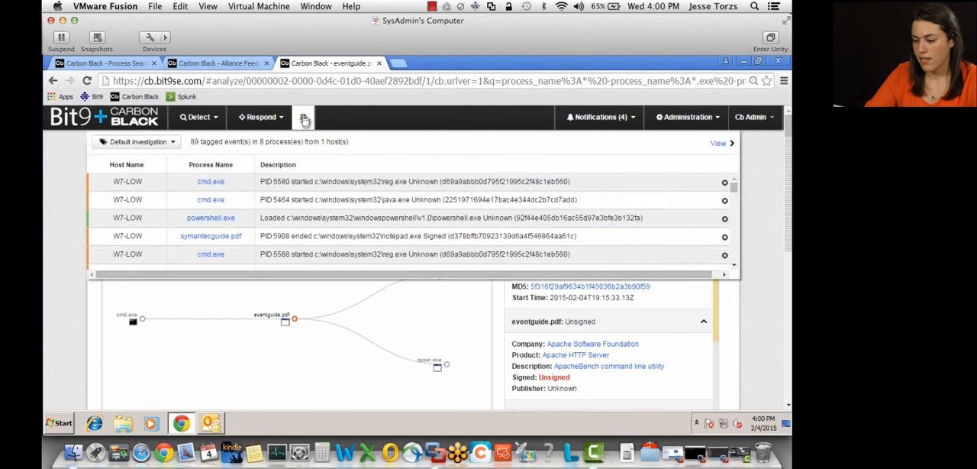
left_click(302, 116)
type("eventguide in")
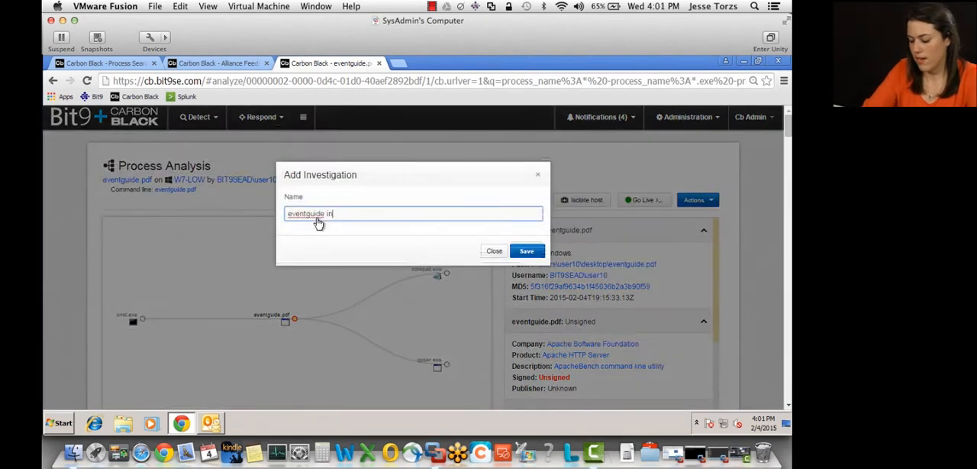
type("vestigation")
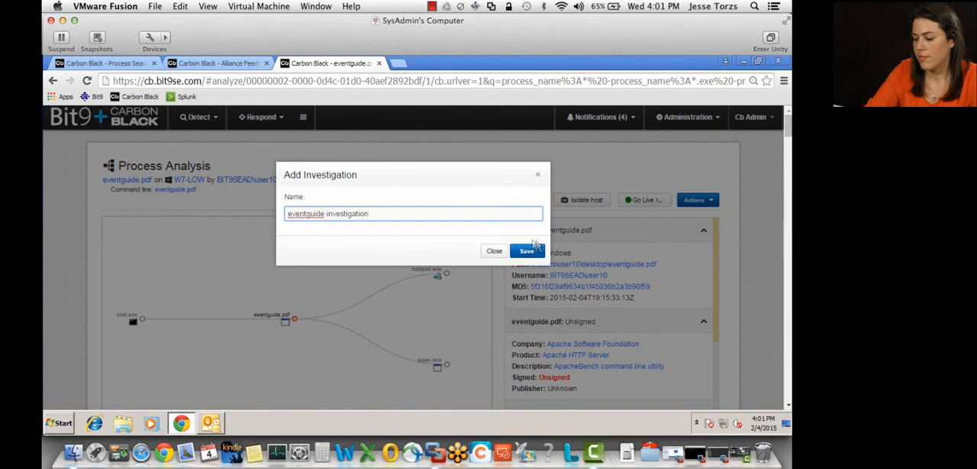
left_click(527, 250)
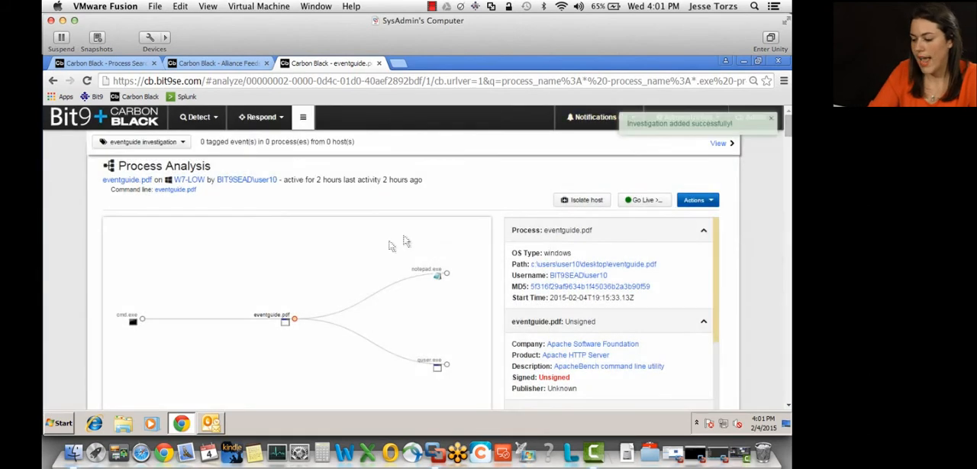
mouse_move(321, 325)
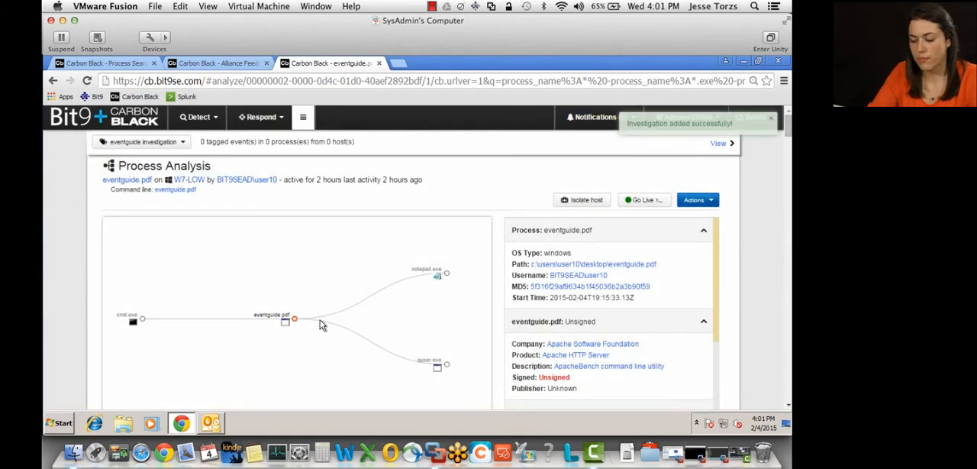
mouse_move(299, 307)
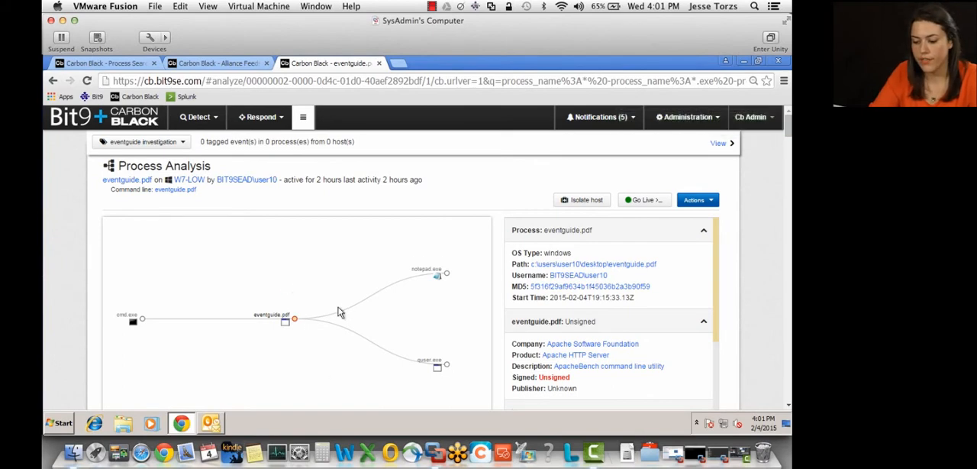
mouse_move(323, 323)
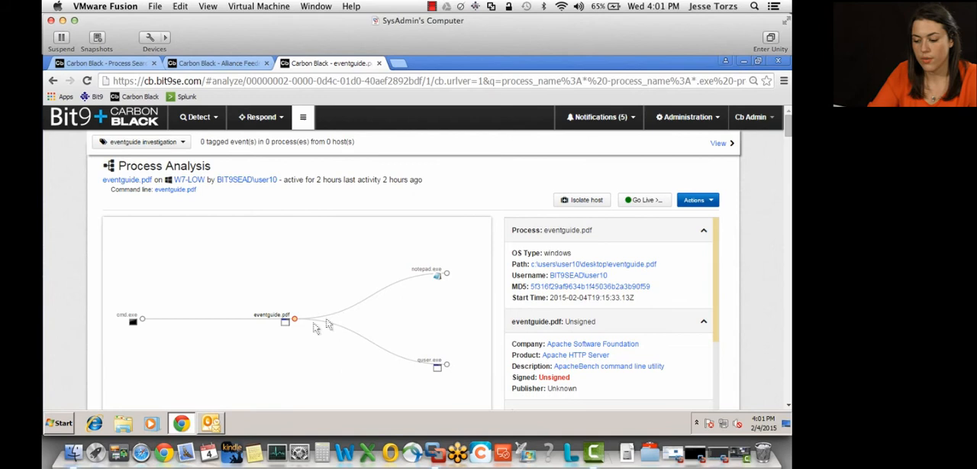
Filter eventguide.pdf's events to netconn, showing the connection to 192.168.230.150:4444.
left_click(303, 116)
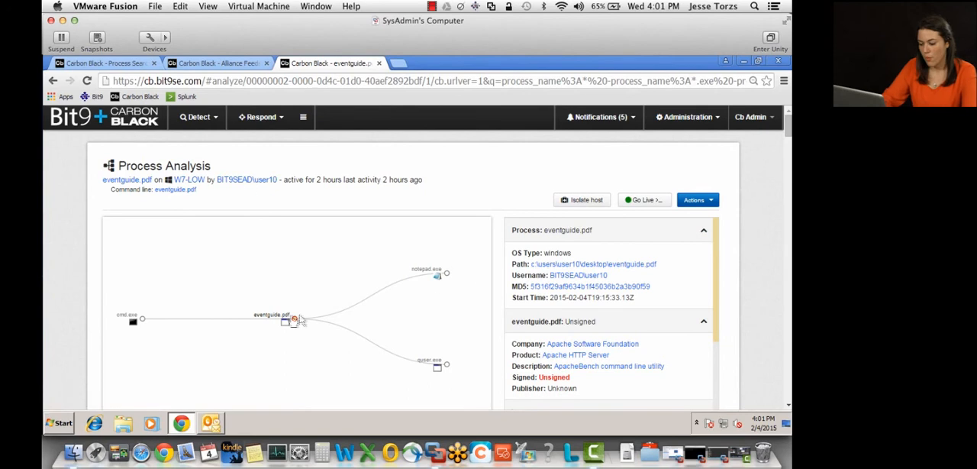
scroll("down", 3)
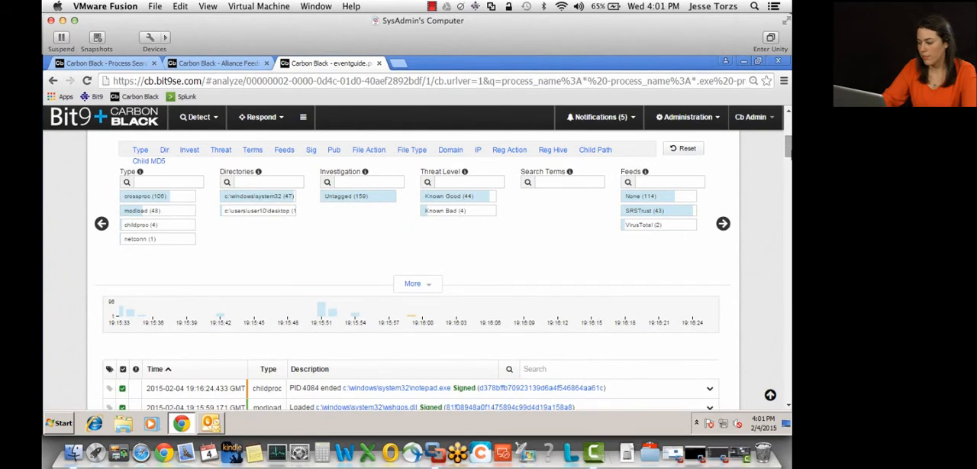
scroll("down", 3)
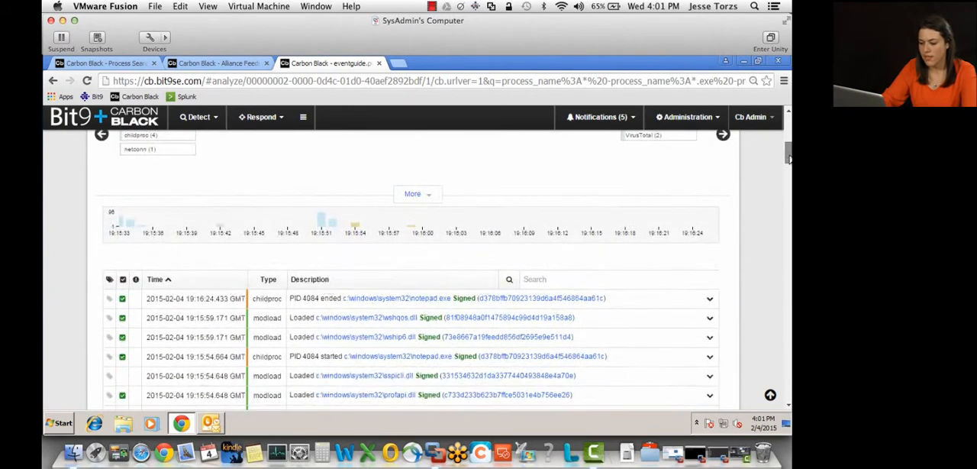
scroll("up", 3)
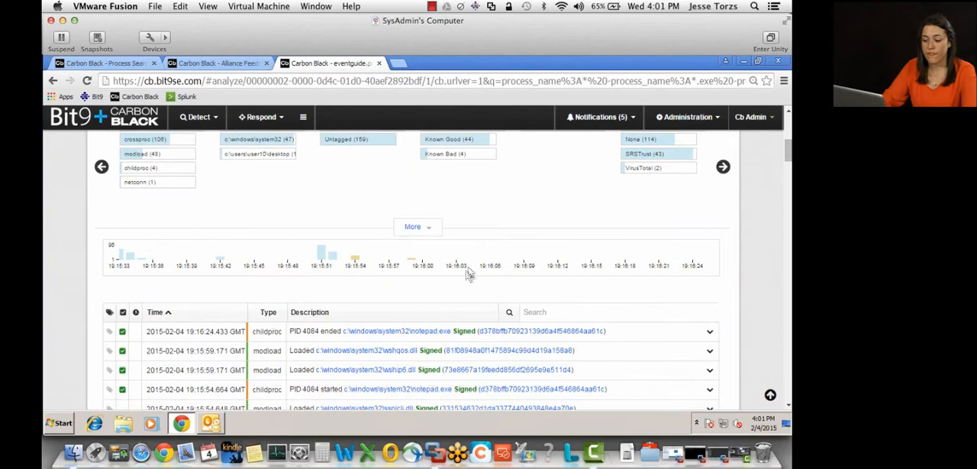
mouse_move(140, 181)
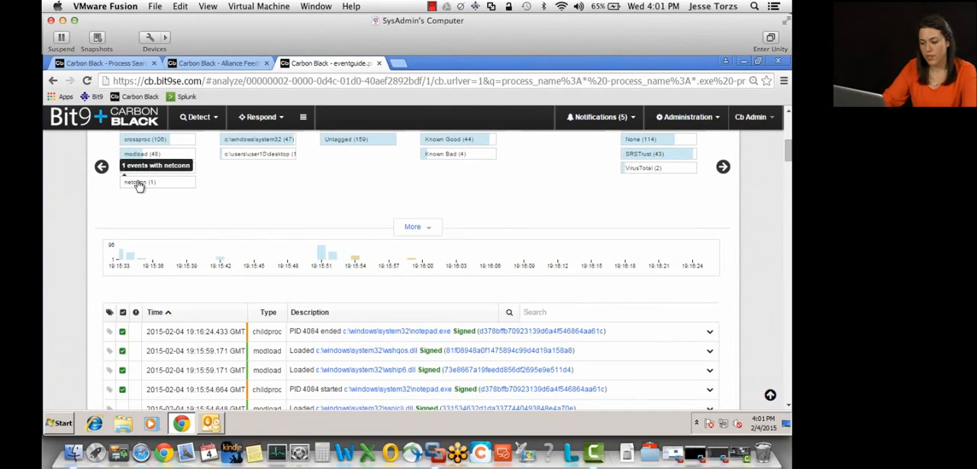
left_click(139, 182)
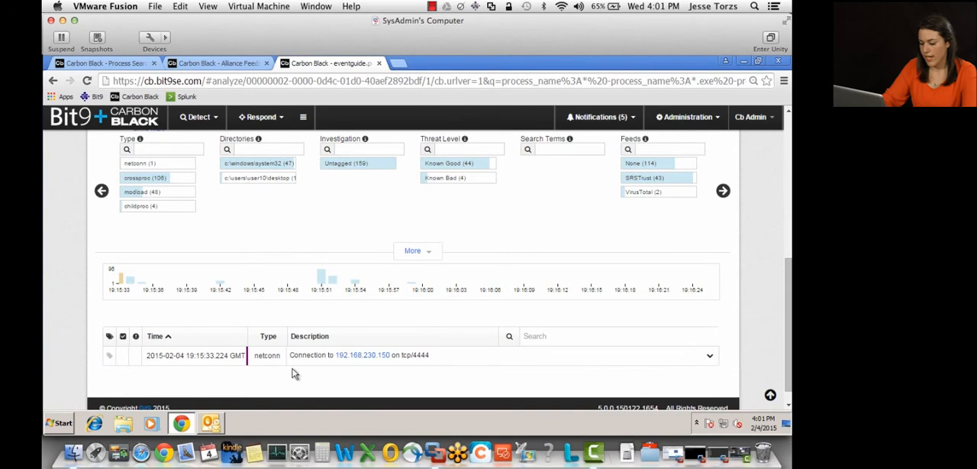
mouse_move(372, 361)
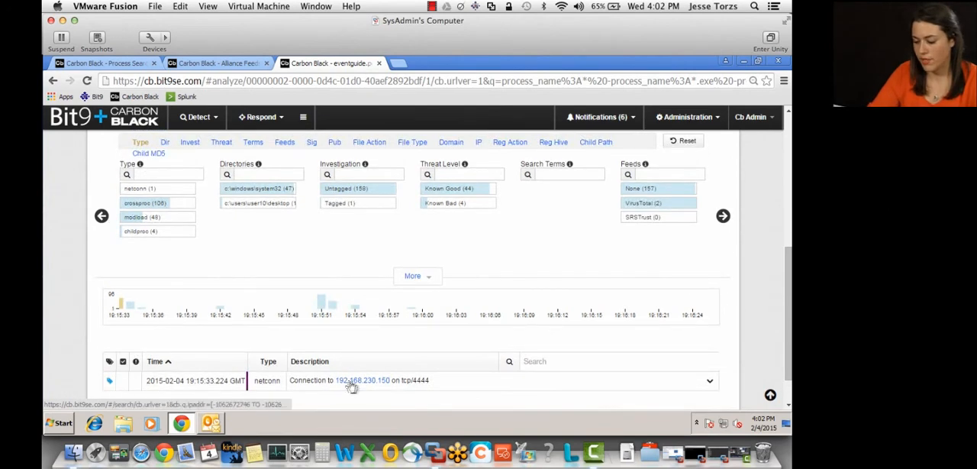
mouse_move(439, 345)
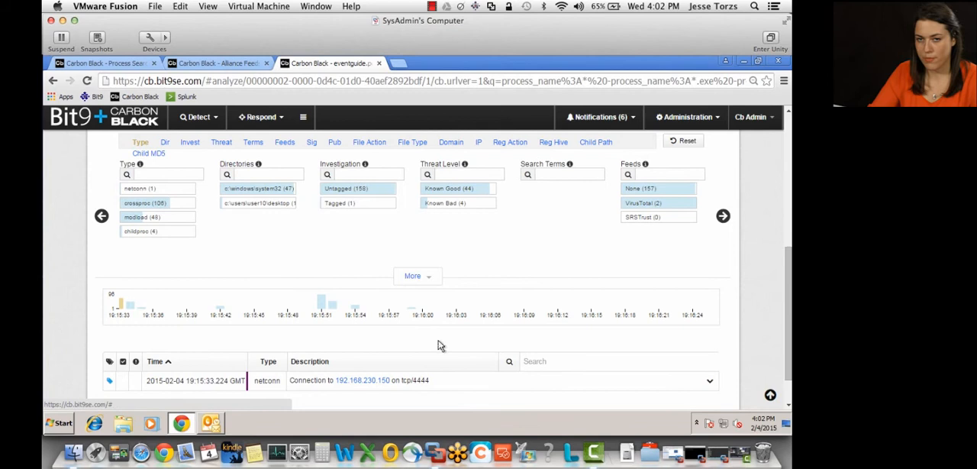
mouse_move(426, 345)
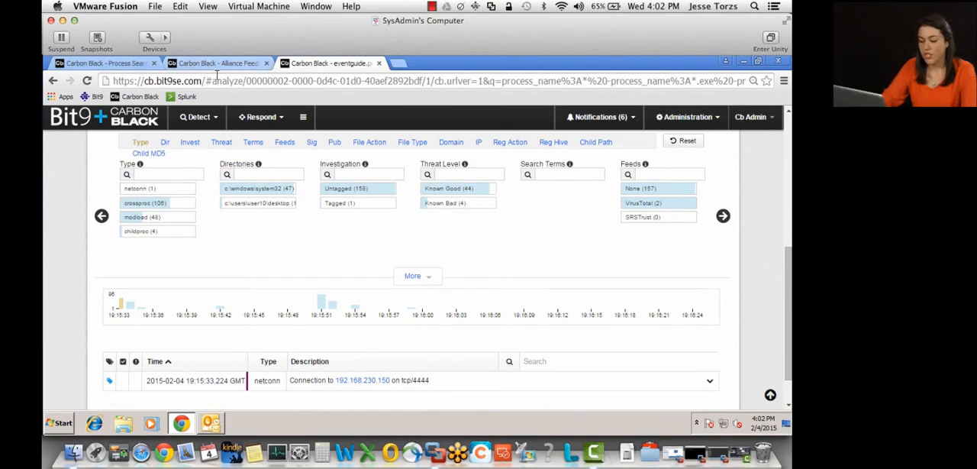
Search processes for ipaddr:192.168.230.150, returning 490 matches led by eventguide.pdf on W7-LOW.
left_click(103, 63)
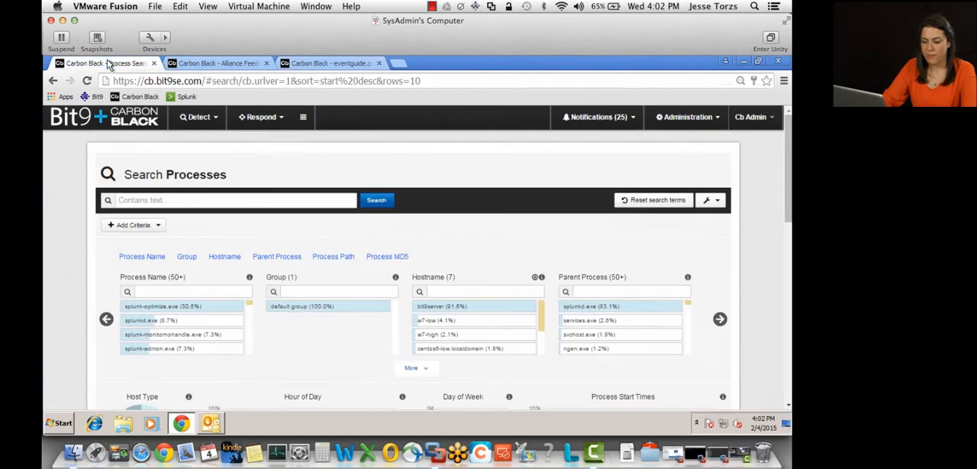
mouse_move(339, 179)
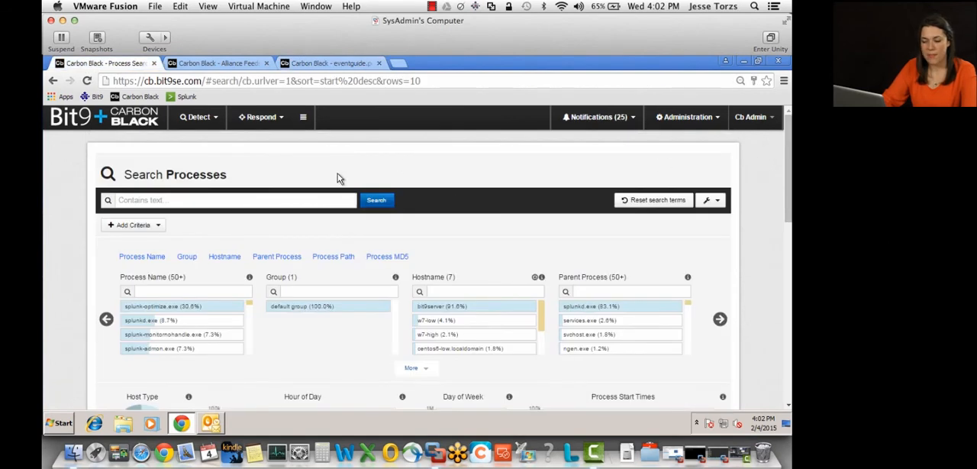
mouse_move(269, 160)
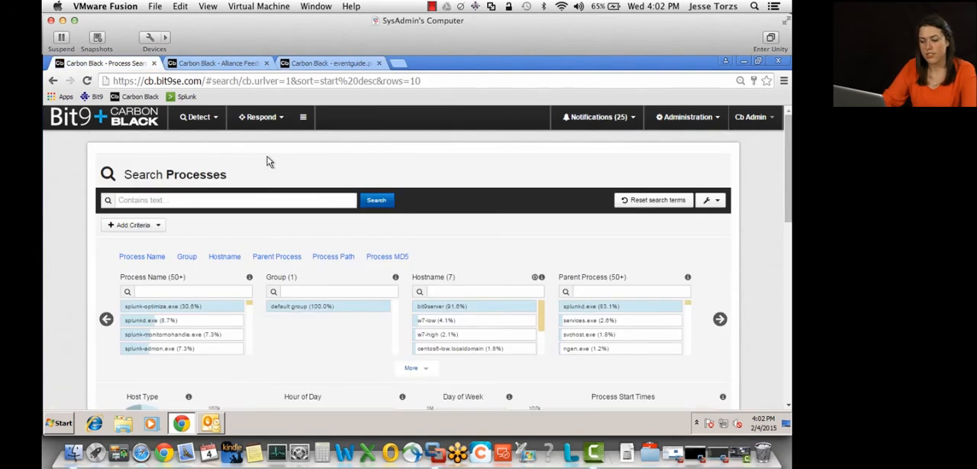
mouse_move(293, 156)
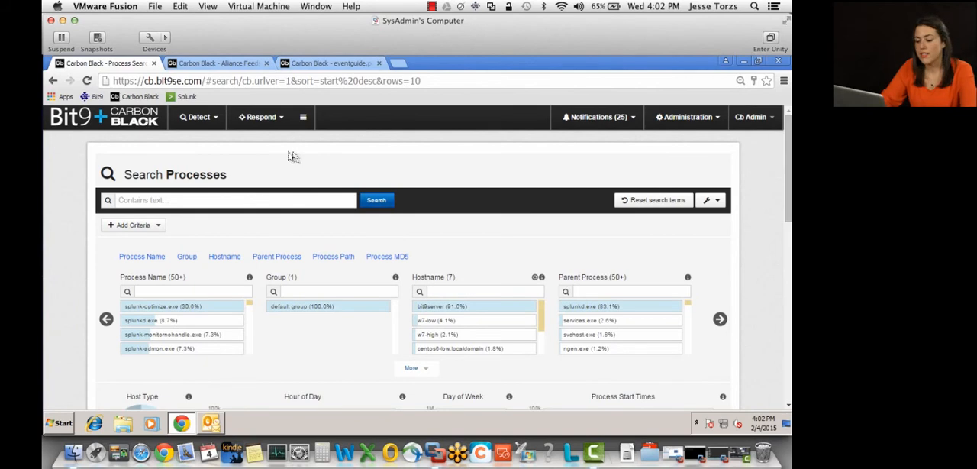
mouse_move(457, 167)
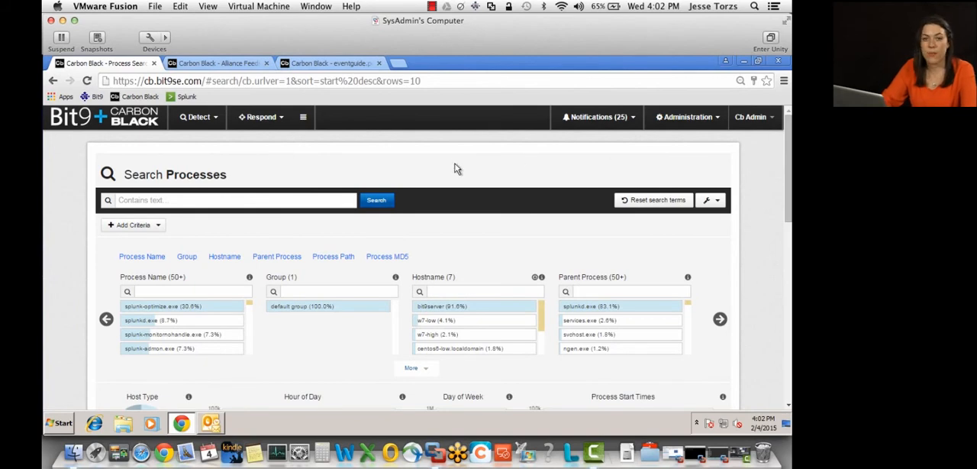
mouse_move(301, 165)
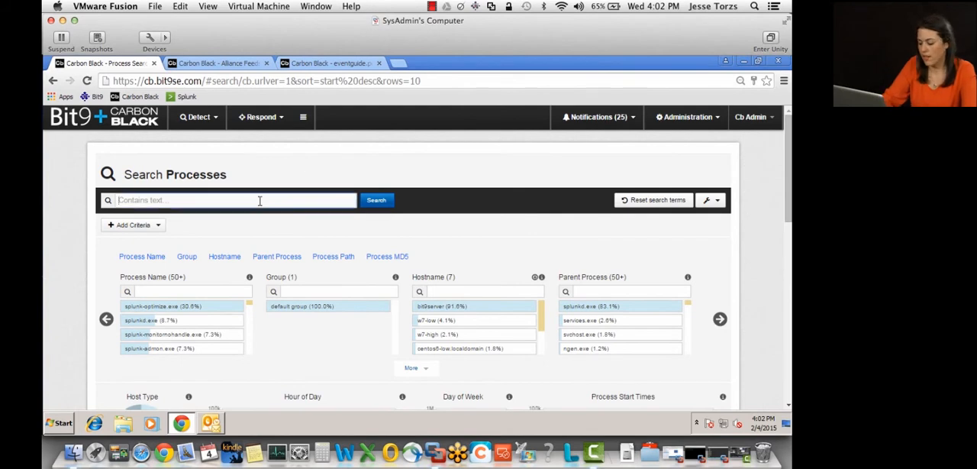
type("ipaddr:192.168.230.15")
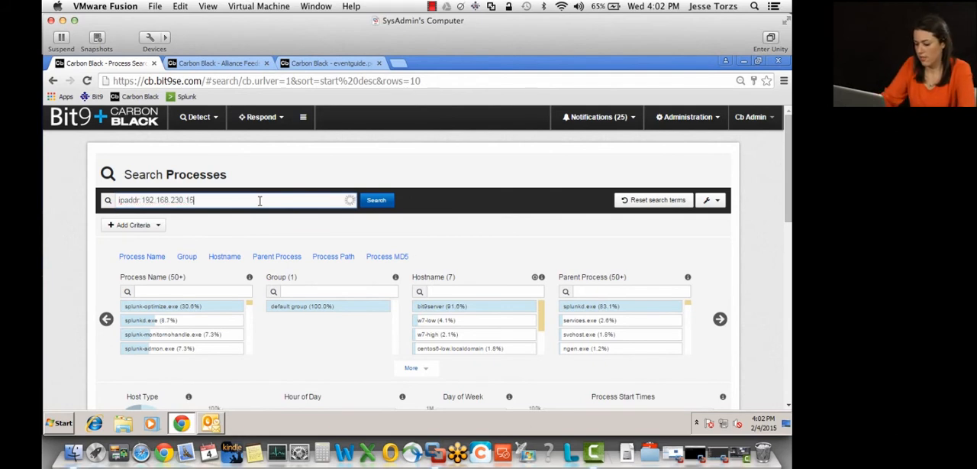
left_click(375, 199)
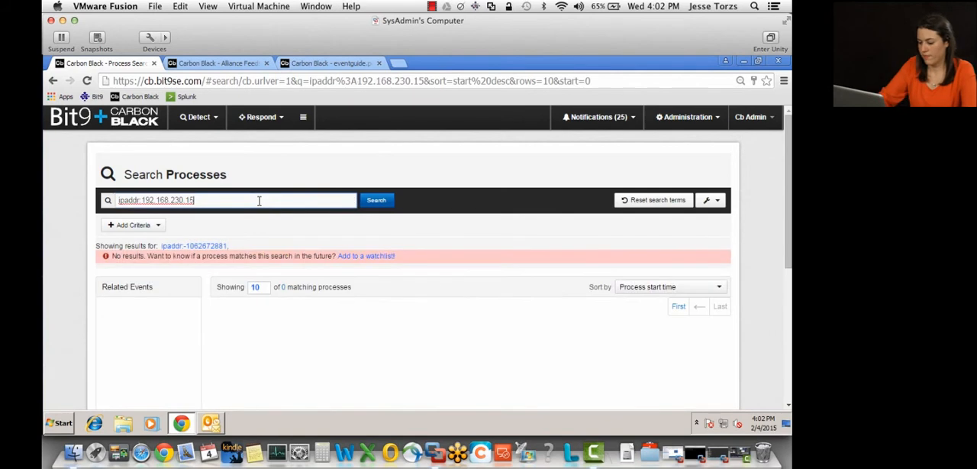
left_click(375, 198)
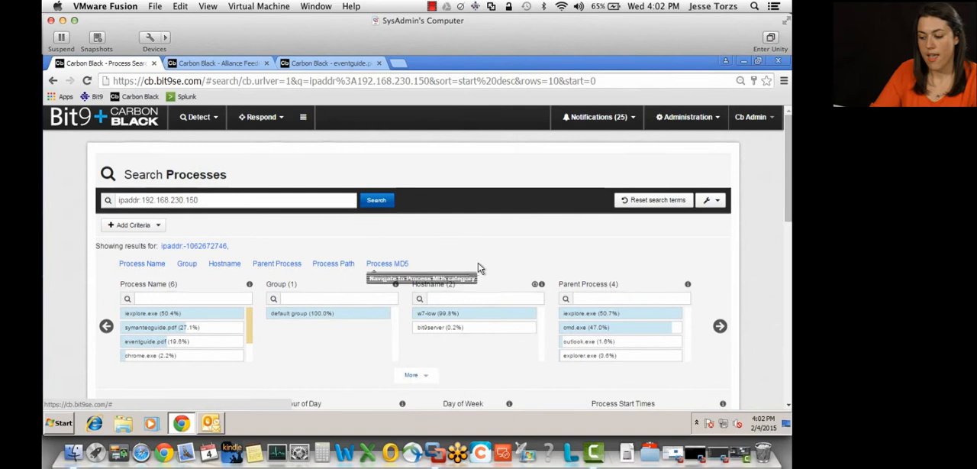
mouse_move(445, 313)
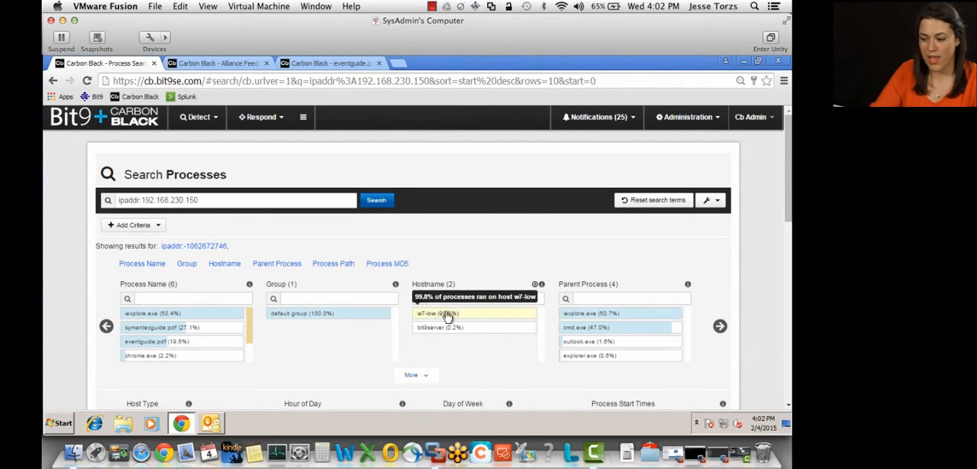
mouse_move(450, 327)
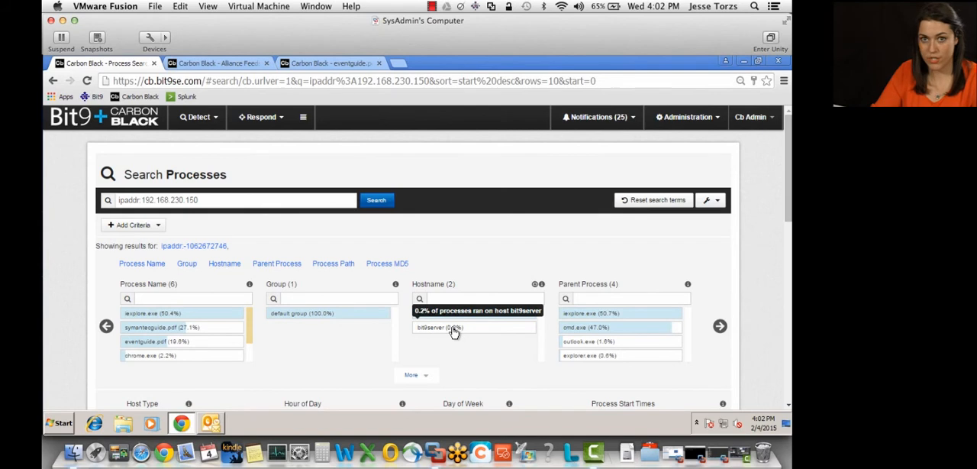
scroll("down", 3)
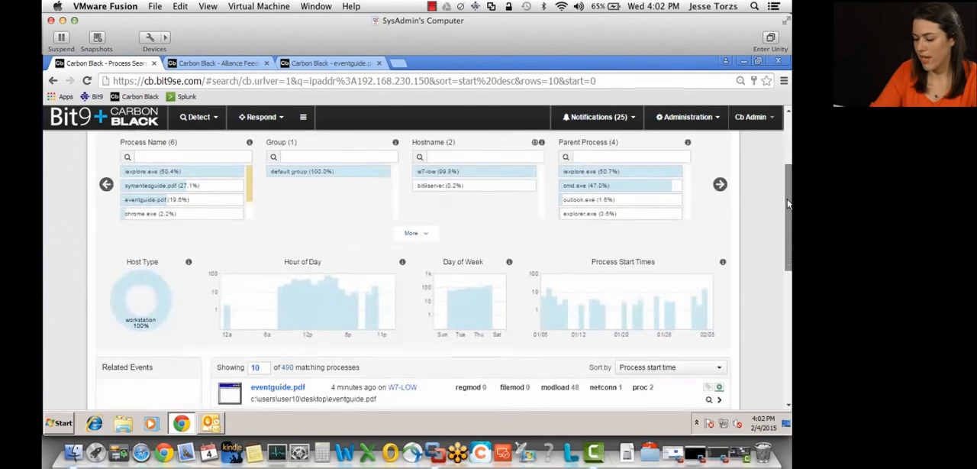
scroll("down", 3)
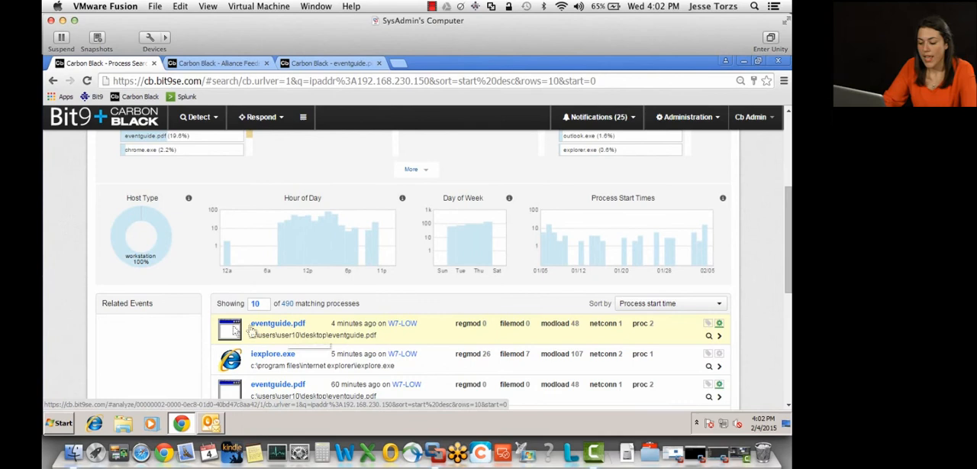
mouse_move(183, 351)
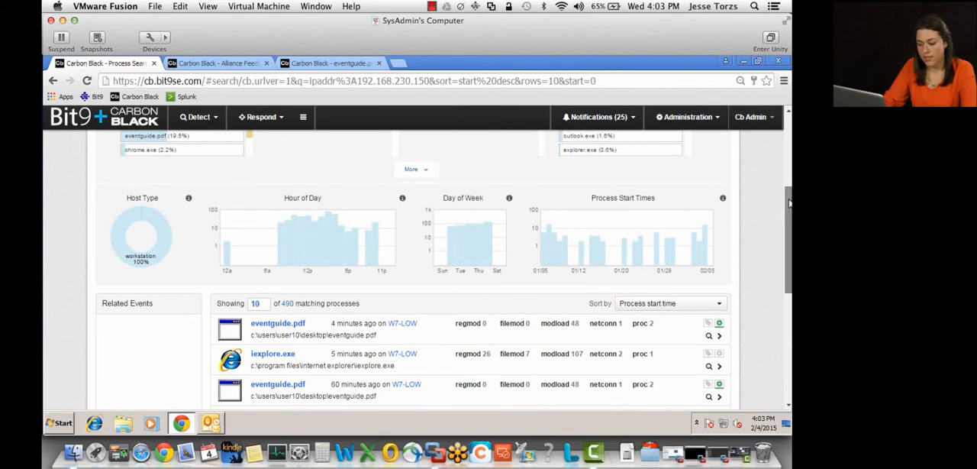
Return to the eventguide.pdf process analysis with its process tree.
left_click(216, 62)
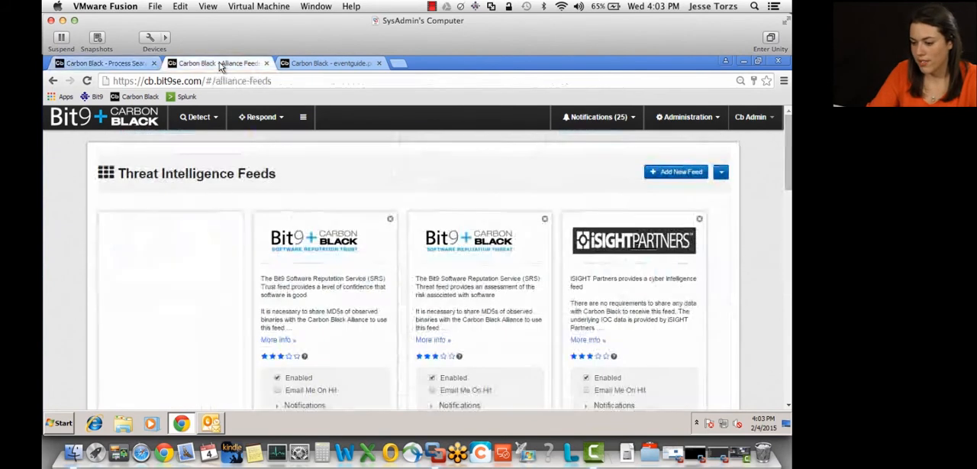
left_click(328, 63)
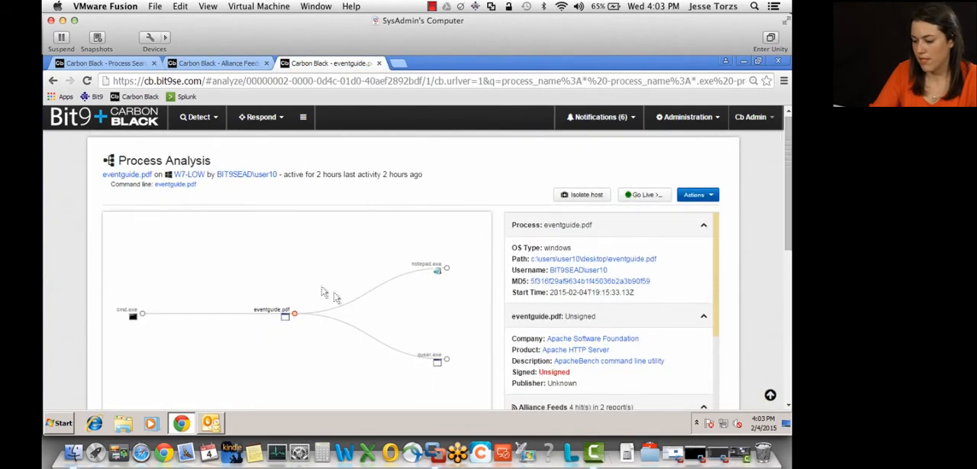
mouse_move(339, 330)
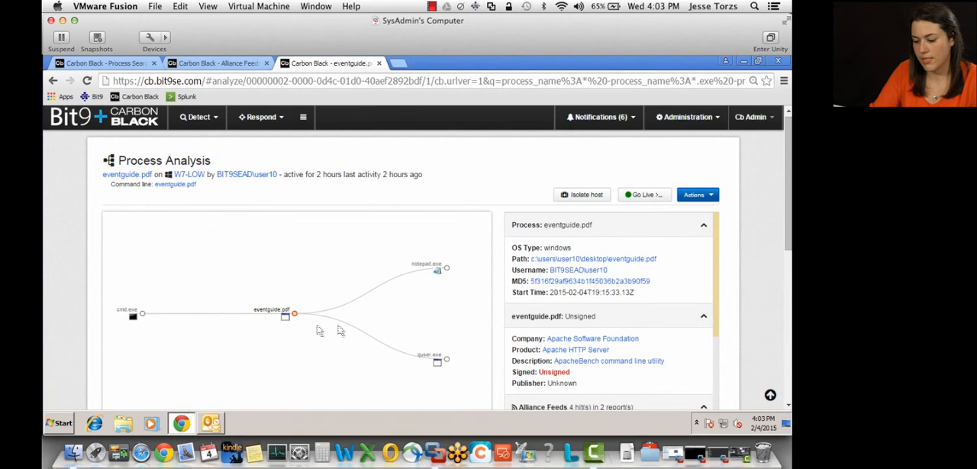
mouse_move(452, 363)
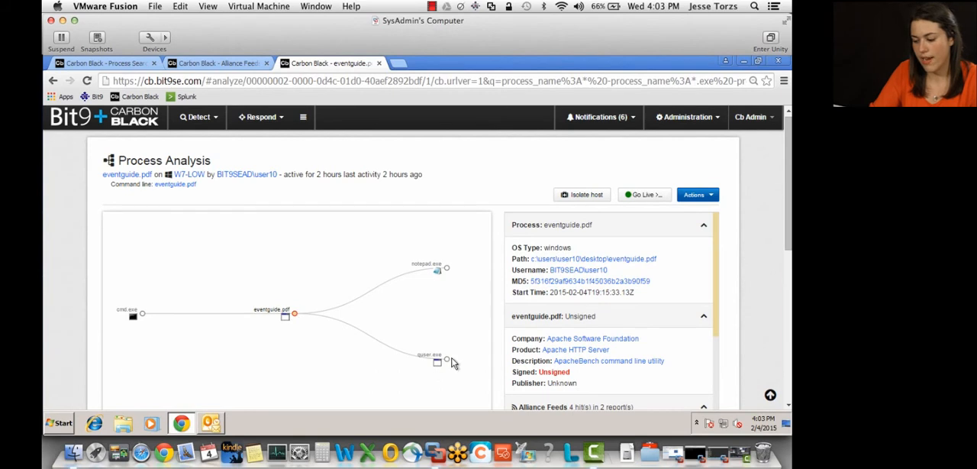
mouse_move(448, 274)
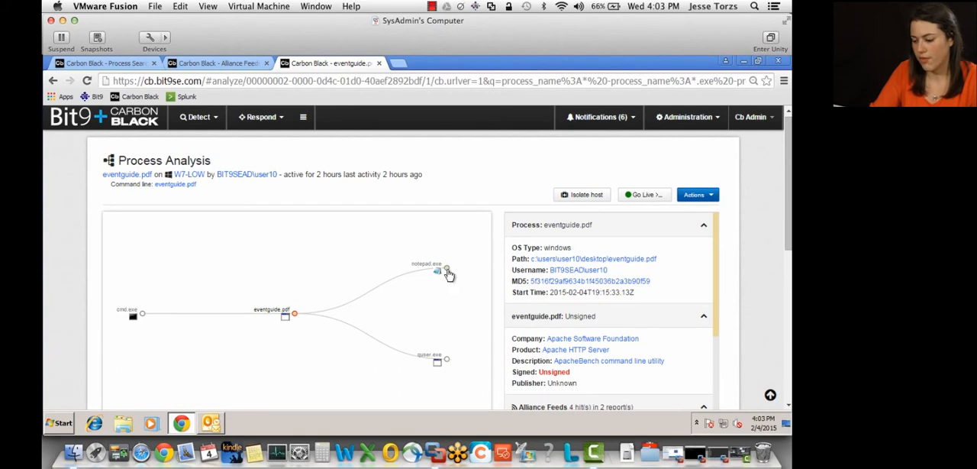
From the process tree, open the Microsoft-signed notepad.exe child of eventguide.pdf.
left_click(436, 270)
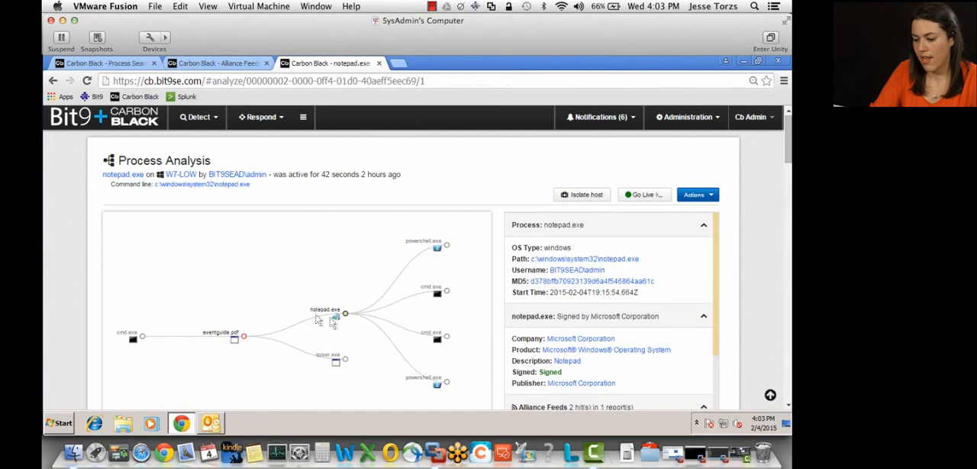
mouse_move(278, 192)
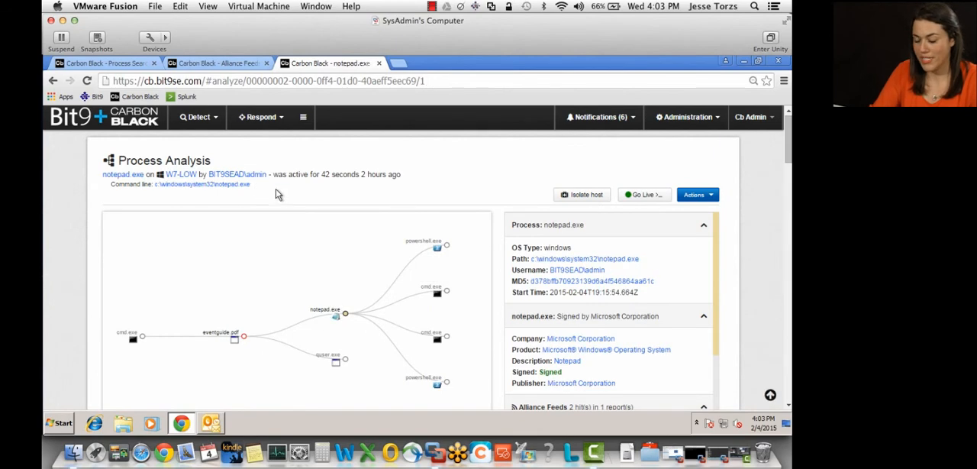
mouse_move(267, 332)
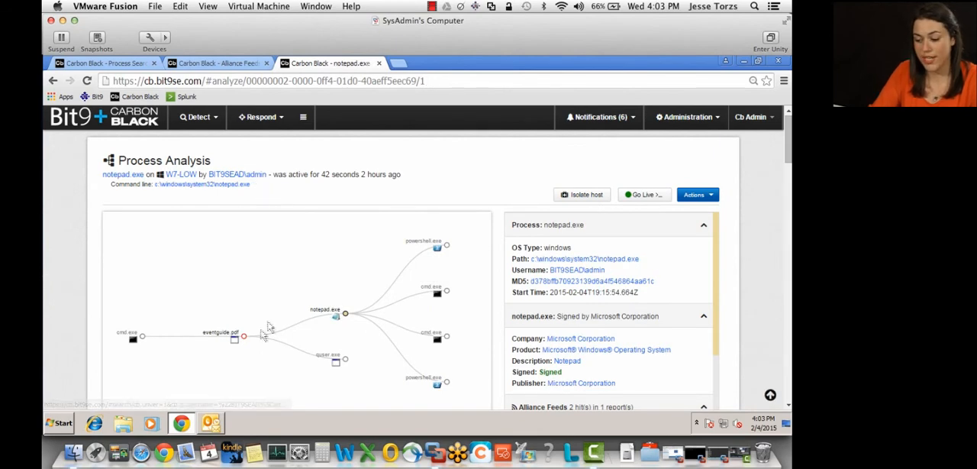
mouse_move(257, 345)
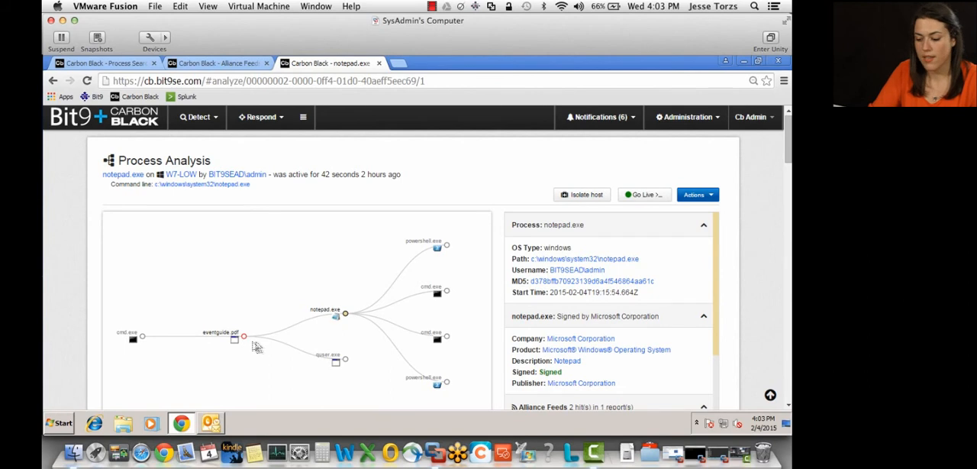
left_click(235, 336)
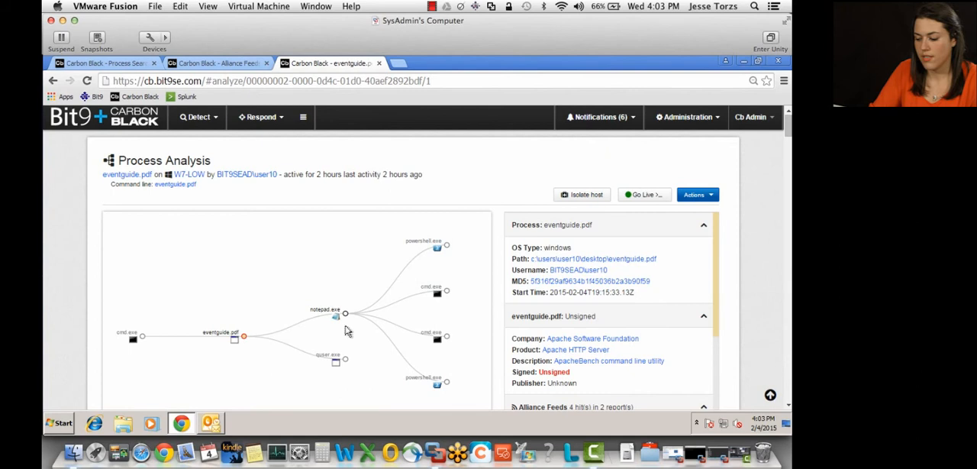
left_click(327, 312)
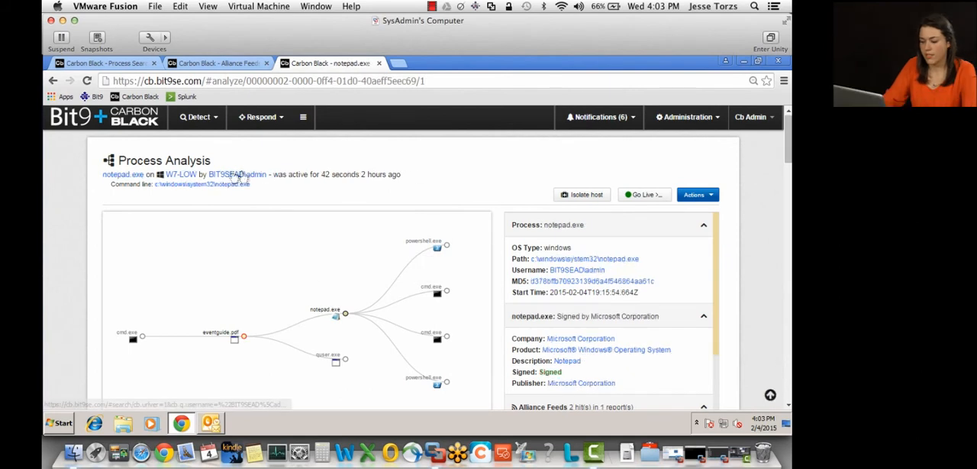
mouse_move(245, 354)
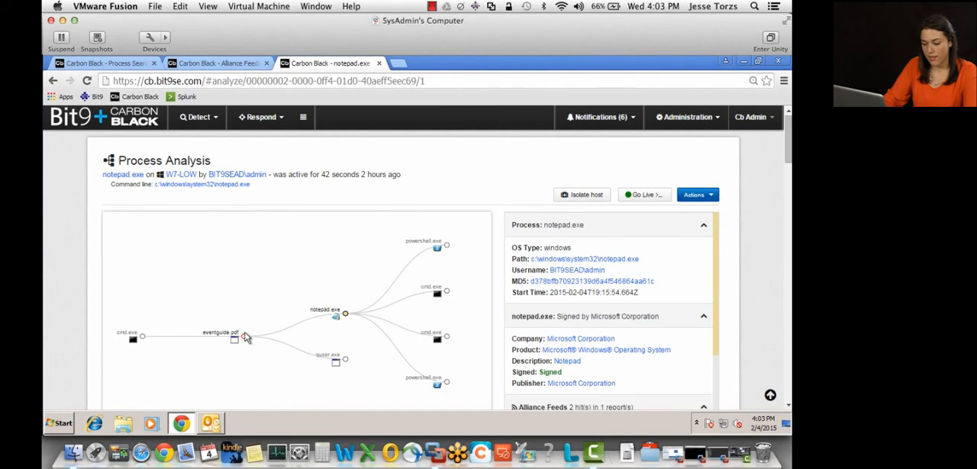
mouse_move(253, 366)
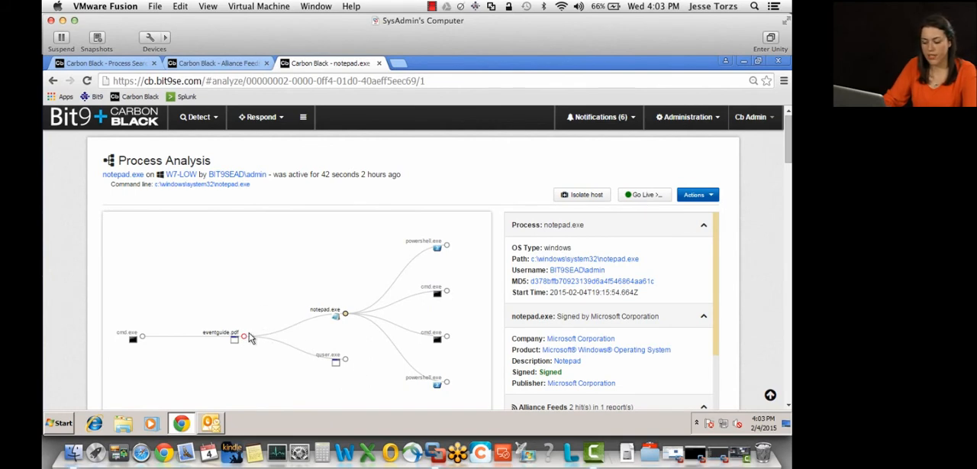
mouse_move(271, 373)
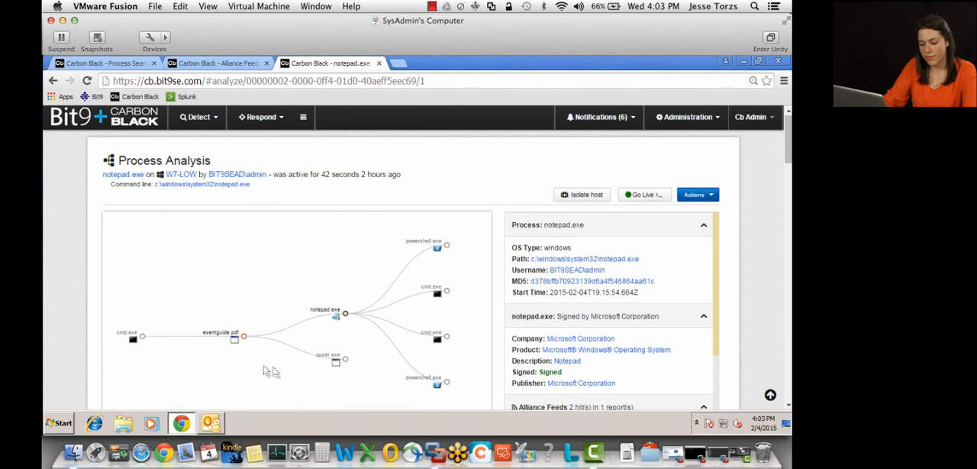
mouse_move(345, 313)
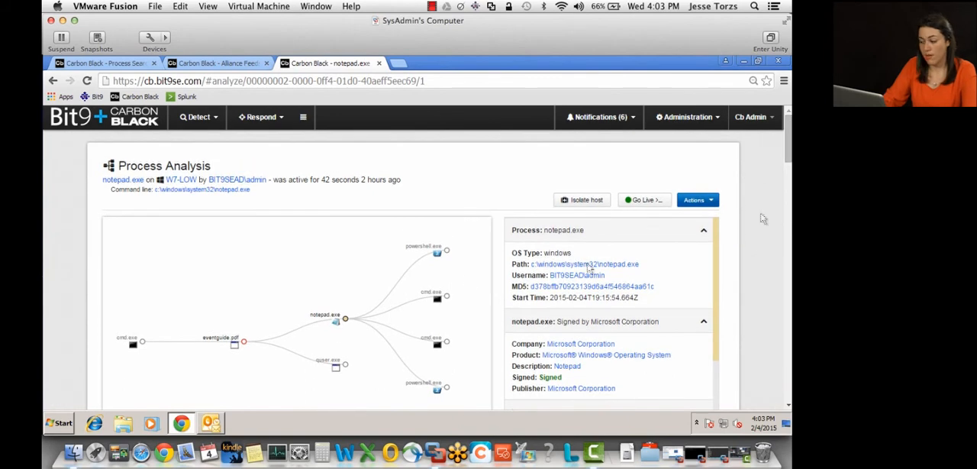
scroll("down", 3)
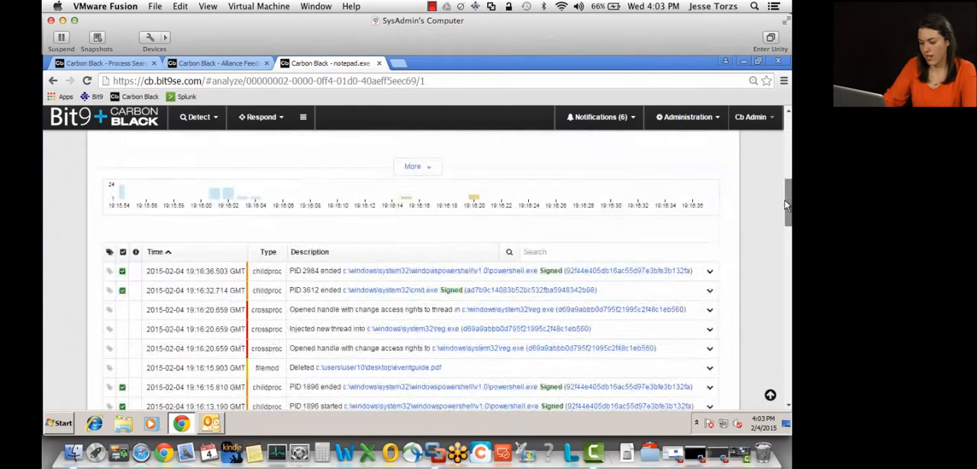
scroll("down", 3)
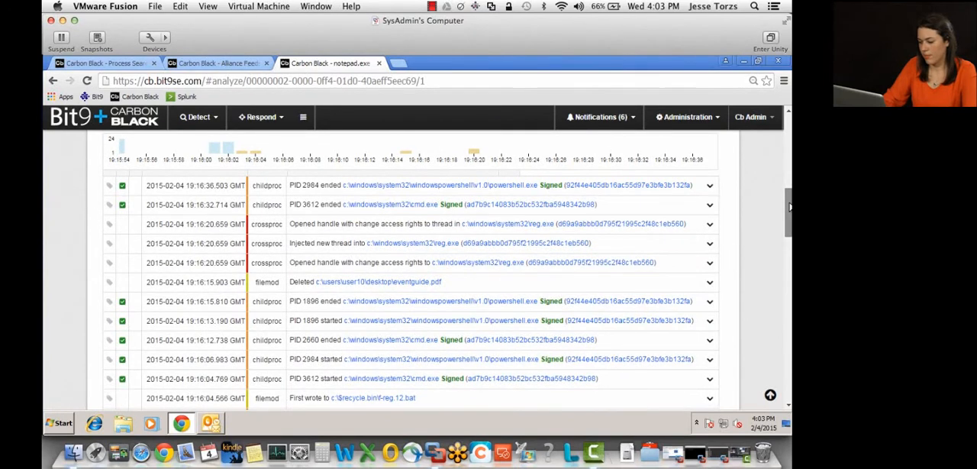
scroll("down", 3)
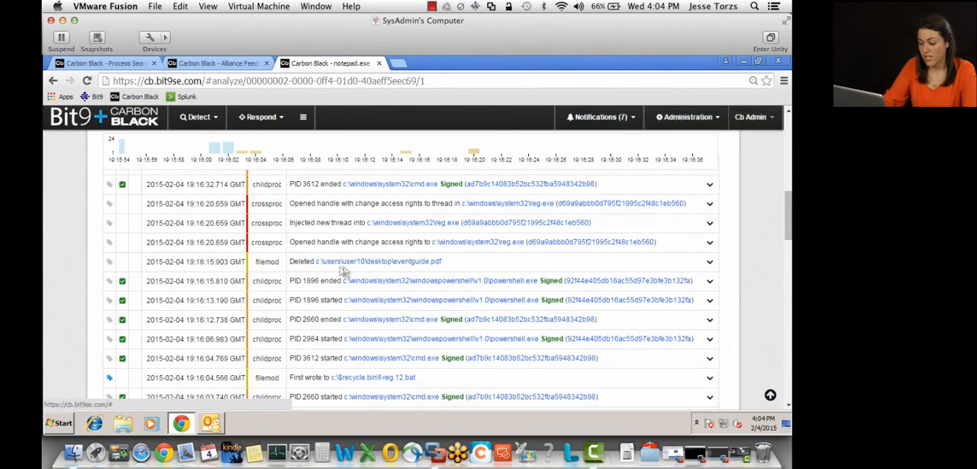
mouse_move(288, 261)
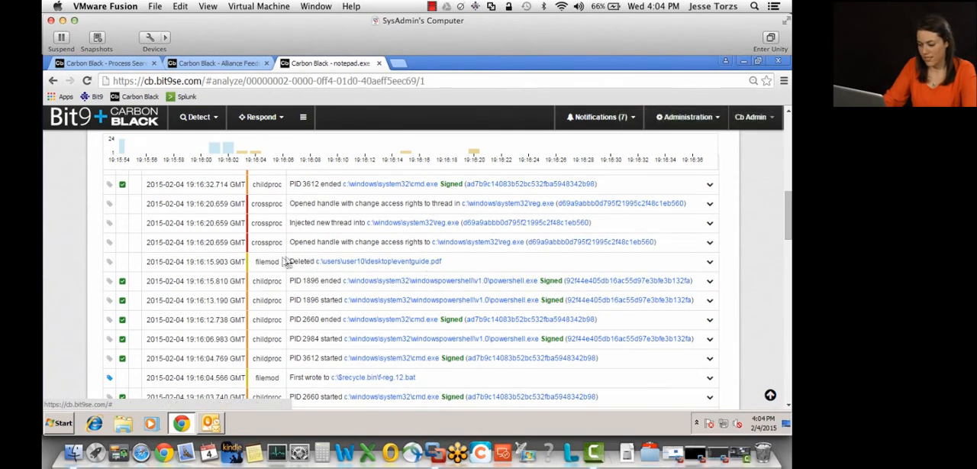
mouse_move(110, 263)
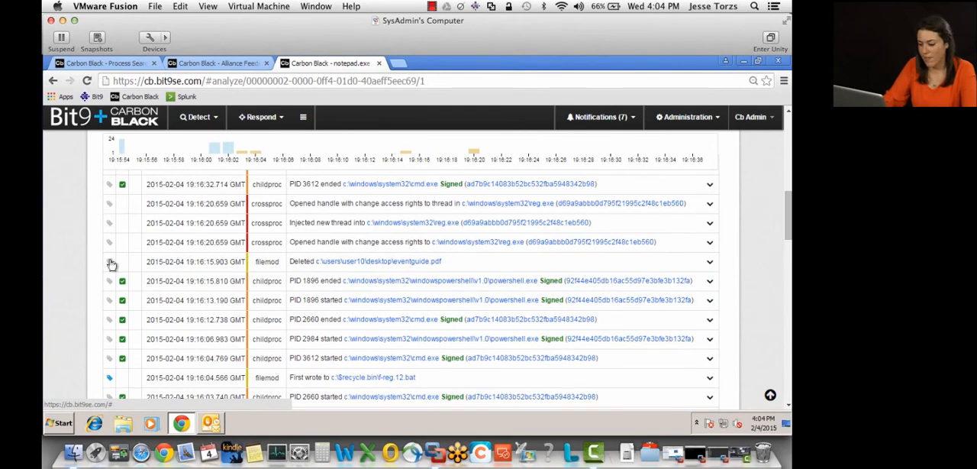
left_click(110, 262)
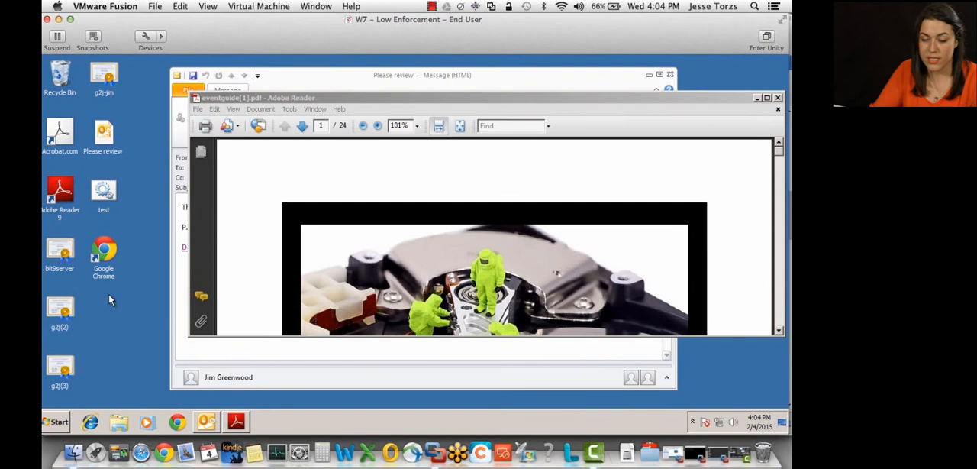
mouse_move(113, 308)
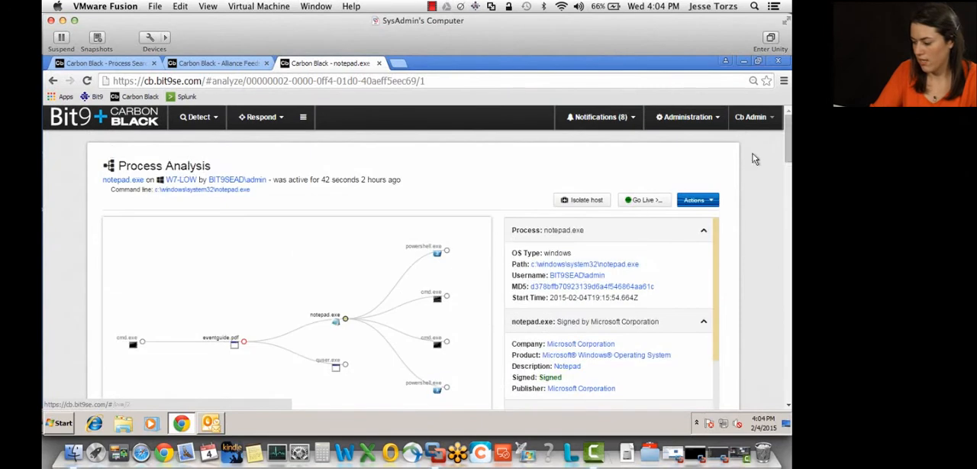
In powershell.exe's events, bring up the netconn to 192.168.230.3 and its cmd.exe process.
scroll("down", 3)
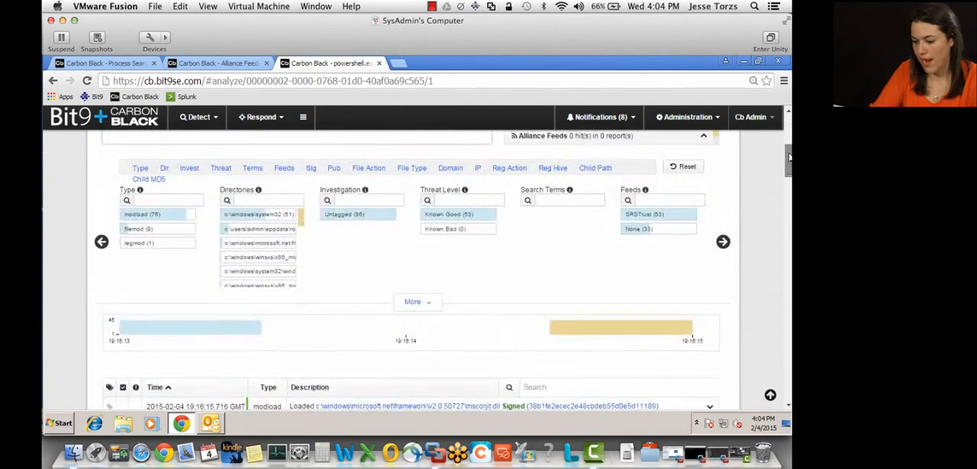
scroll("up", 3)
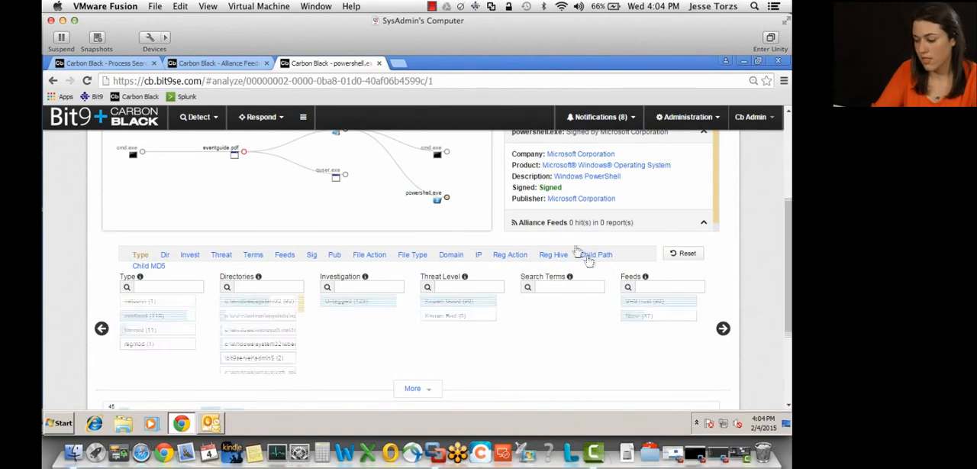
scroll("down", 3)
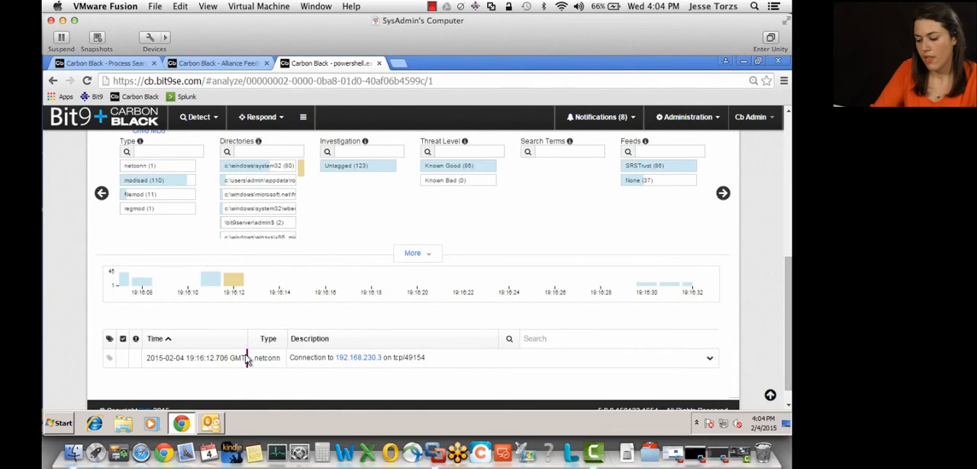
mouse_move(354, 357)
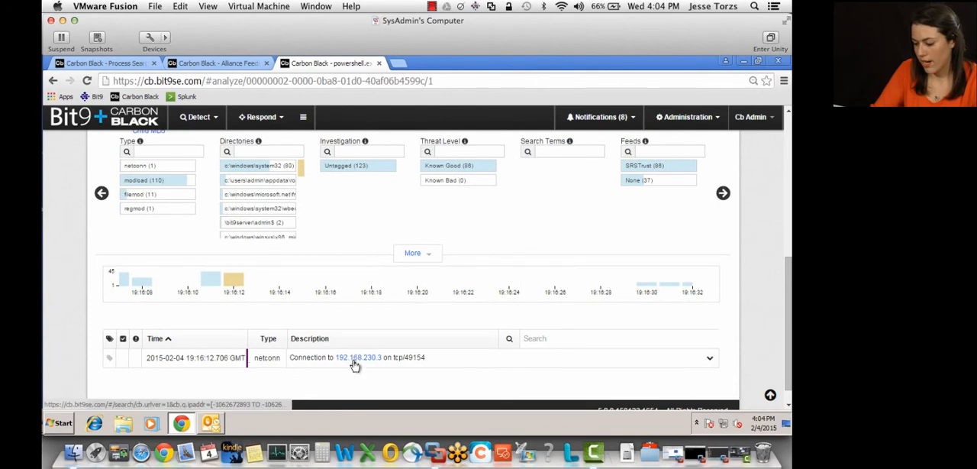
mouse_move(354, 357)
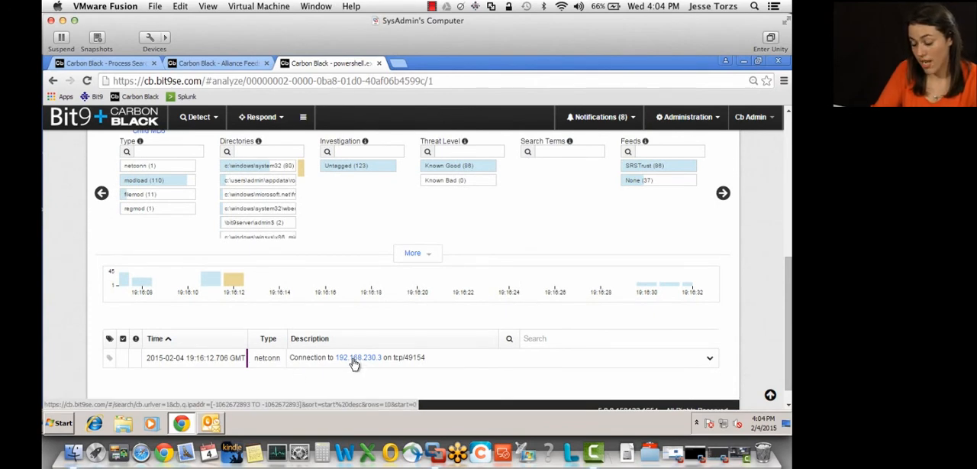
mouse_move(342, 374)
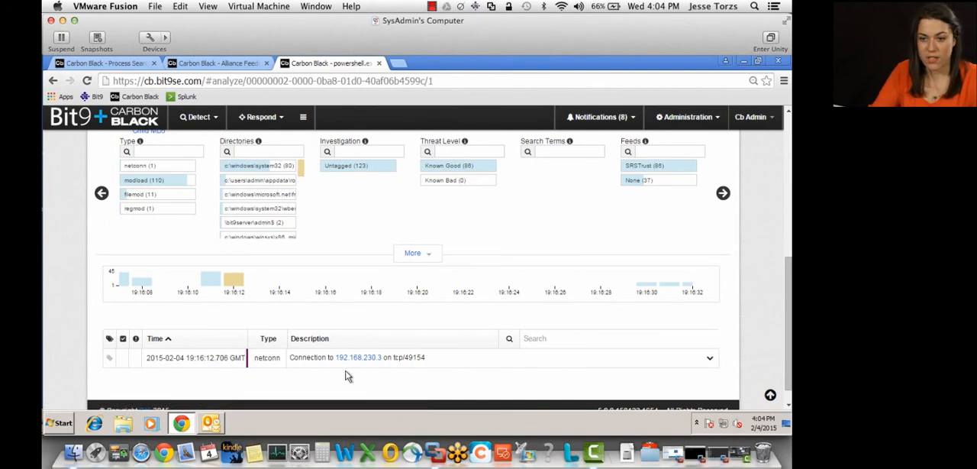
left_click(110, 360)
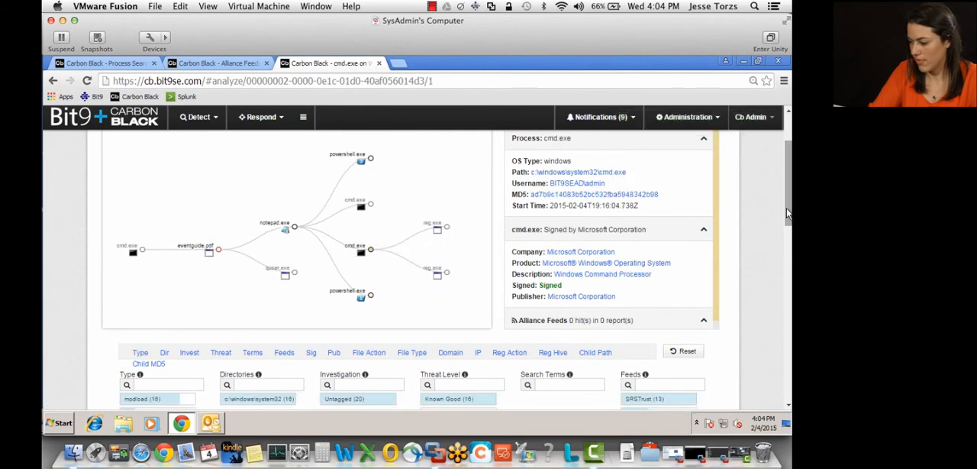
Inspect both reg.exe children of cmd.exe that modify the firewall policy registry keys.
scroll("down", 3)
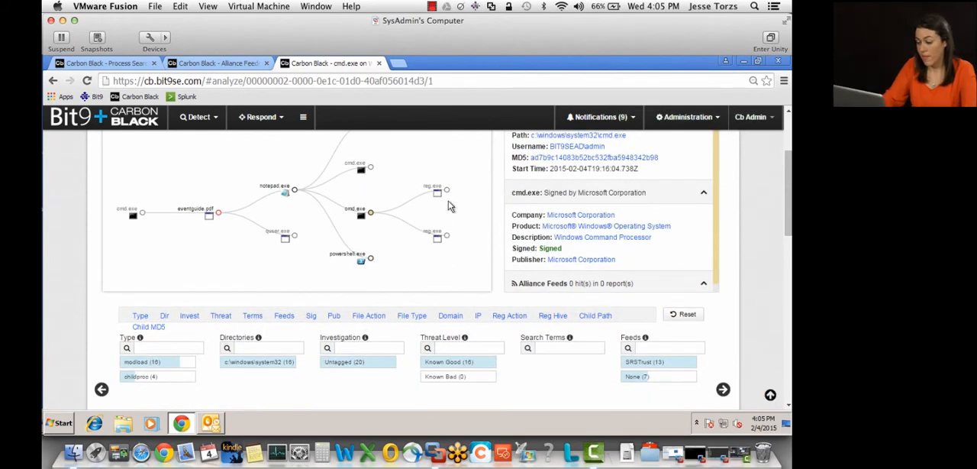
mouse_move(449, 193)
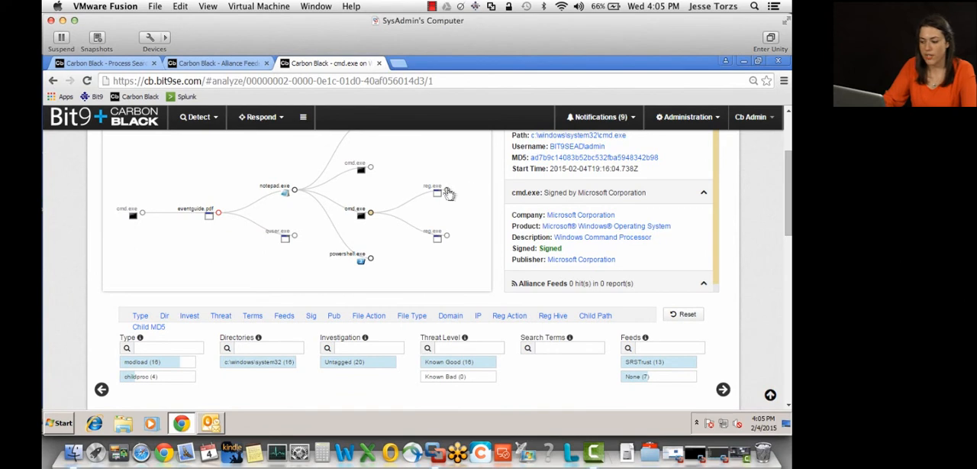
left_click(437, 190)
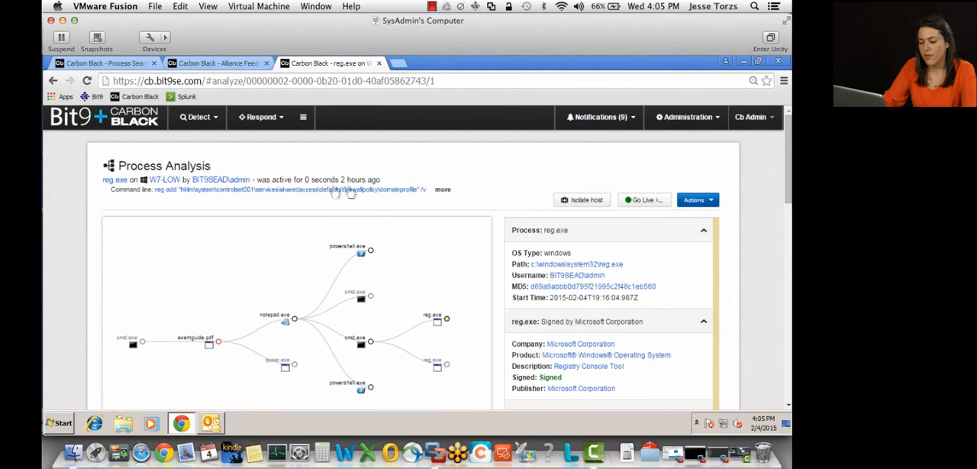
mouse_move(378, 205)
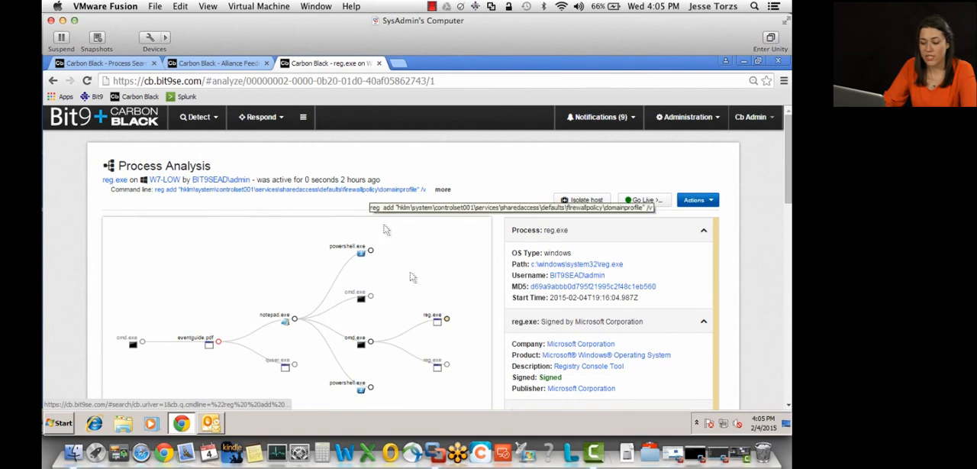
left_click(437, 365)
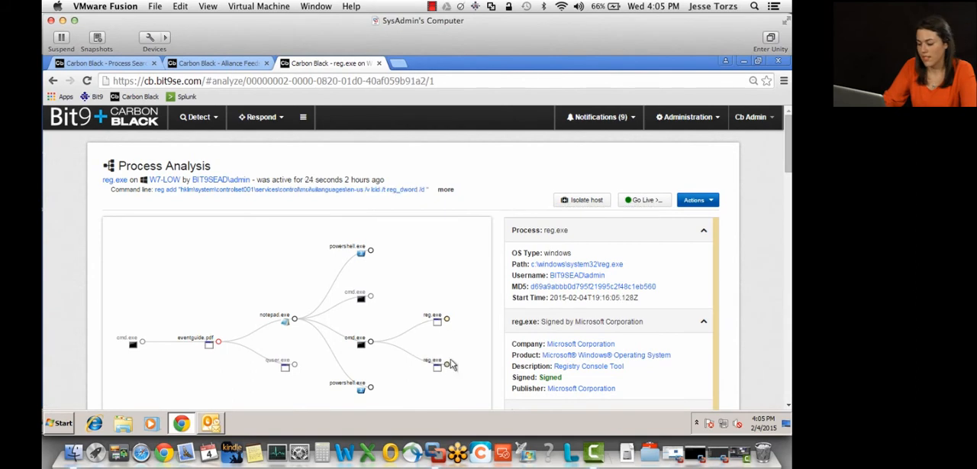
mouse_move(309, 198)
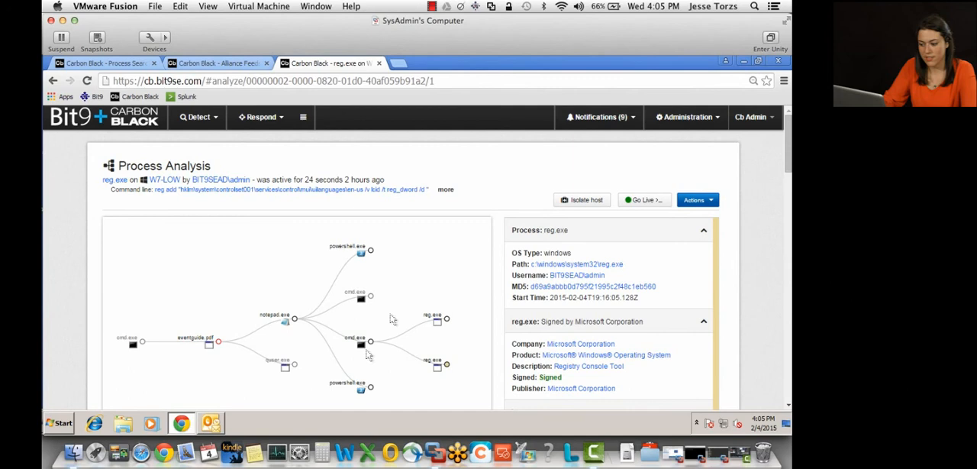
mouse_move(197, 309)
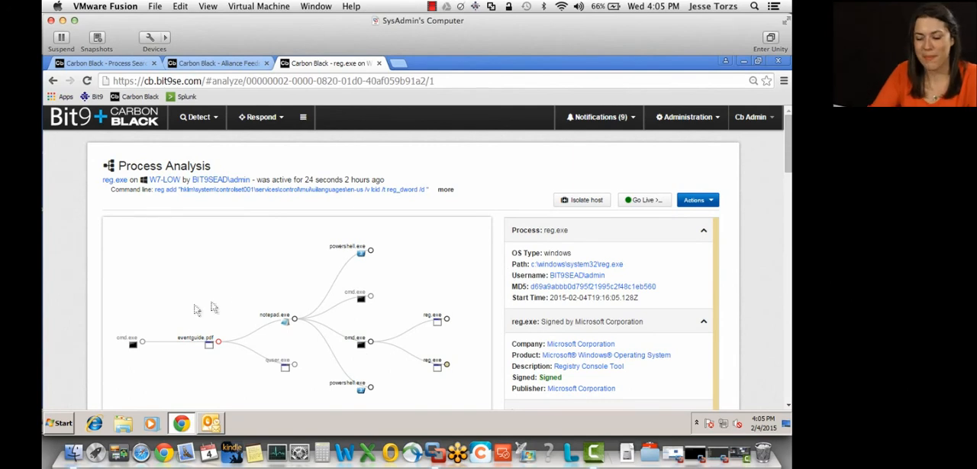
mouse_move(265, 318)
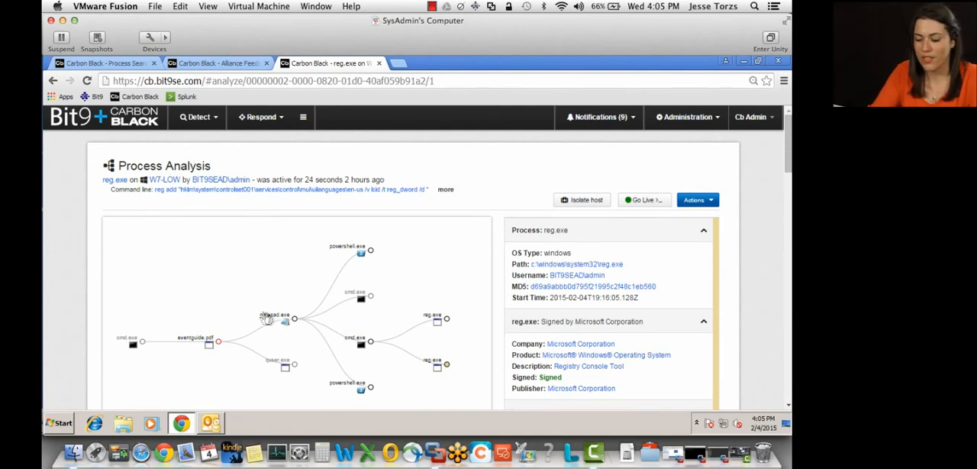
mouse_move(210, 308)
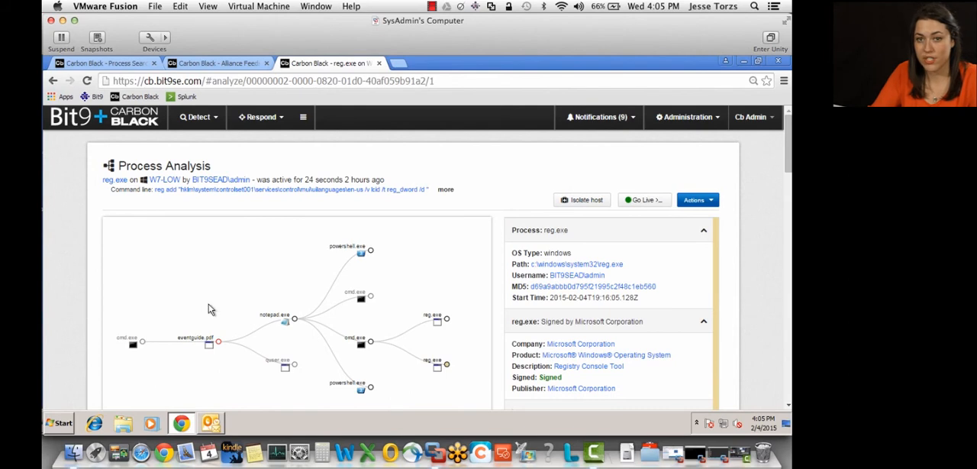
mouse_move(320, 330)
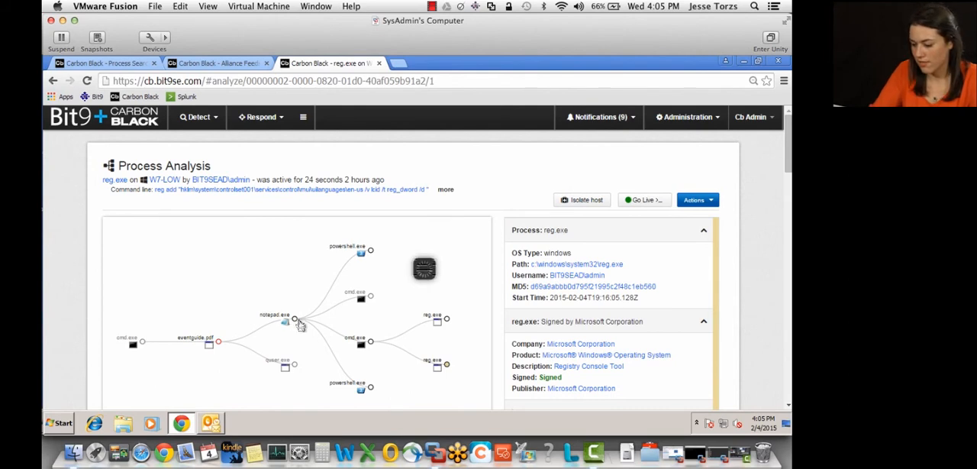
Walk from notepad.exe up through eventguide.pdf to the cmd.exe process details.
left_click(295, 318)
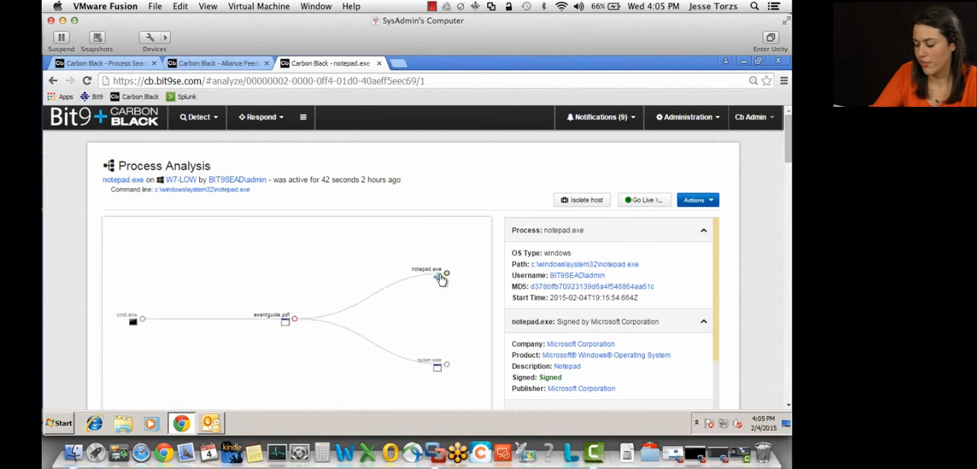
mouse_move(328, 321)
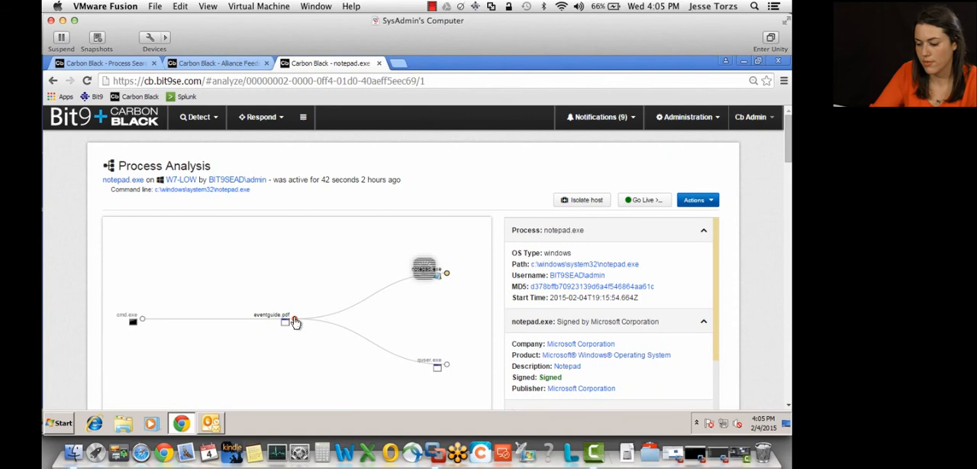
left_click(284, 321)
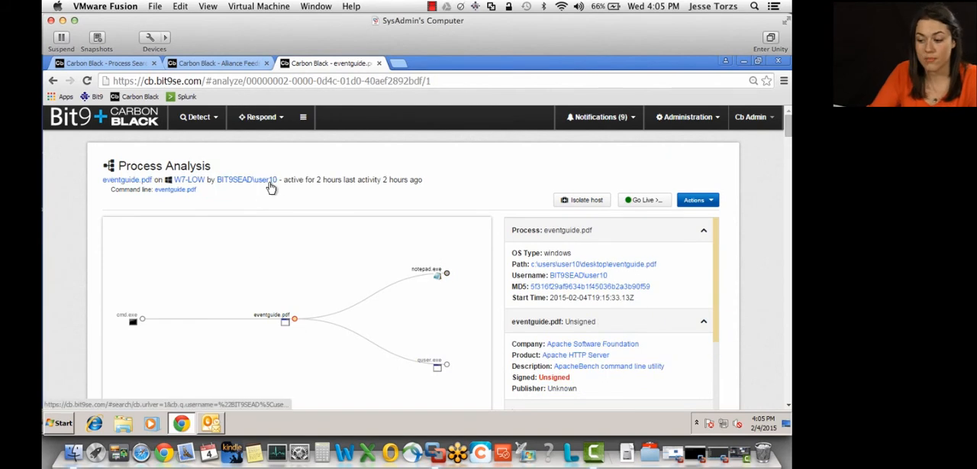
left_click(131, 321)
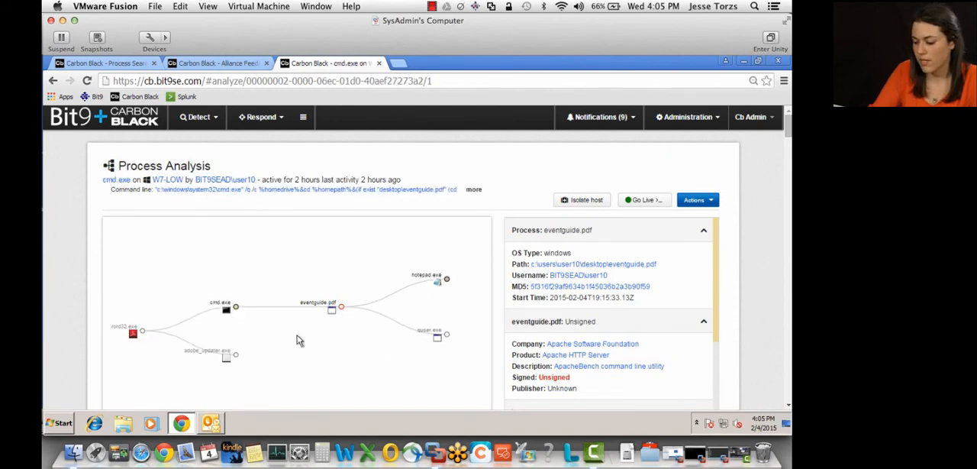
left_click(226, 307)
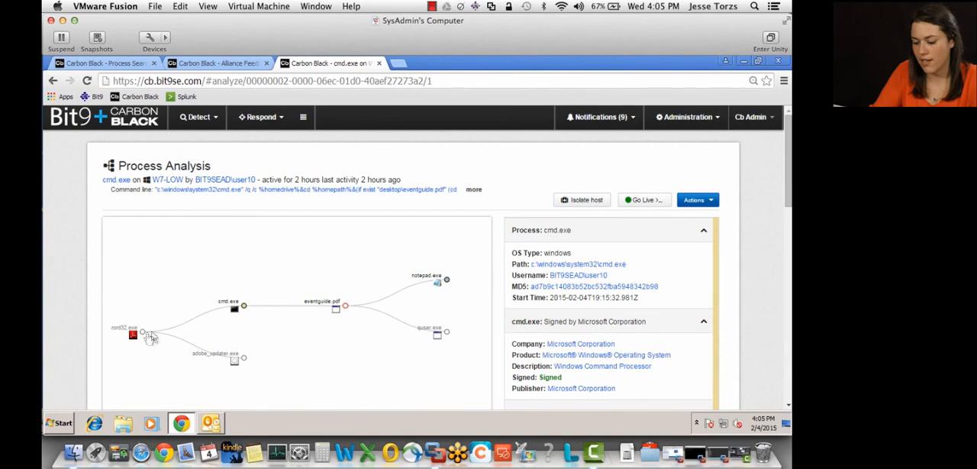
Reach the parent acrord32.exe analysis and review its Alliance Feeds hits.
left_click(140, 334)
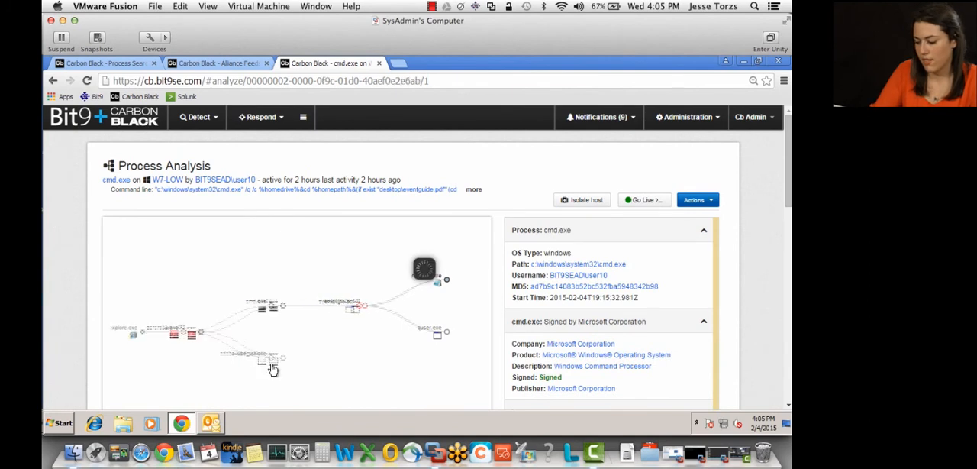
left_click(208, 334)
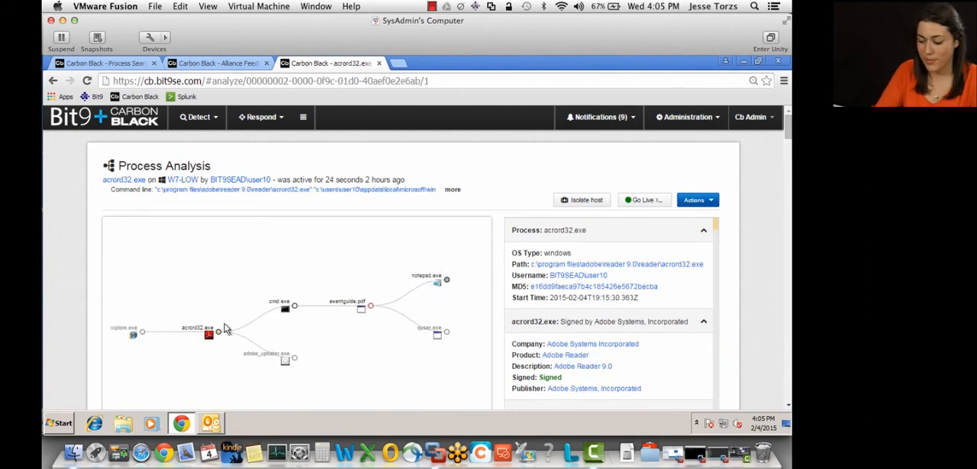
mouse_move(744, 166)
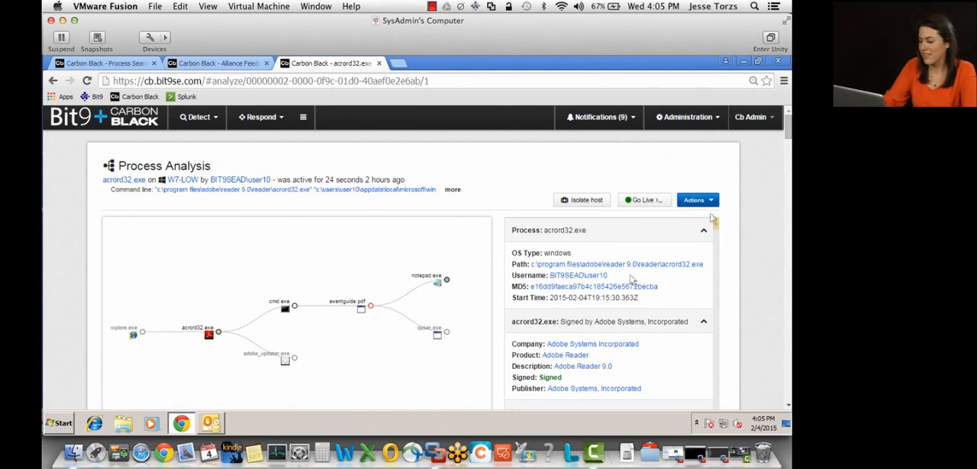
scroll("down", 3)
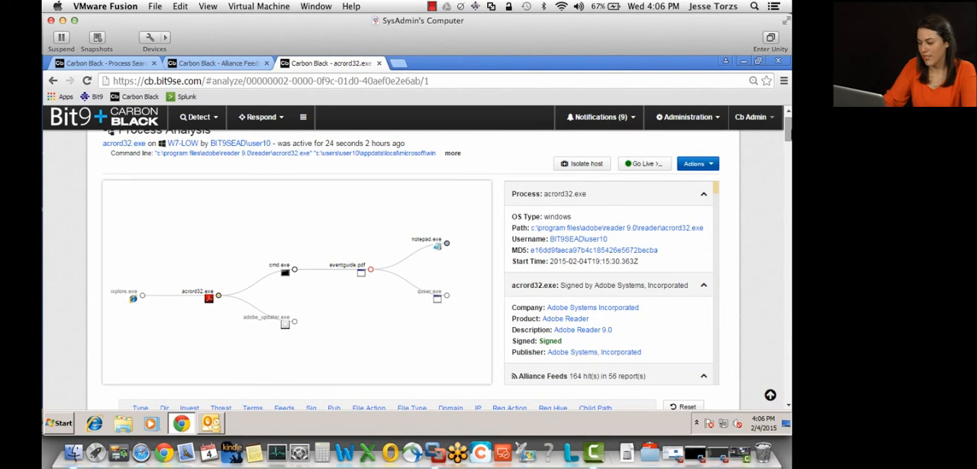
Preview the unsigned Adobe Acrobat Updater plug-in binary and follow its feed score to CVE-2013-0608.
scroll("down", 3)
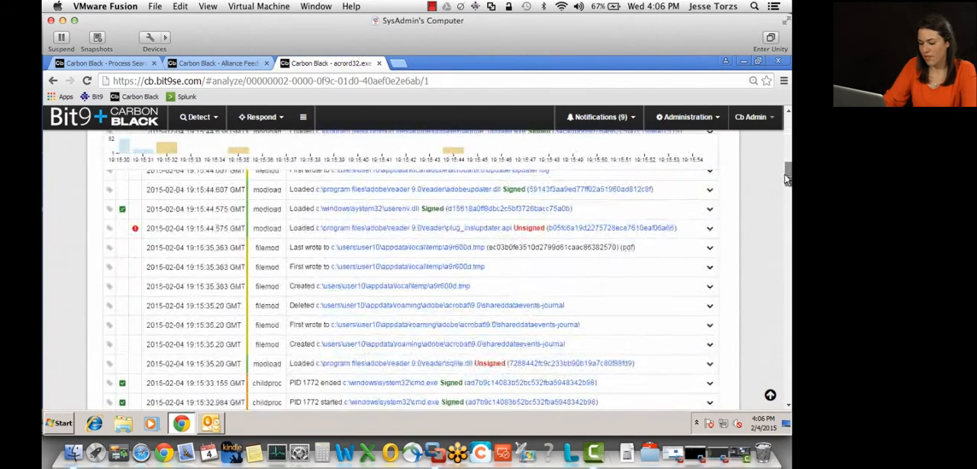
mouse_move(134, 229)
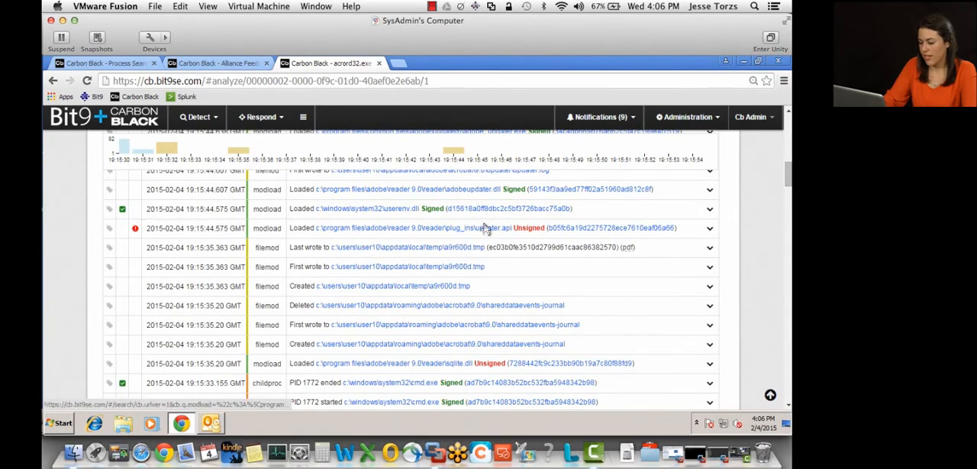
mouse_move(458, 237)
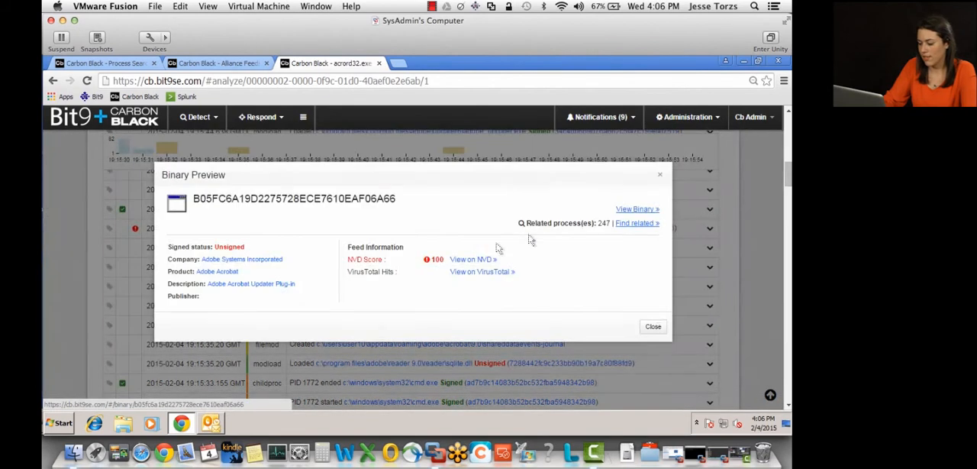
mouse_move(452, 265)
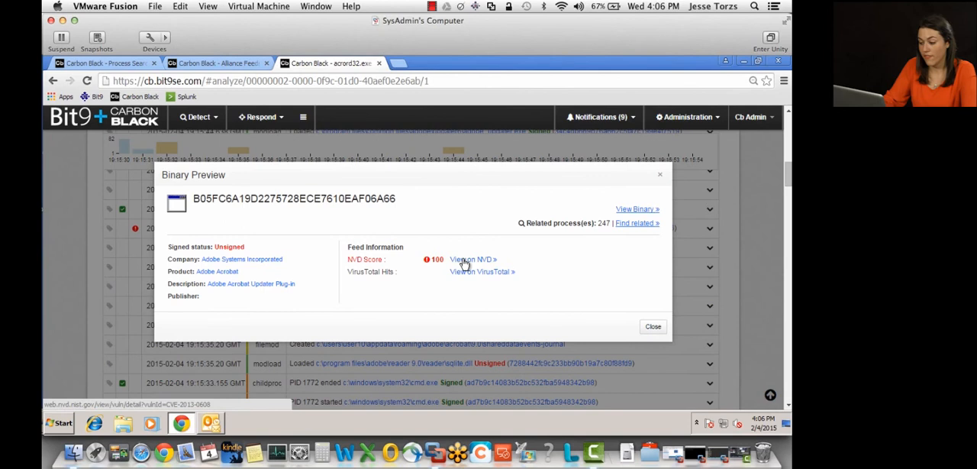
left_click(469, 259)
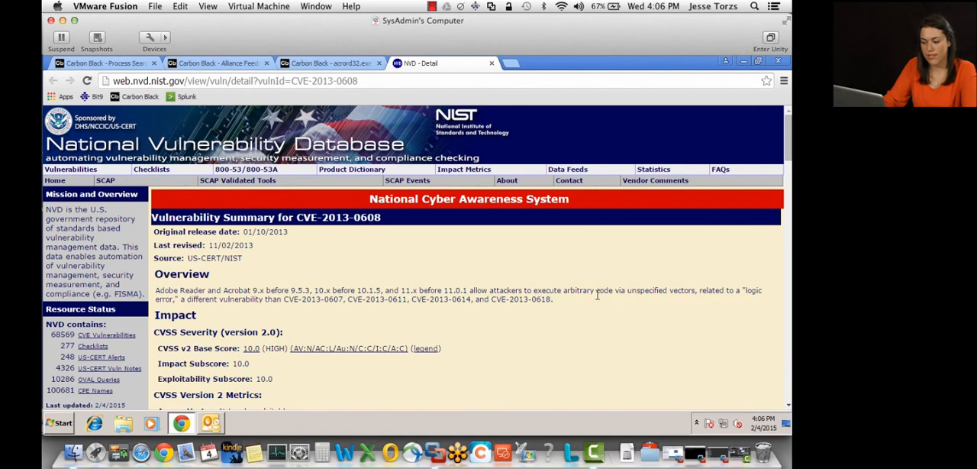
Leave the NVD CVE-2013-0608 page and return to the acrord32.exe process tree.
left_click(330, 62)
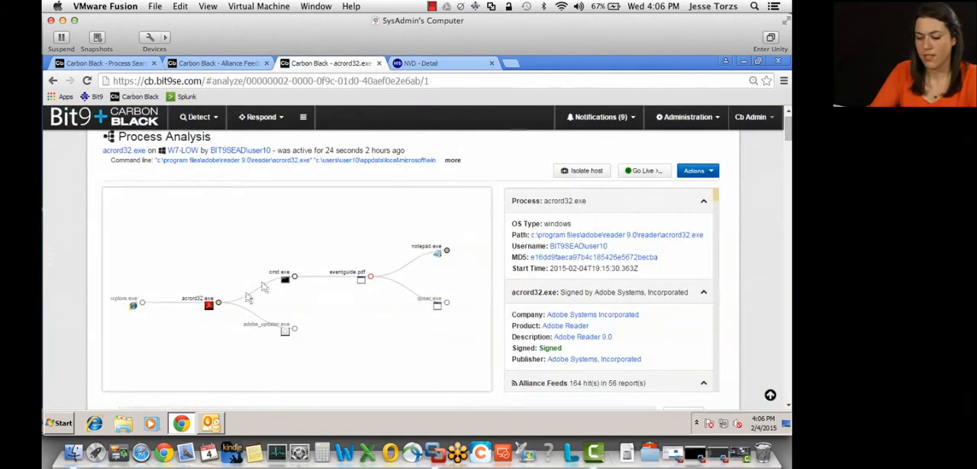
mouse_move(213, 232)
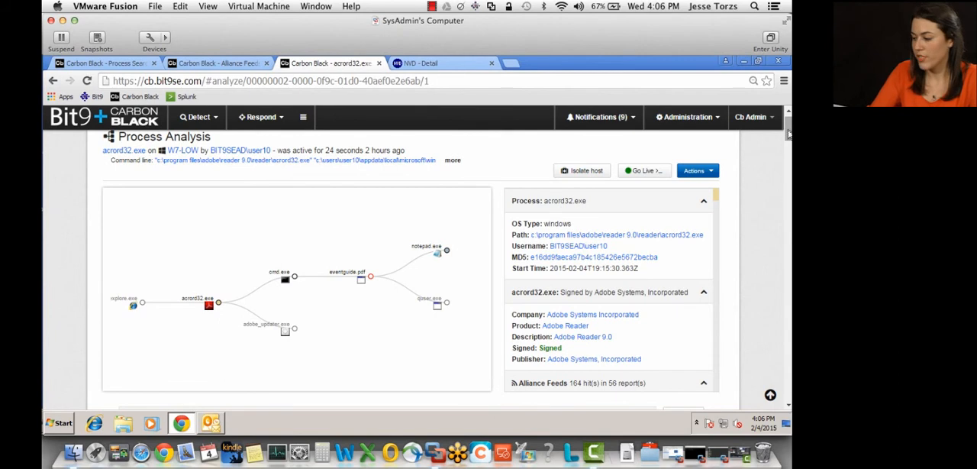
scroll("up", 3)
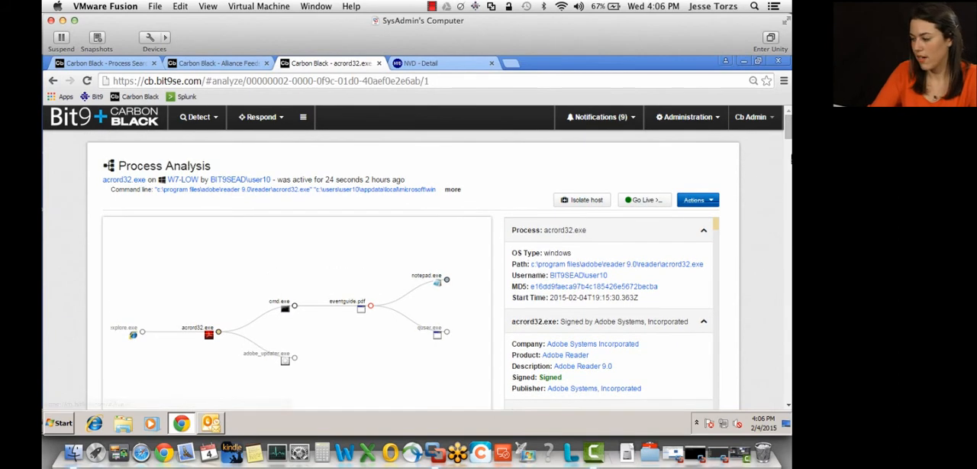
scroll("down", 3)
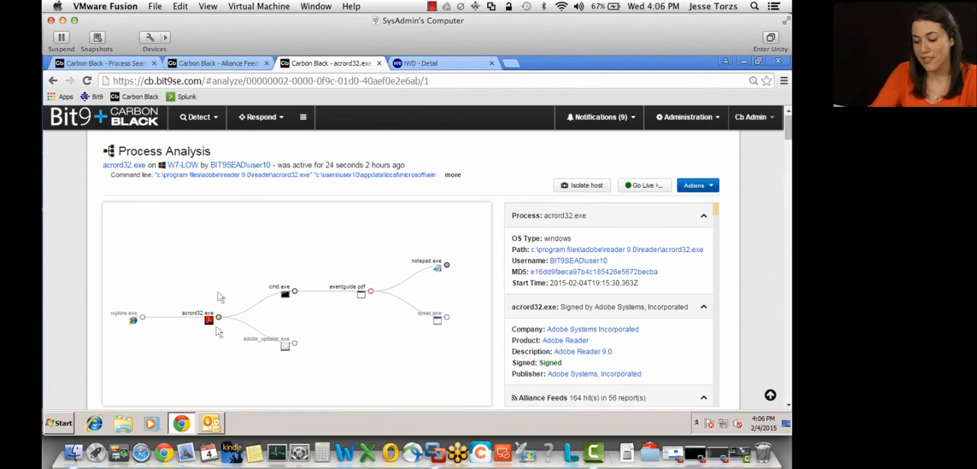
mouse_move(277, 231)
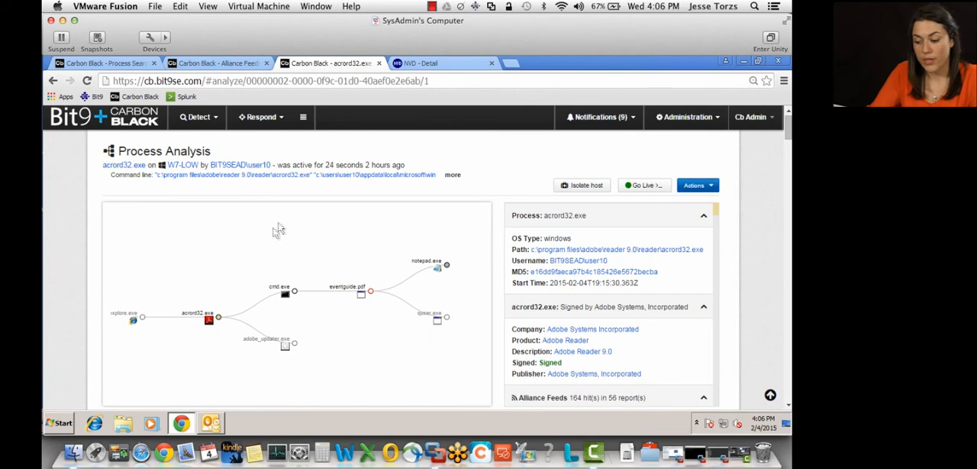
mouse_move(312, 250)
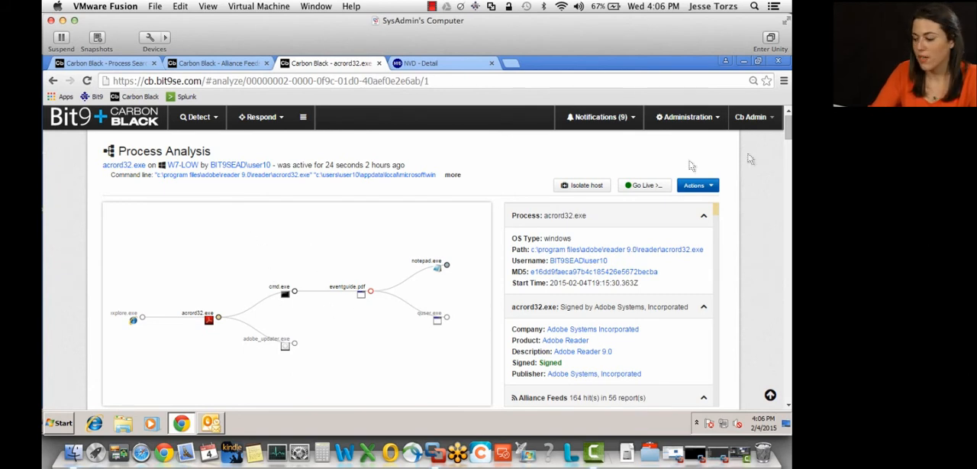
mouse_move(267, 226)
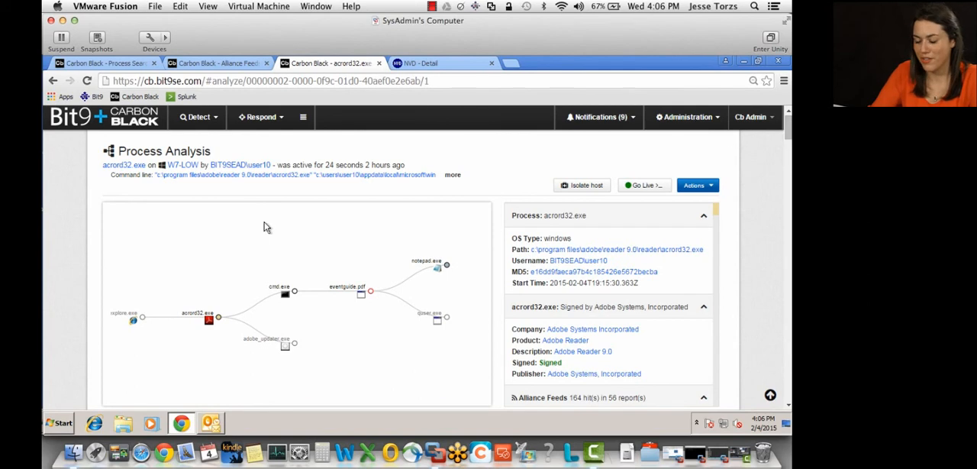
mouse_move(342, 254)
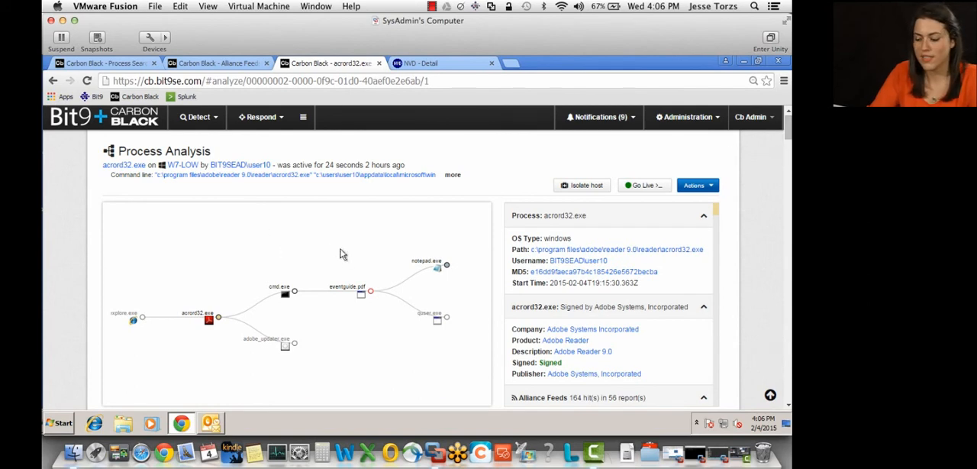
mouse_move(293, 230)
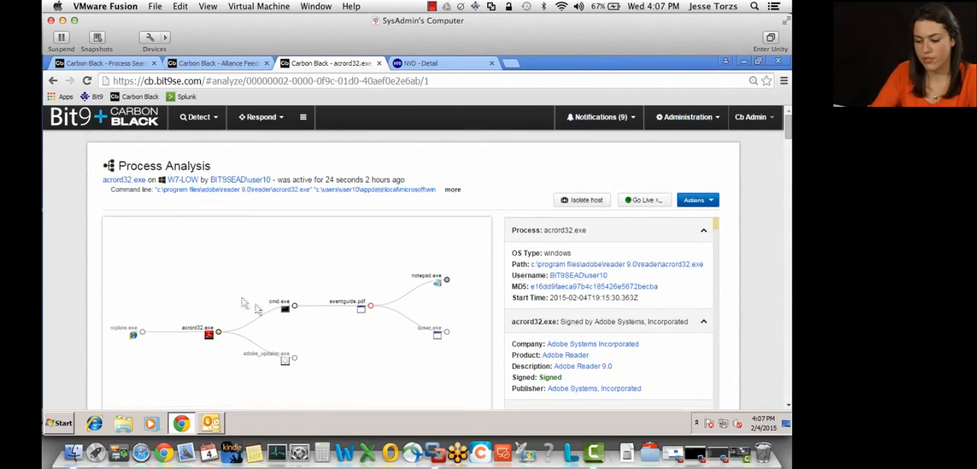
mouse_move(299, 264)
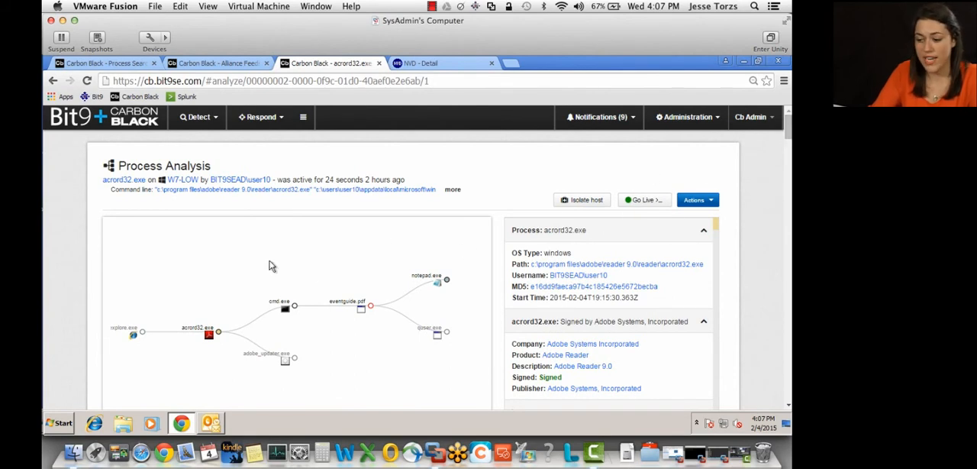
mouse_move(331, 250)
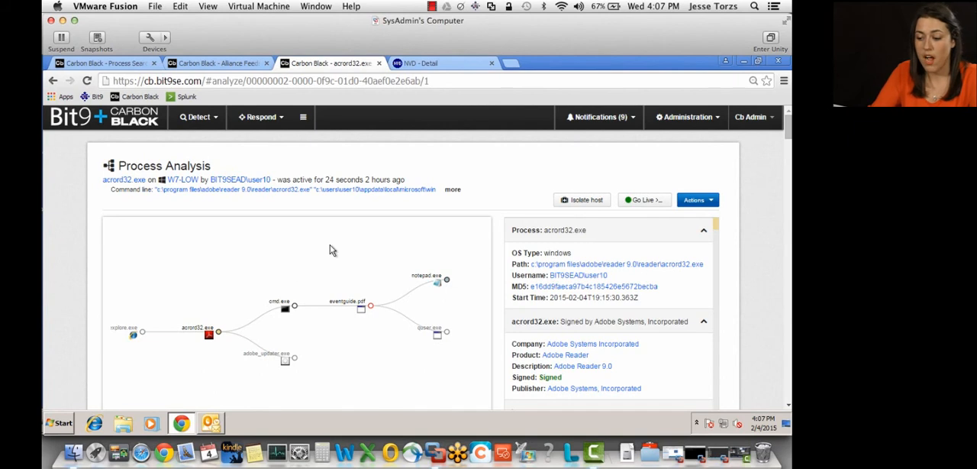
mouse_move(266, 247)
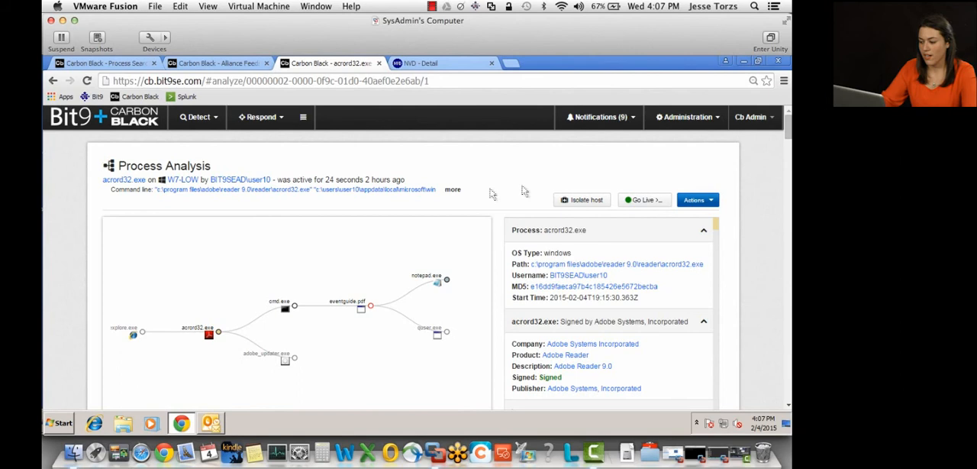
mouse_move(182, 189)
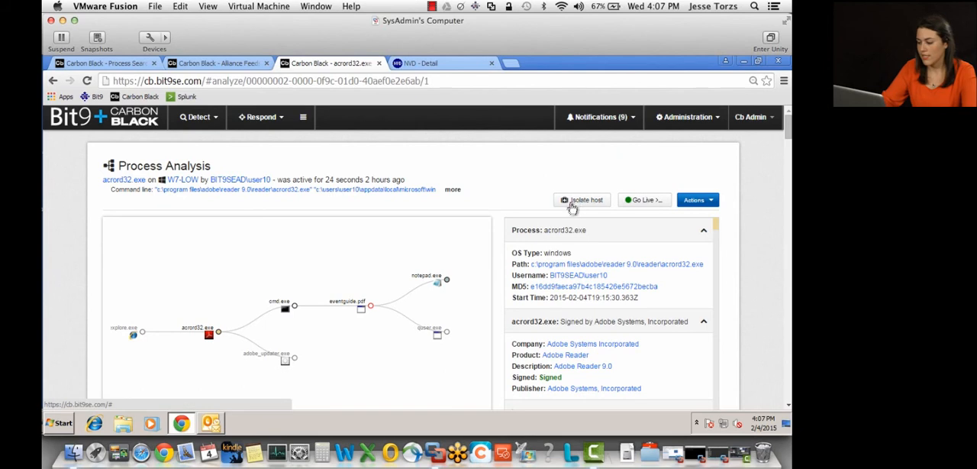
mouse_move(485, 177)
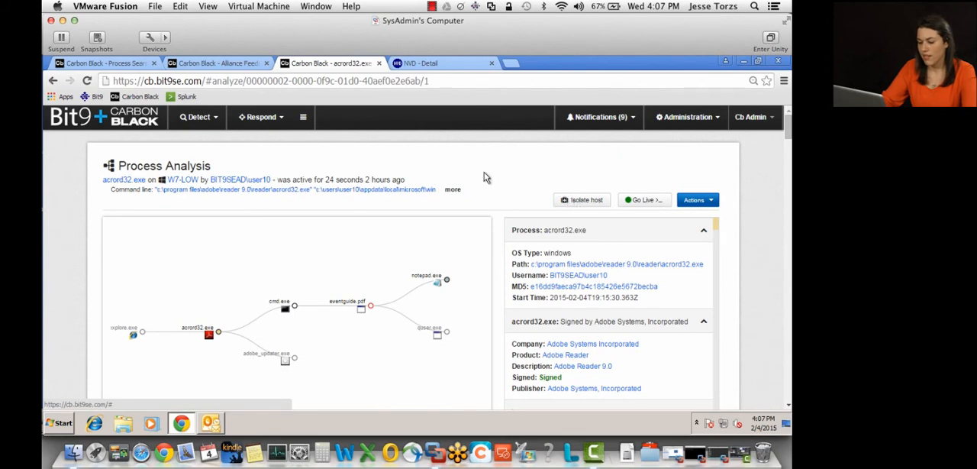
mouse_move(460, 177)
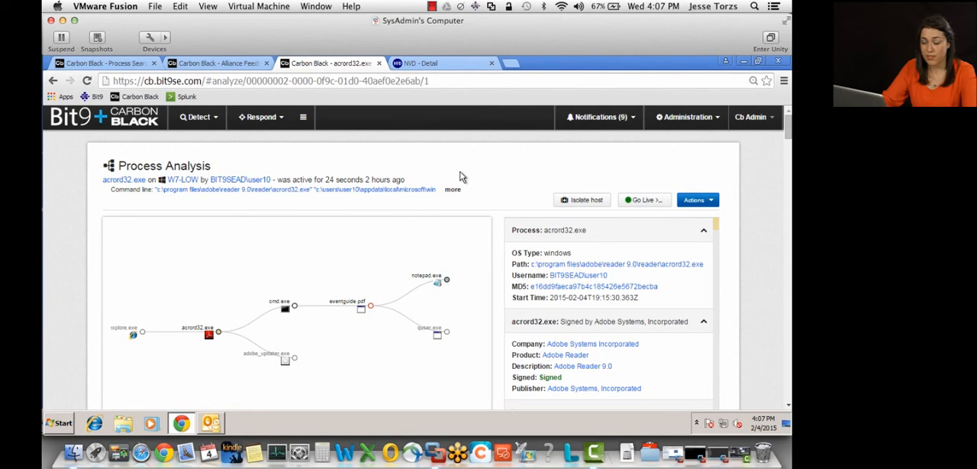
mouse_move(644, 198)
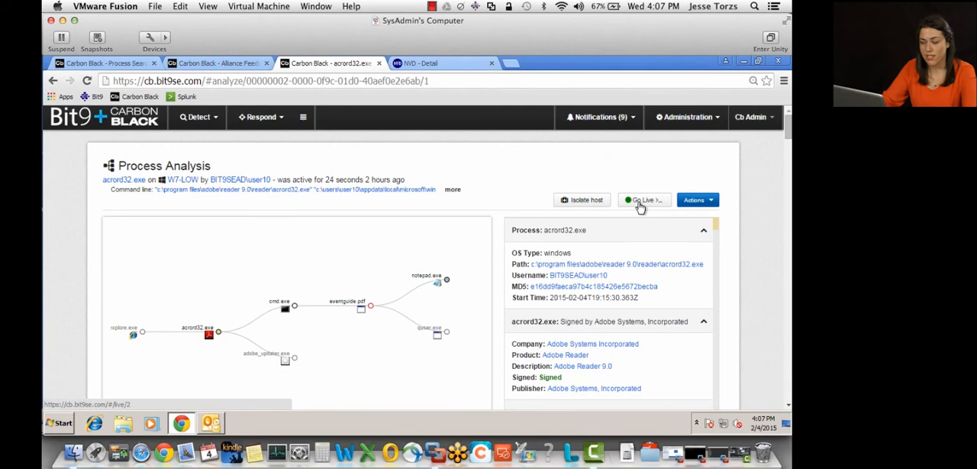
Go Live on host W7-LOW to start a Cb Live Response session.
left_click(644, 198)
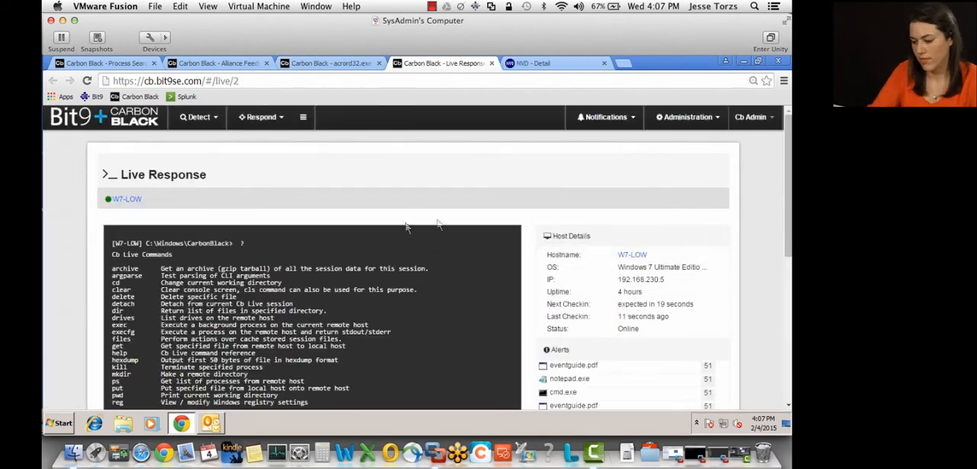
Scroll through the Cb Live command help and W7-LOW's host details, alerts and running processes.
scroll("down", 3)
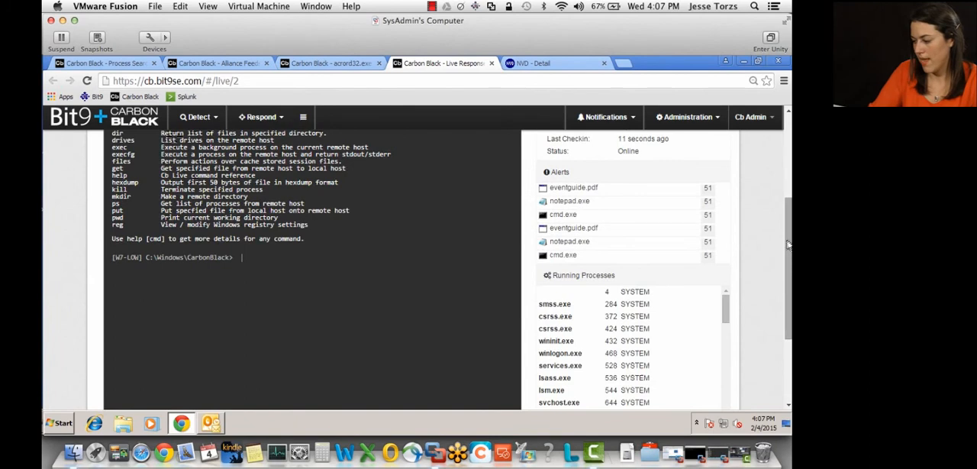
scroll("up", 3)
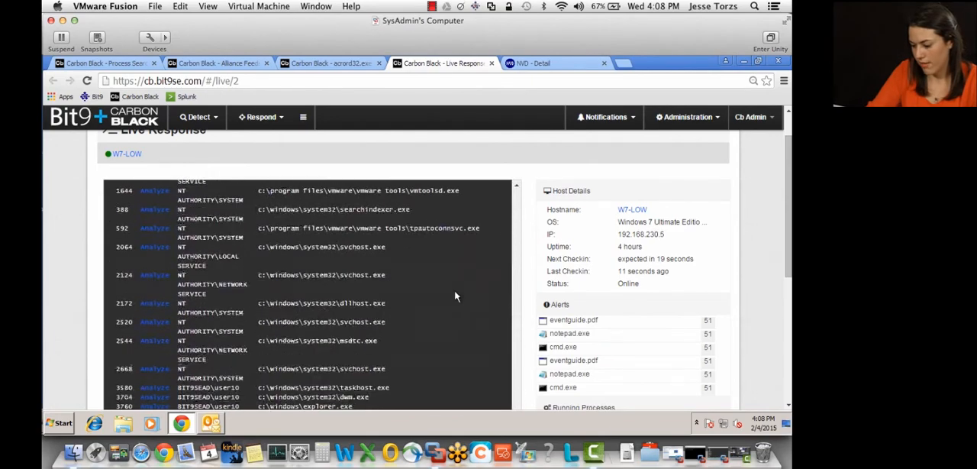
Find acrord32.exe in the ps output and kill it with 'kill 30'.
scroll("down", 3)
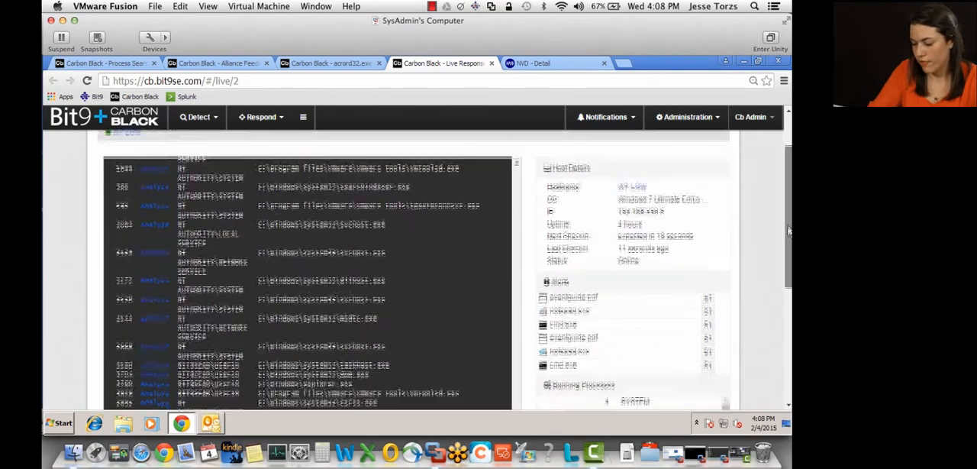
scroll("down", 3)
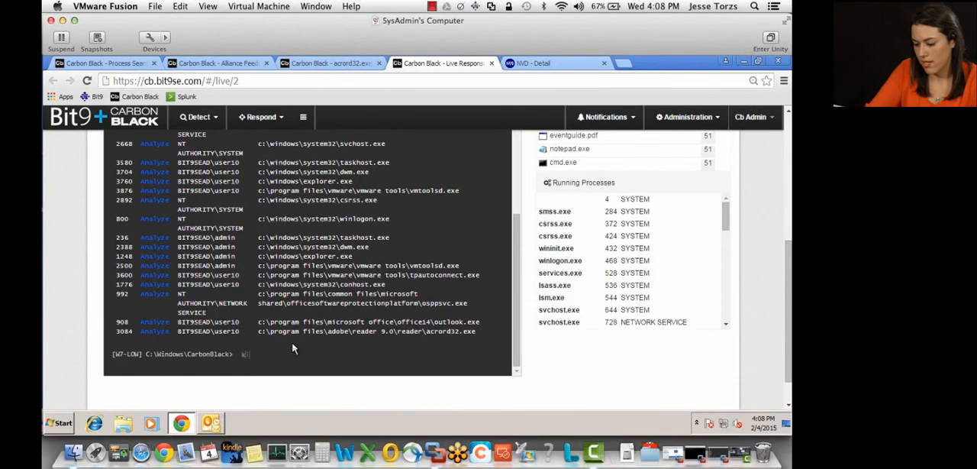
type("kill 30")
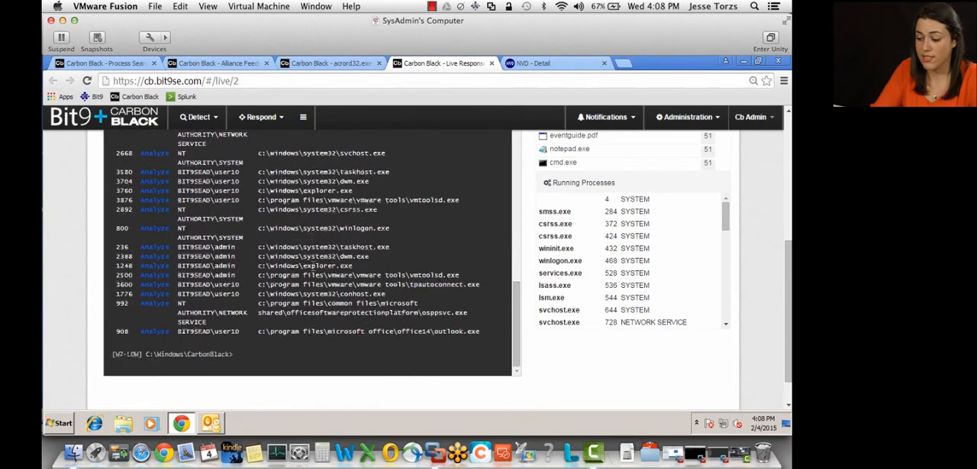
mouse_move(384, 262)
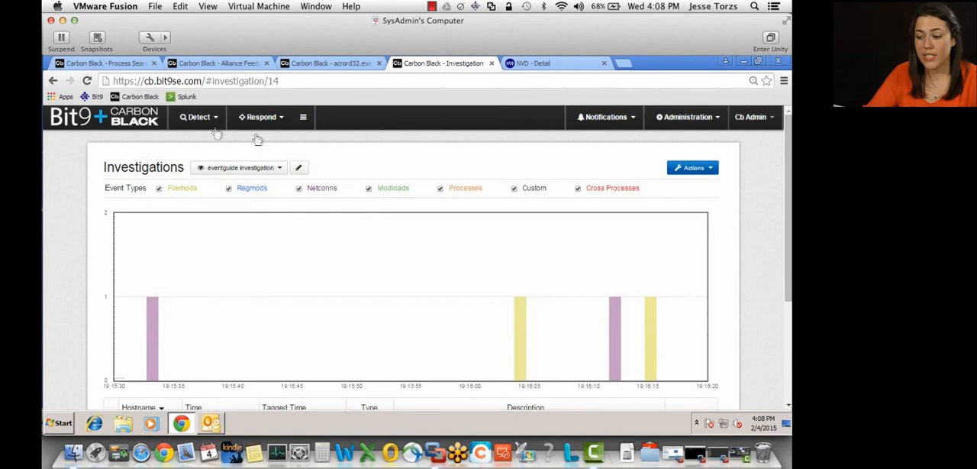
mouse_move(522, 183)
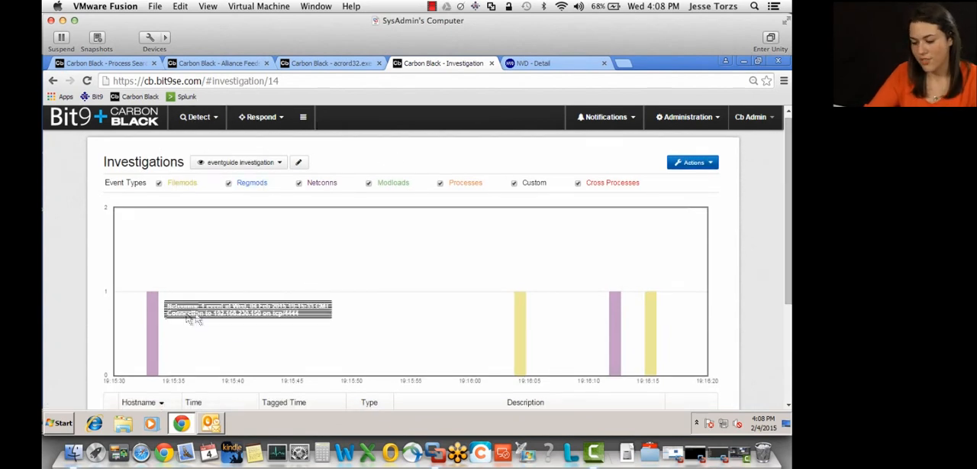
mouse_move(211, 244)
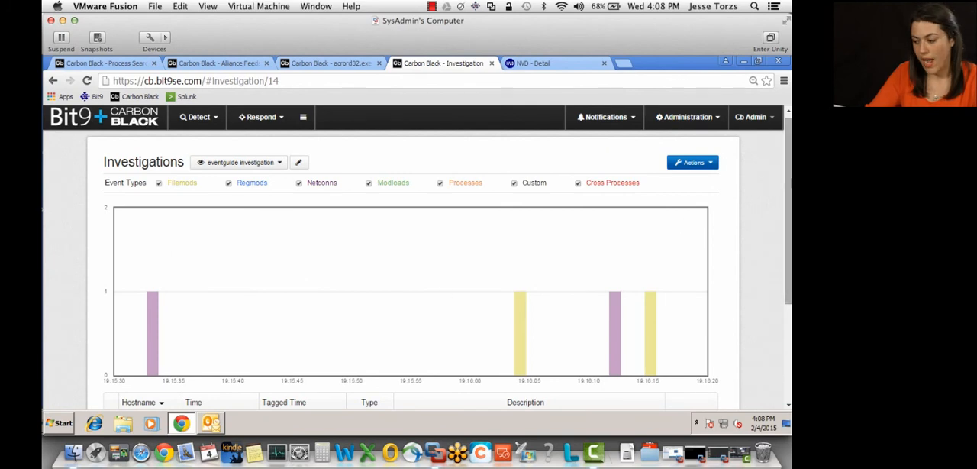
scroll("down", 3)
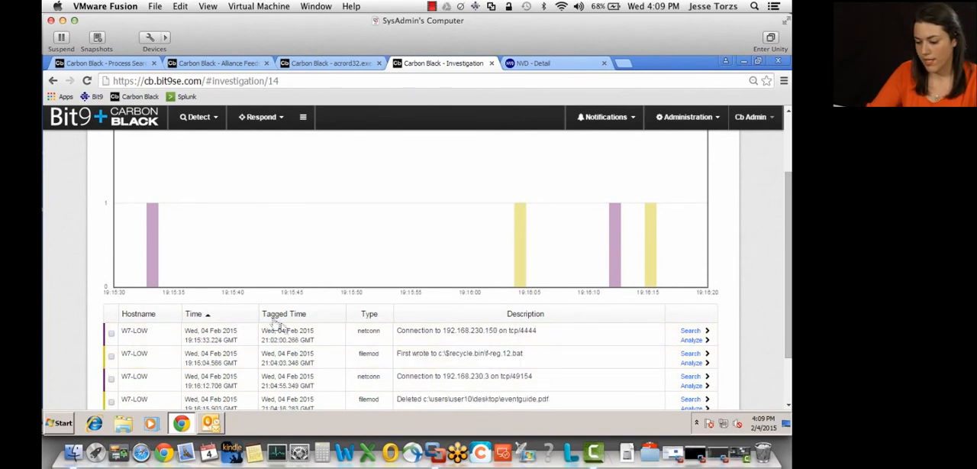
mouse_move(151, 229)
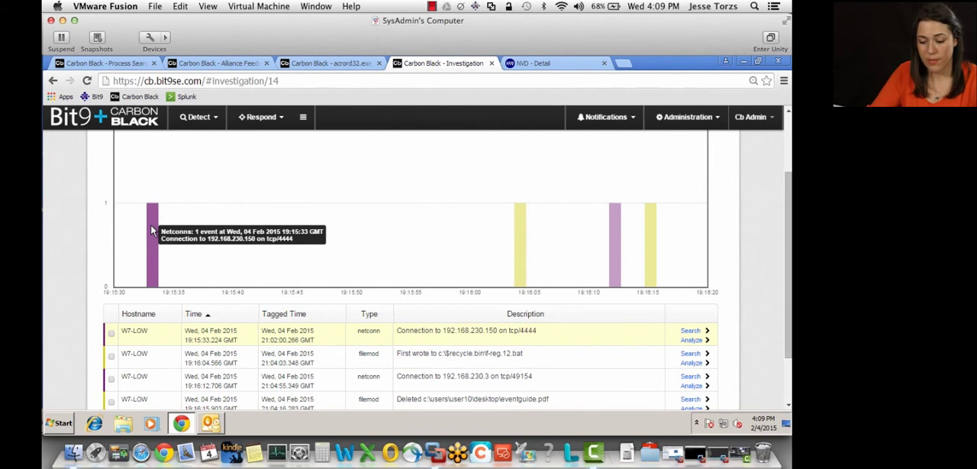
scroll("up", 3)
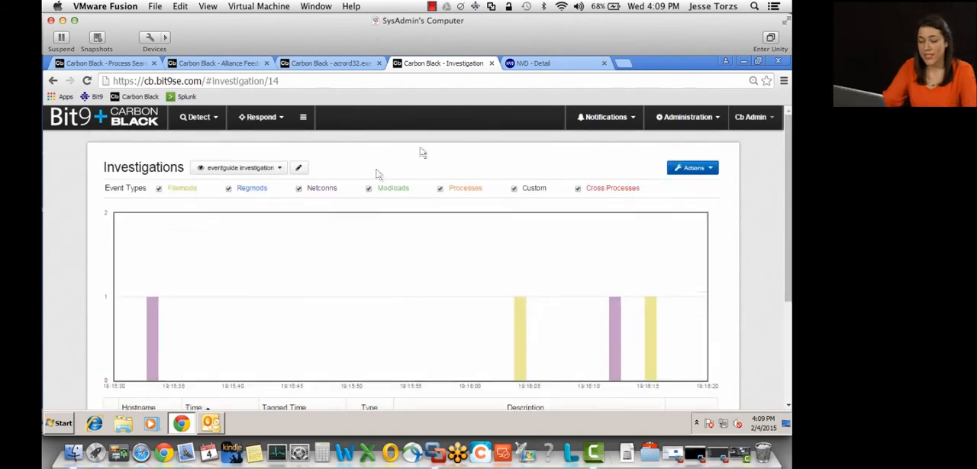
mouse_move(449, 160)
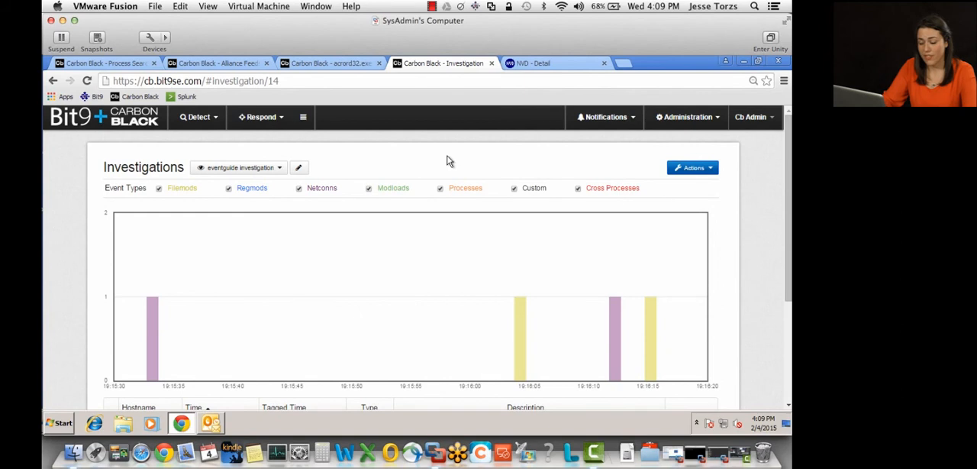
mouse_move(459, 162)
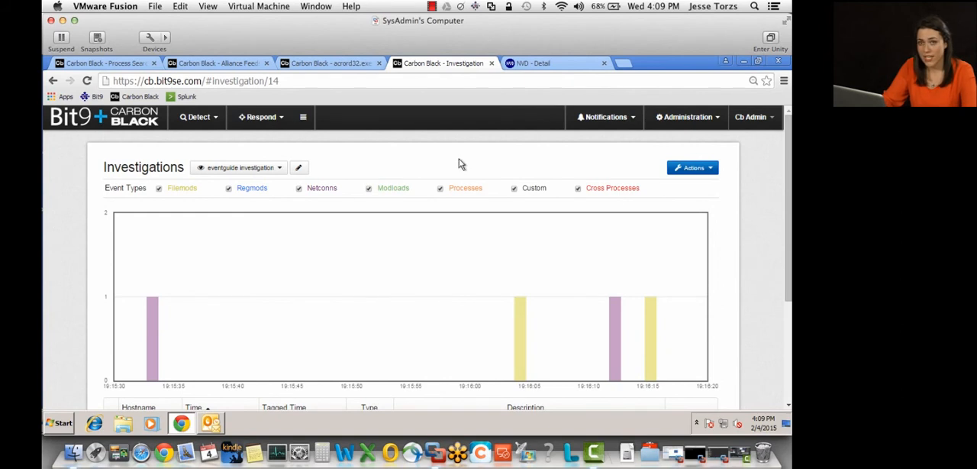
mouse_move(485, 165)
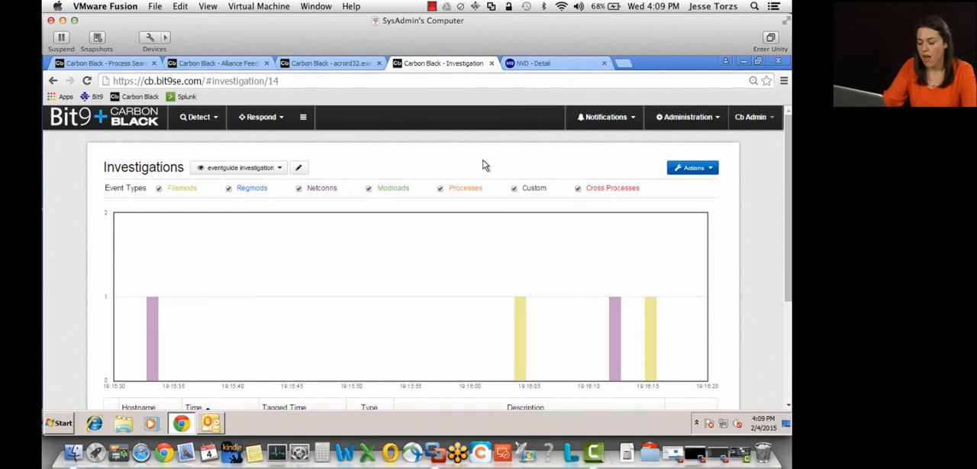
mouse_move(428, 268)
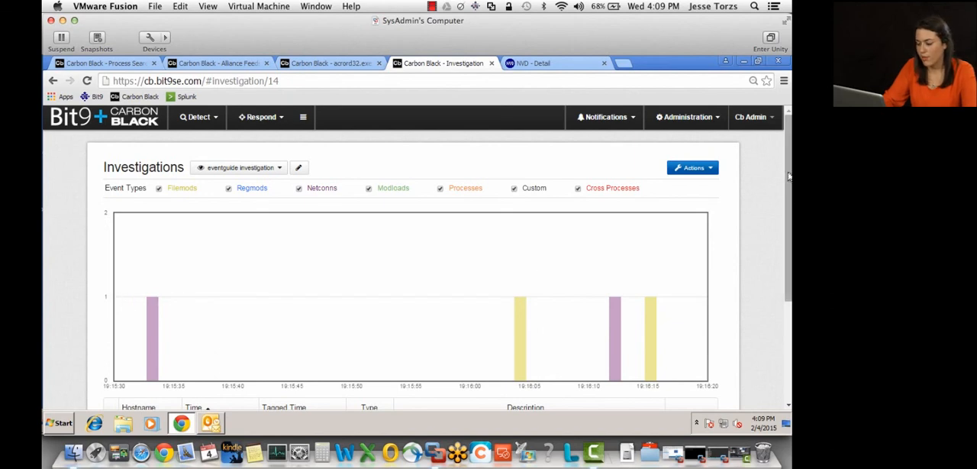
mouse_move(492, 165)
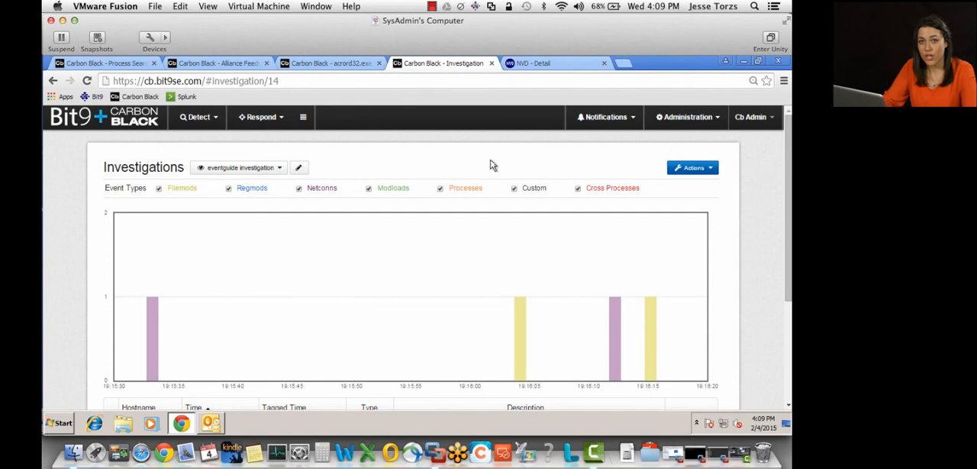
mouse_move(393, 151)
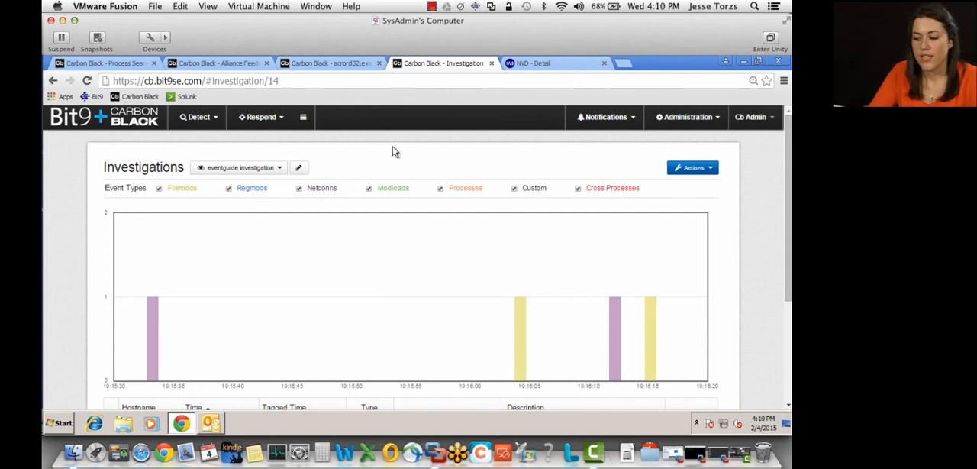
mouse_move(360, 277)
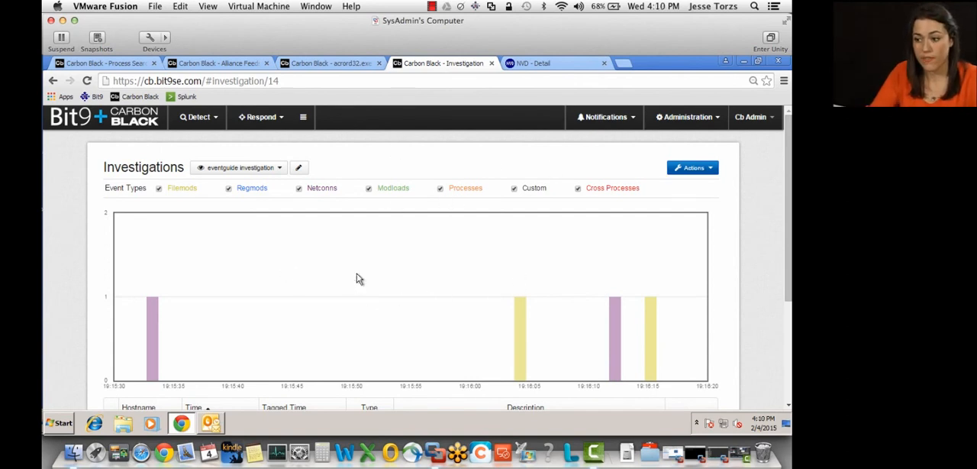
Return to the acrord32.exe analysis and drill into its descendant notepad.exe.
left_click(329, 62)
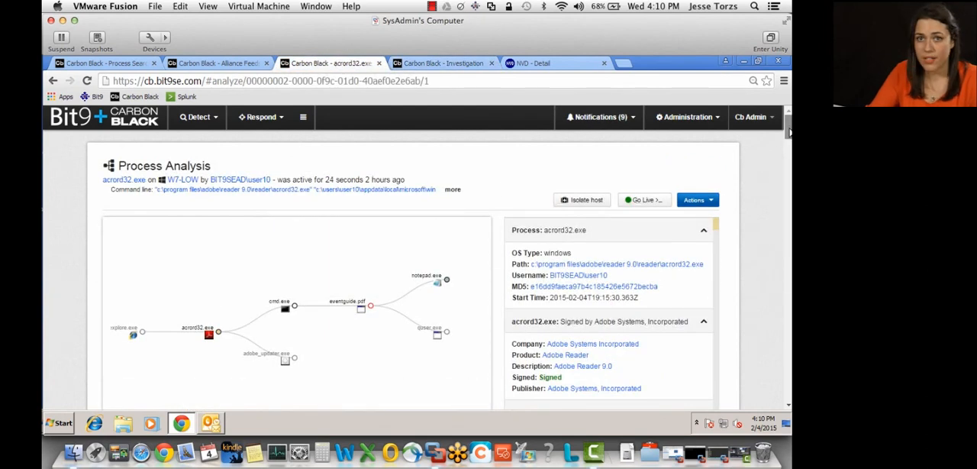
scroll("down", 3)
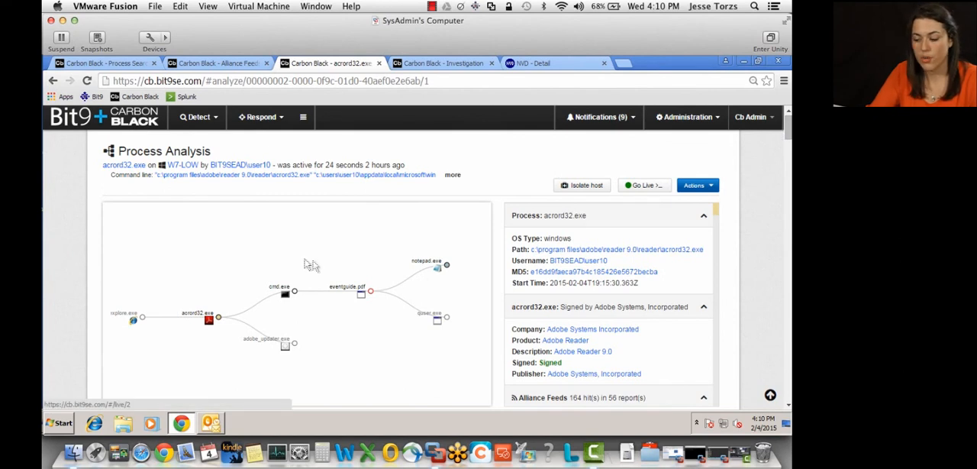
mouse_move(339, 262)
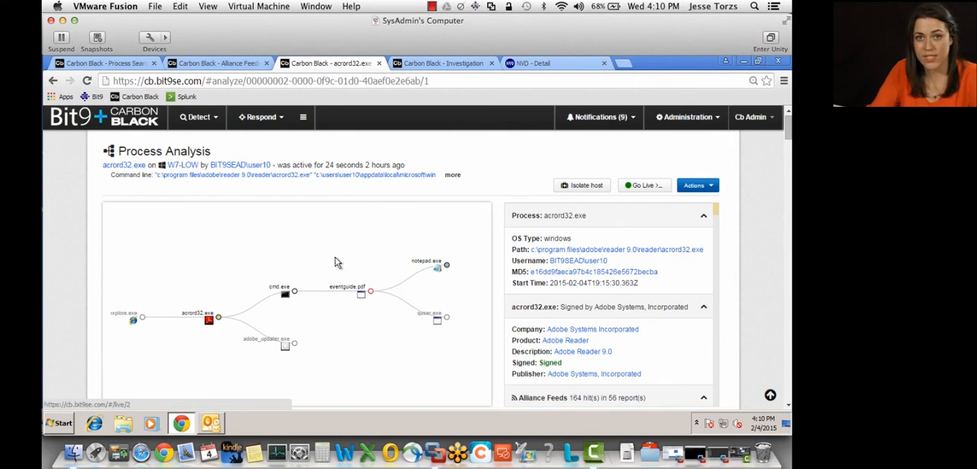
left_click(437, 265)
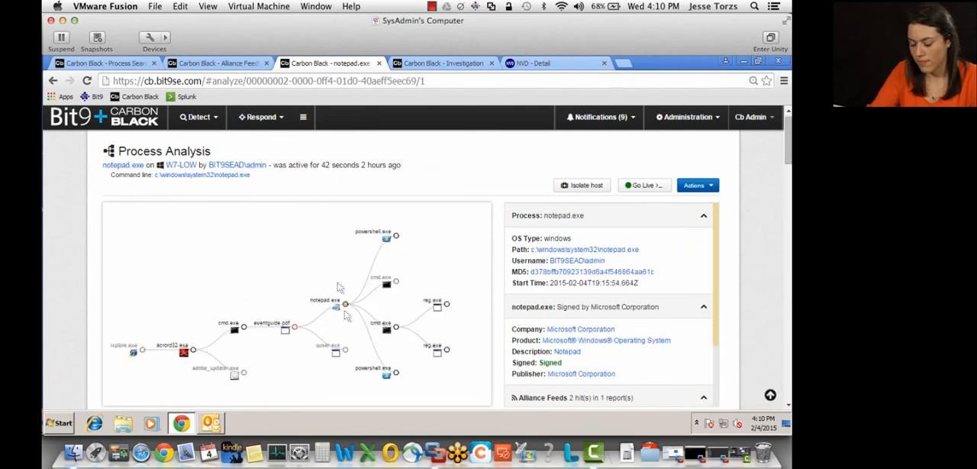
mouse_move(387, 309)
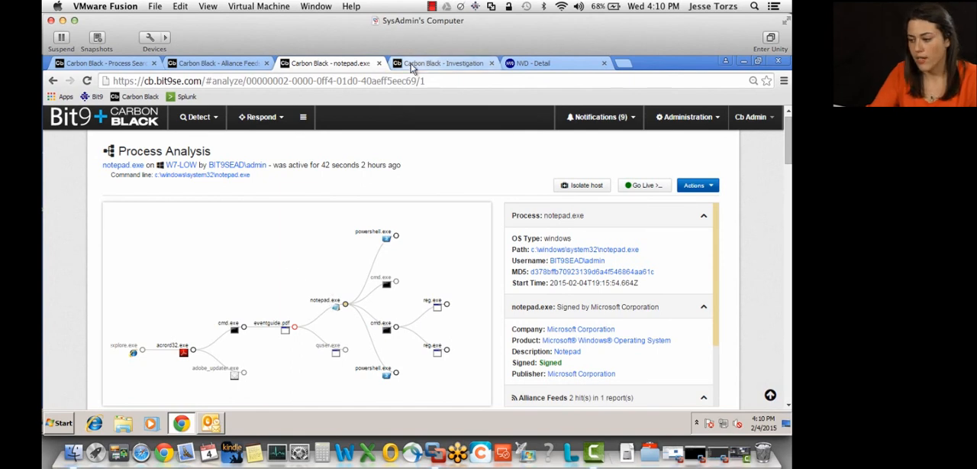
From the investigation, show the 'Processes with Unusual Extensions' watchlist headed by eventguide.pdf.
left_click(198, 116)
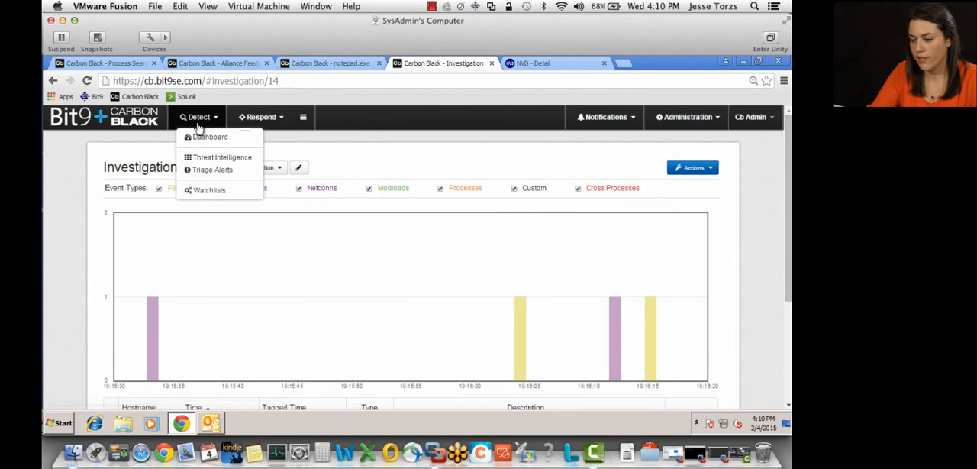
left_click(211, 189)
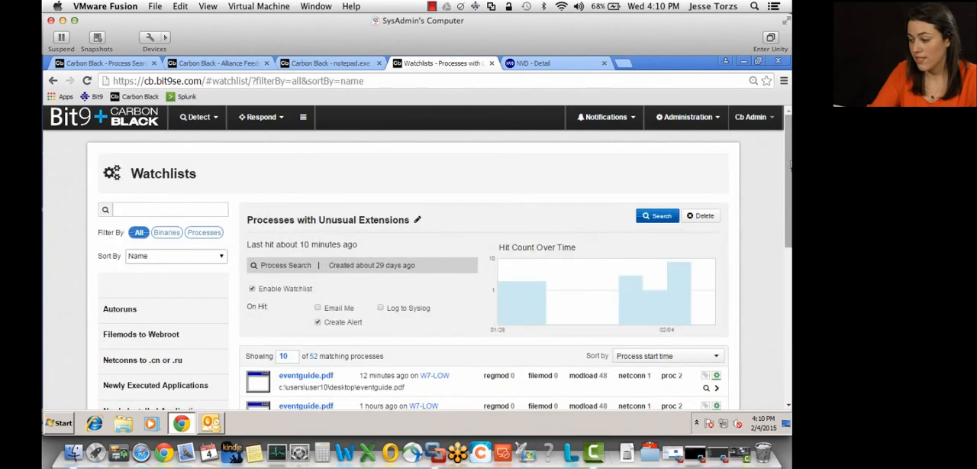
mouse_move(516, 177)
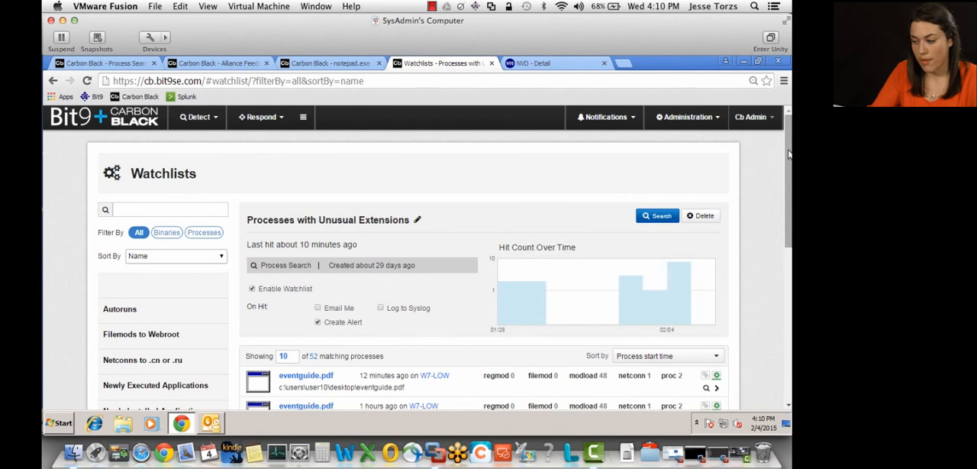
scroll("down", 3)
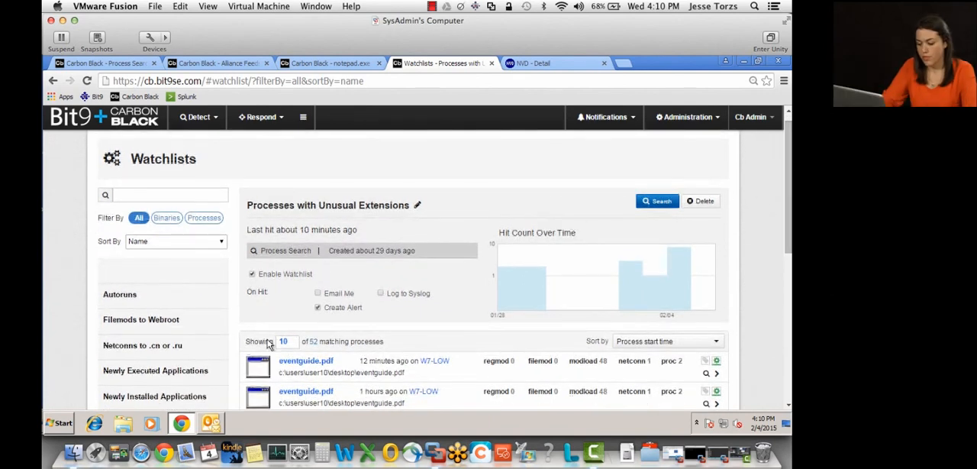
mouse_move(160, 351)
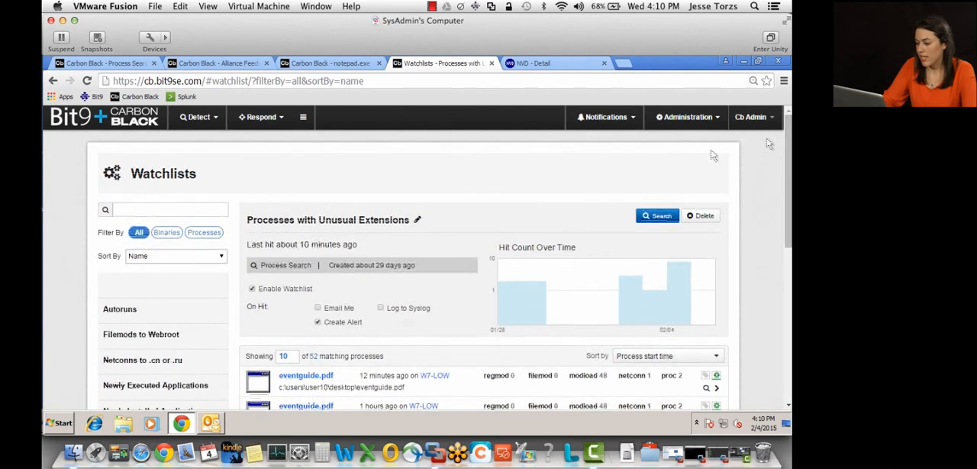
mouse_move(577, 157)
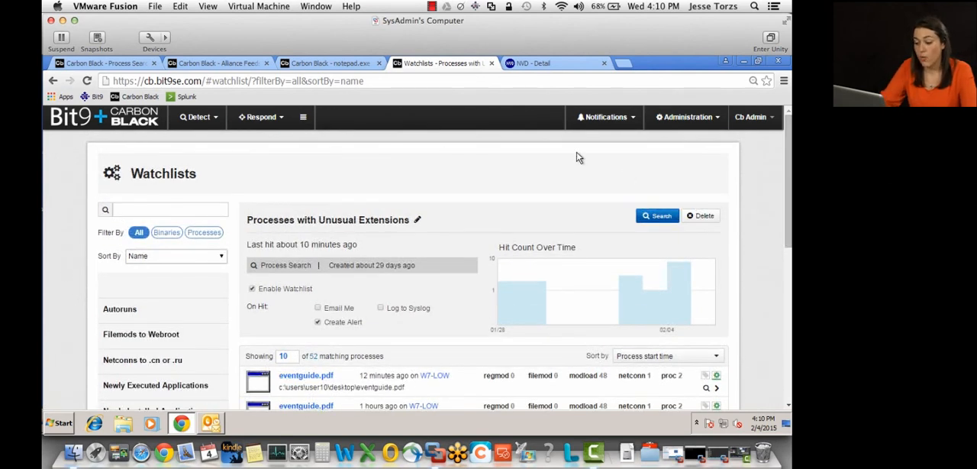
mouse_move(519, 173)
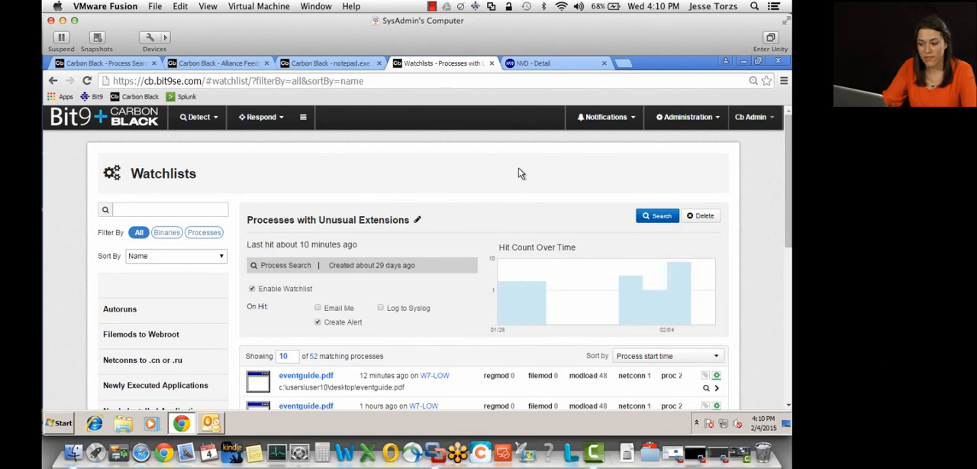
mouse_move(487, 177)
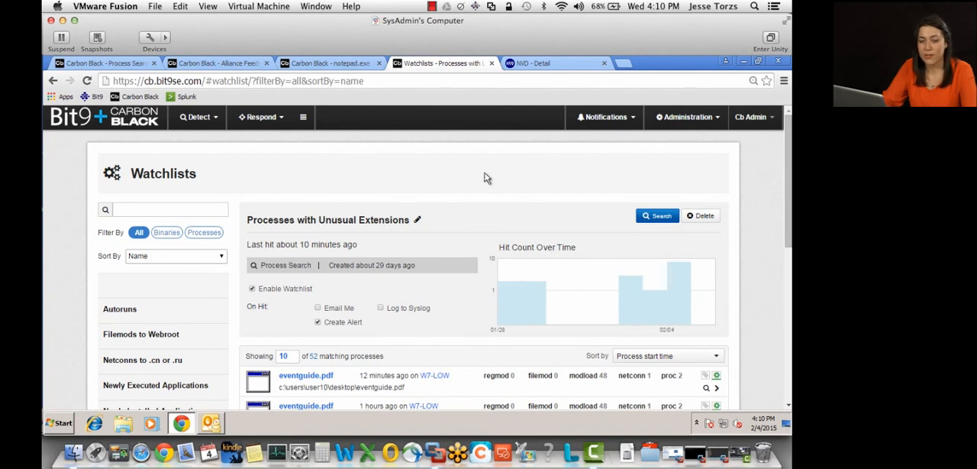
mouse_move(509, 160)
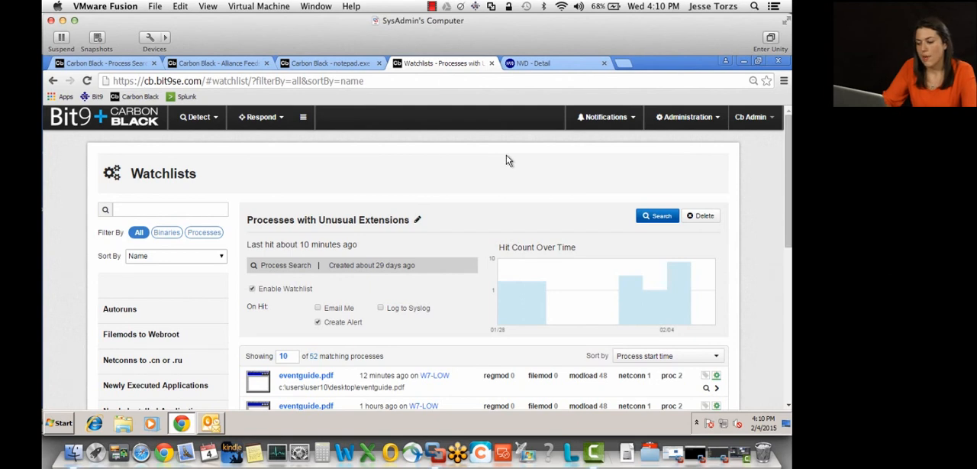
mouse_move(373, 168)
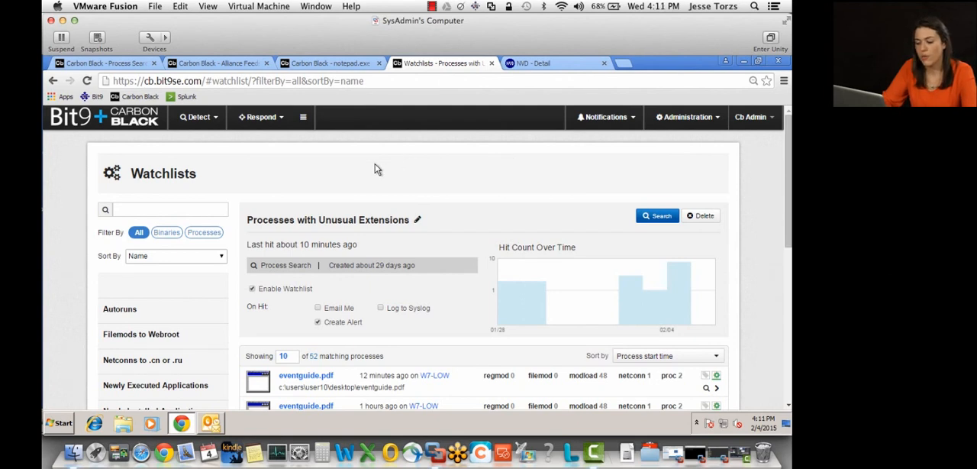
mouse_move(479, 152)
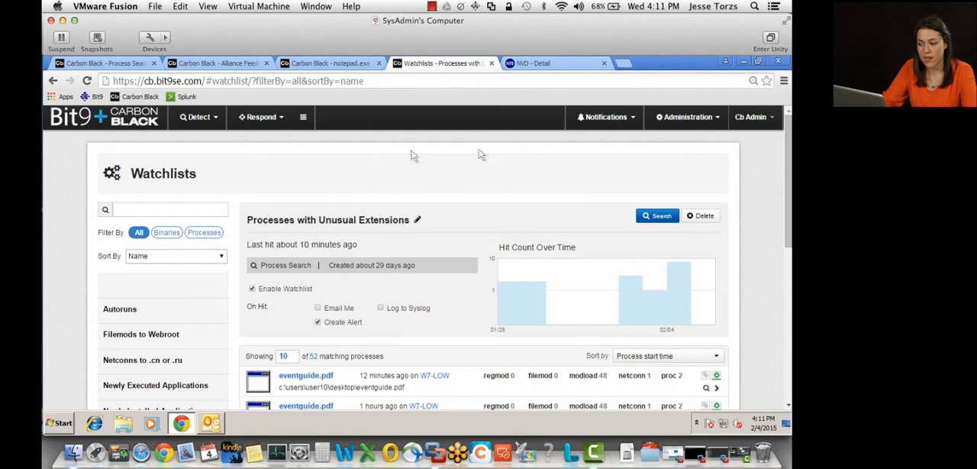
mouse_move(379, 164)
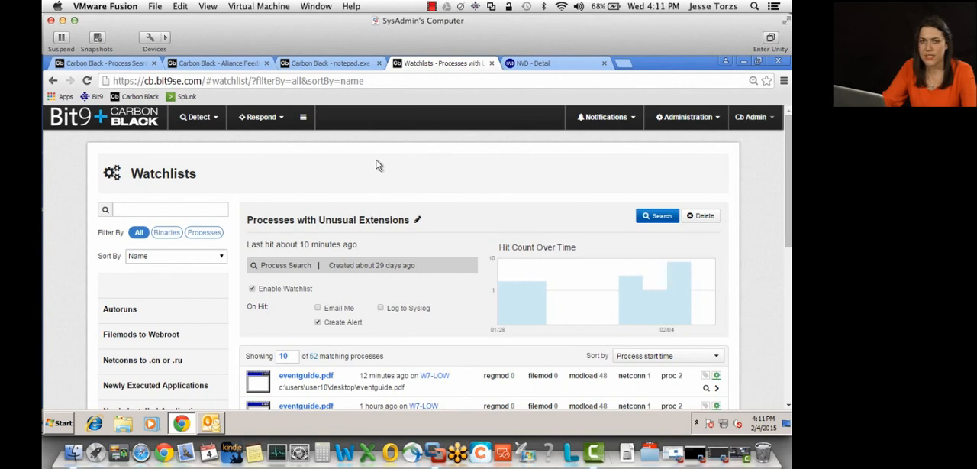
mouse_move(360, 168)
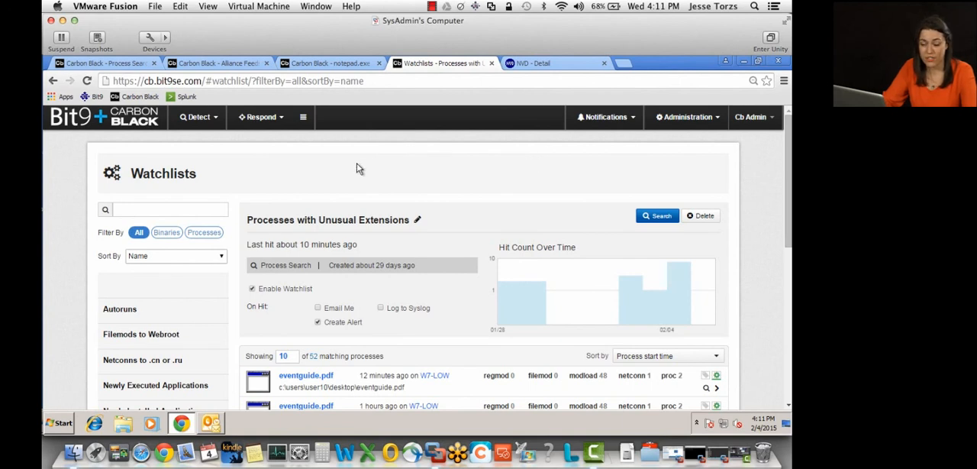
mouse_move(339, 162)
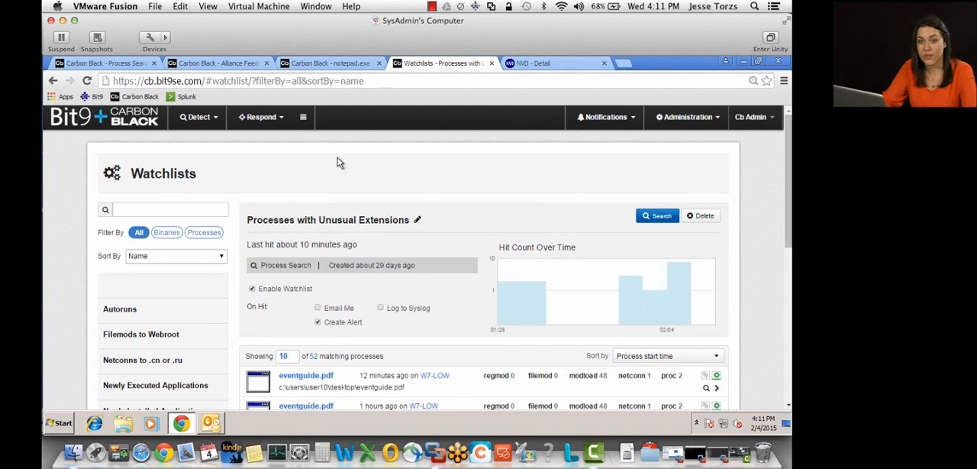
mouse_move(319, 168)
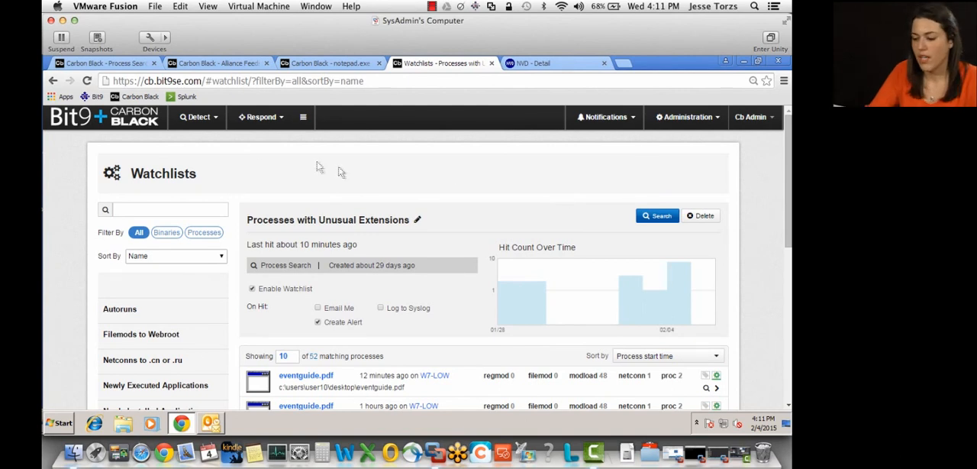
Bring up Triage Alerts from the Detect menu and locate the cmd.exe Unusual Parents alert.
left_click(195, 116)
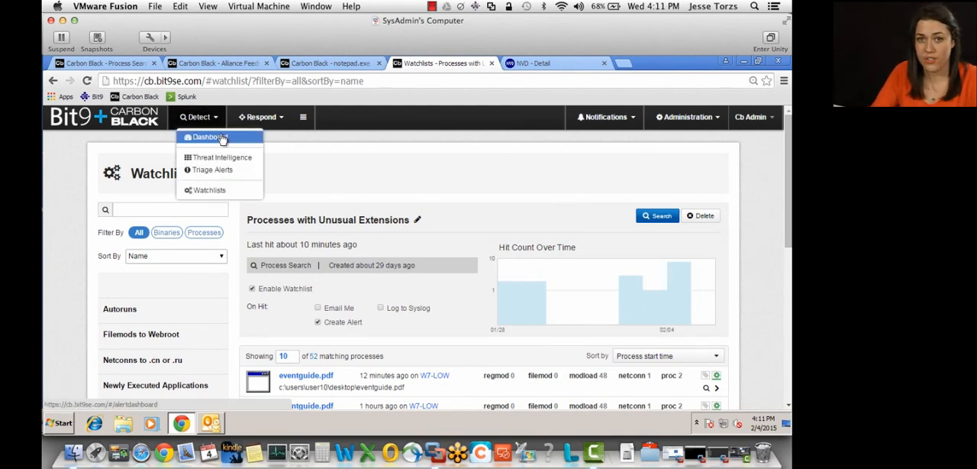
left_click(221, 167)
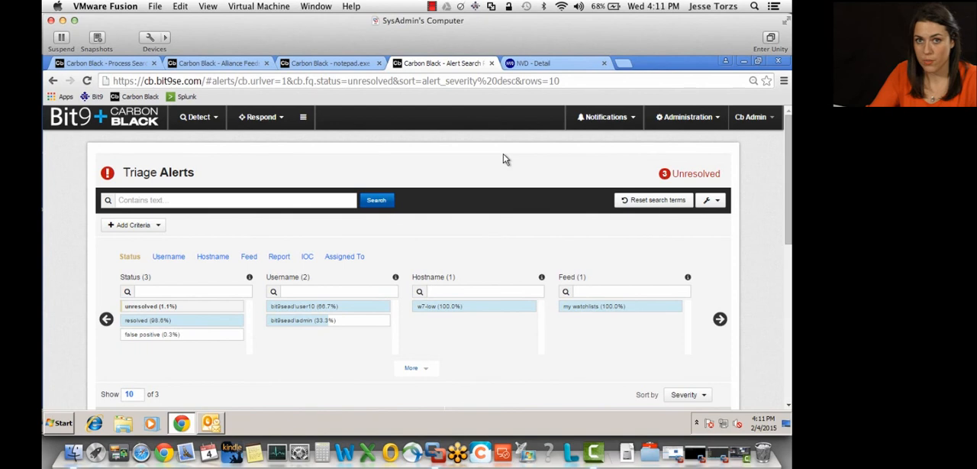
scroll("down", 3)
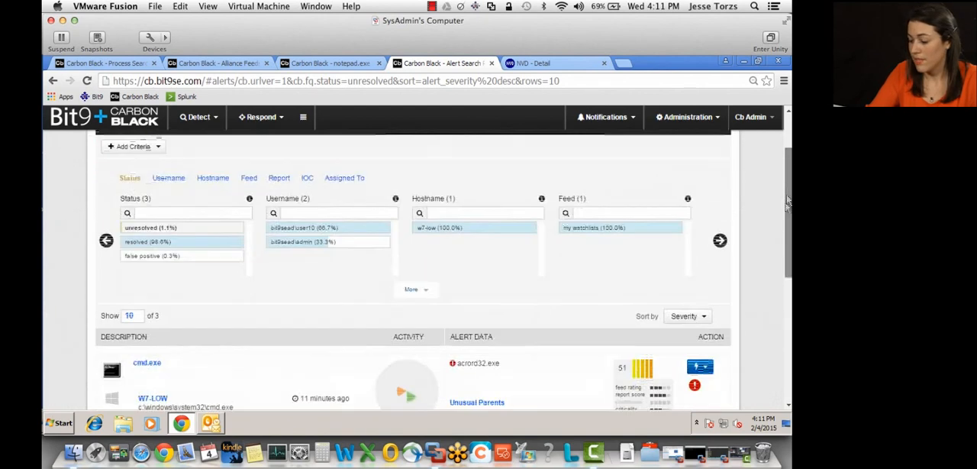
scroll("down", 3)
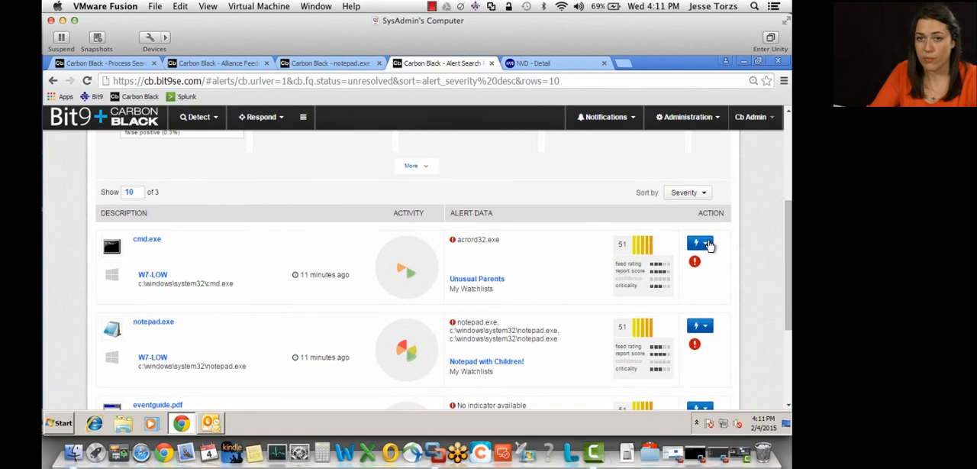
Mark the cmd.exe alert as resolved from its status dropdown.
left_click(699, 243)
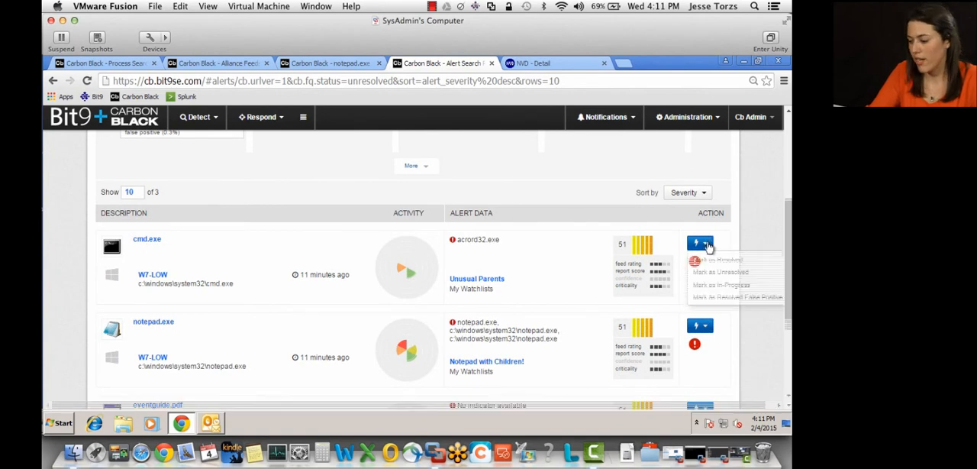
mouse_move(717, 259)
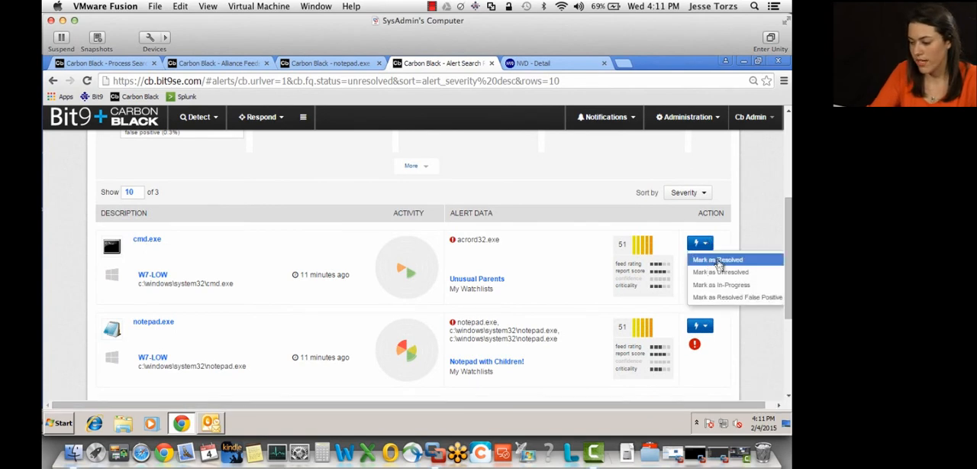
left_click(716, 260)
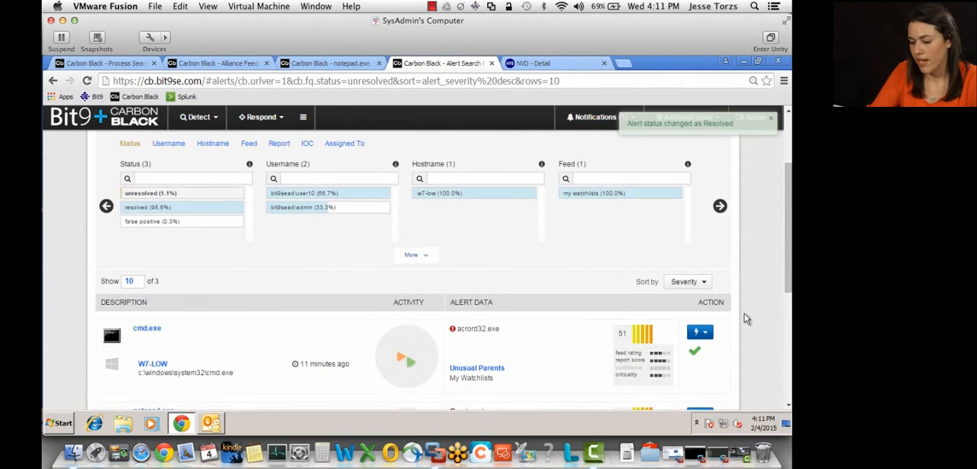
left_click(199, 116)
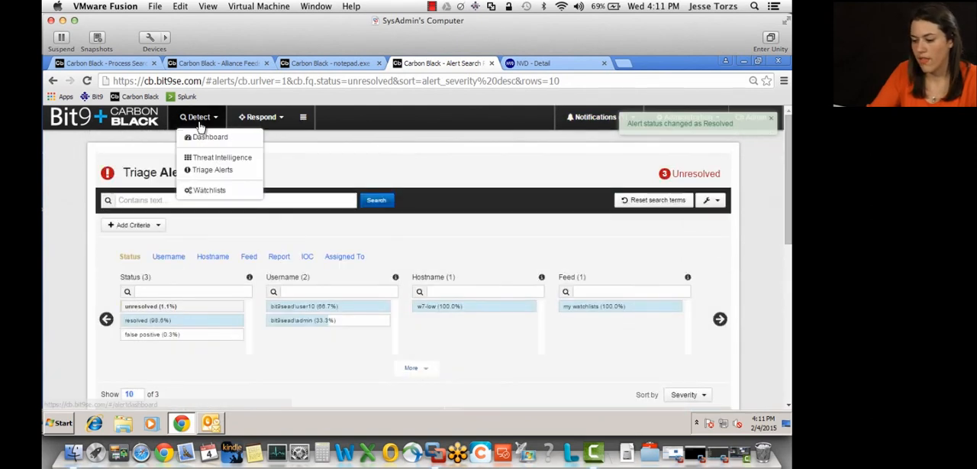
Go to the Detect > Dashboard view showing 1 host, 3 unresolved alerts and 11-minute average age.
left_click(211, 137)
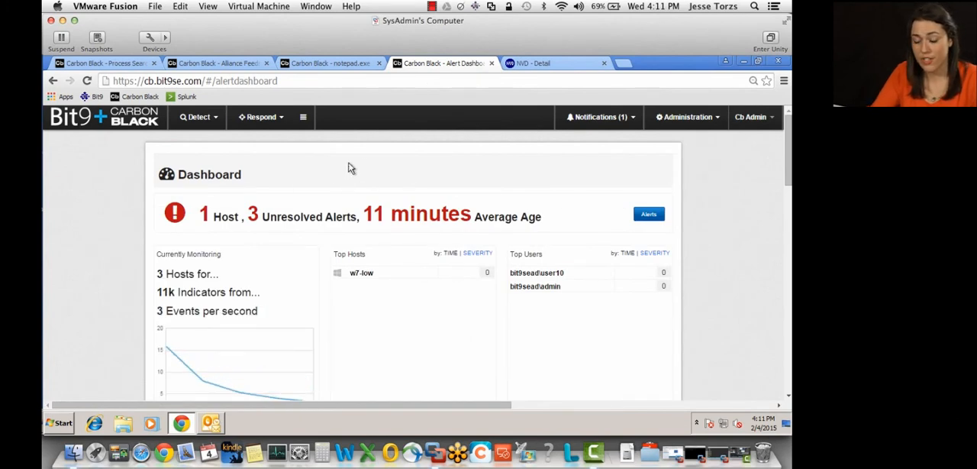
left_click(686, 116)
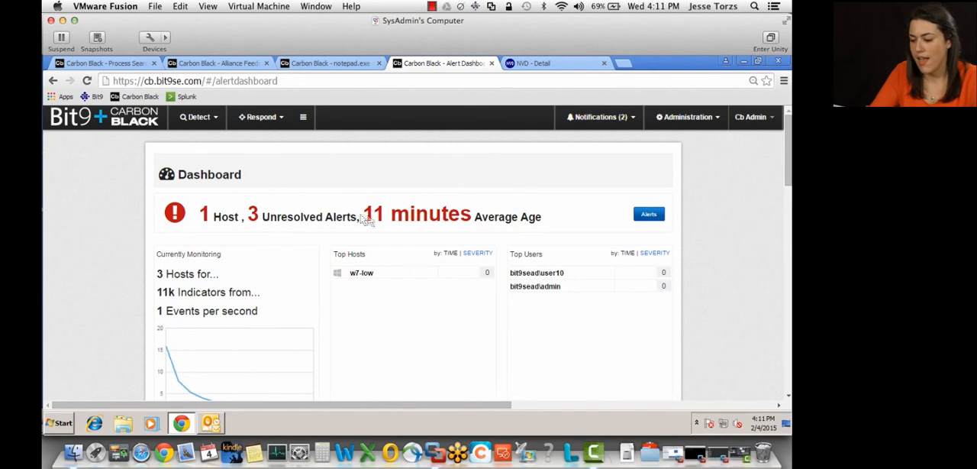
mouse_move(470, 305)
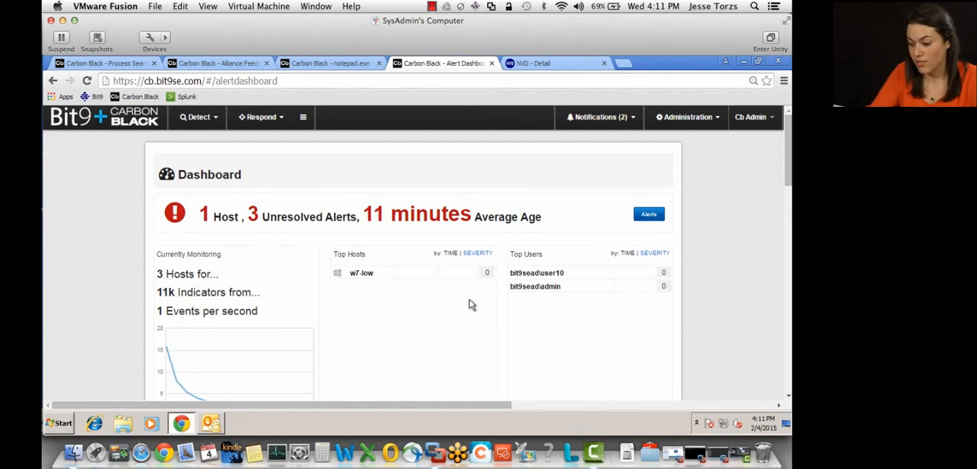
mouse_move(424, 281)
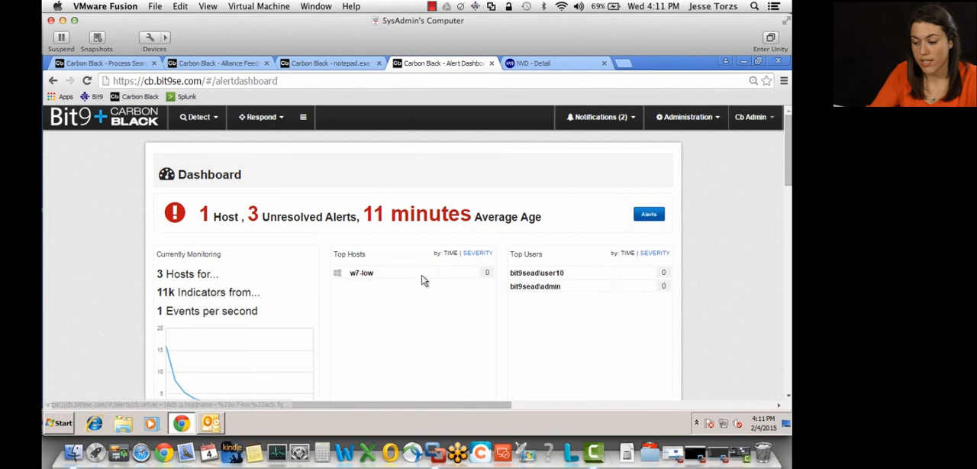
mouse_move(538, 271)
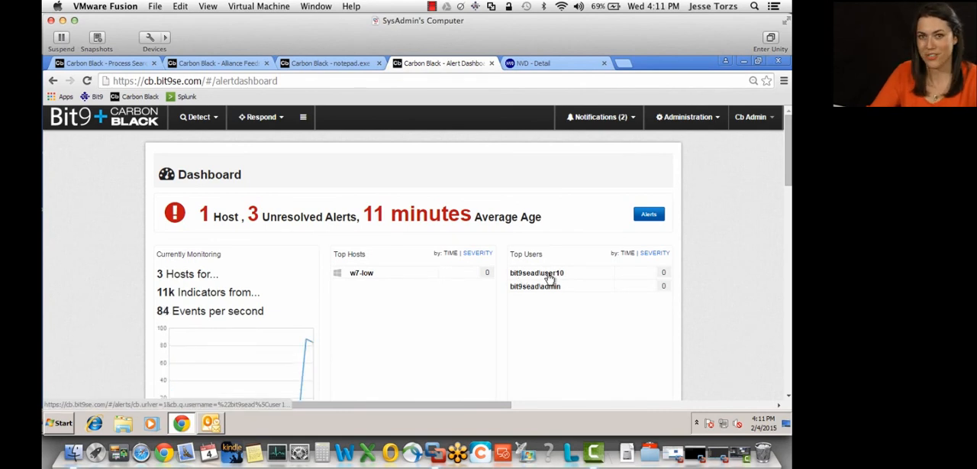
Scroll down to the unresolved alerts list and the Dwell Time, Resolution Time and Hygiene charts.
scroll("down", 3)
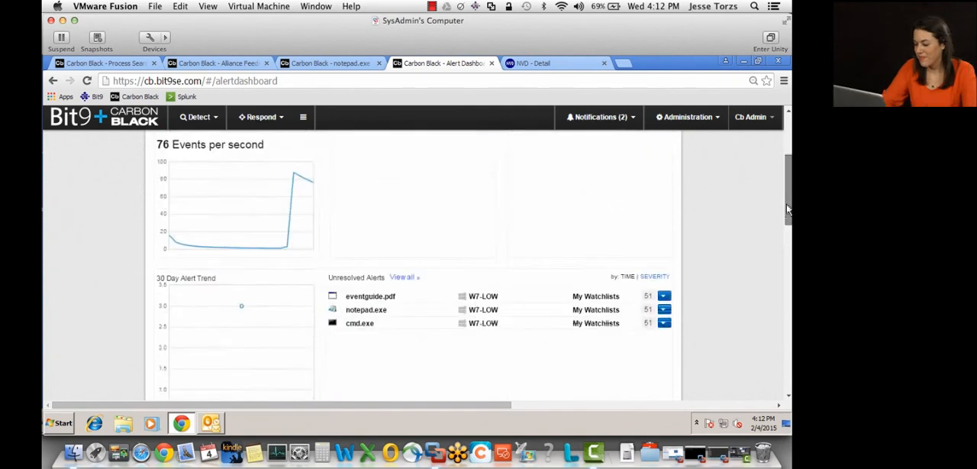
scroll("down", 3)
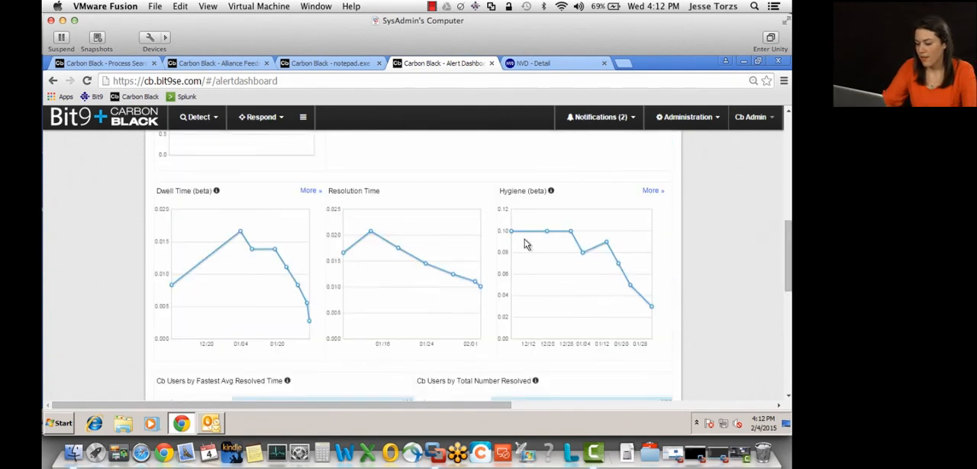
mouse_move(618, 267)
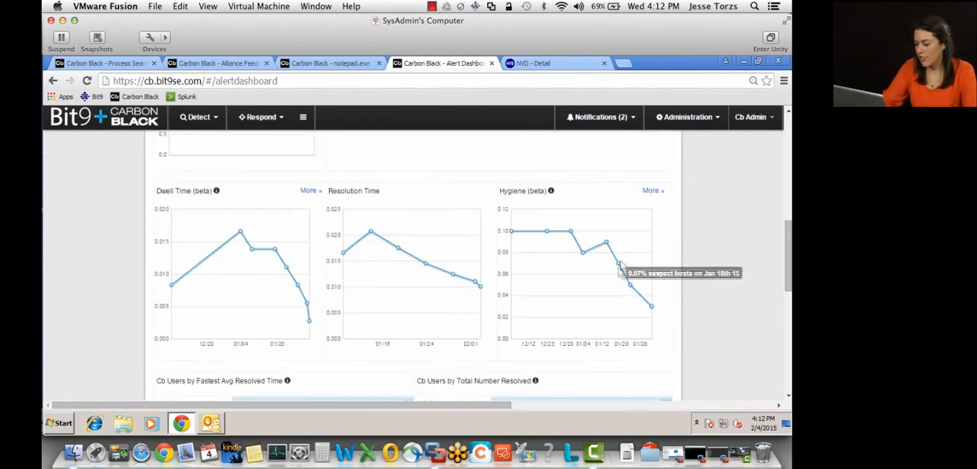
mouse_move(534, 229)
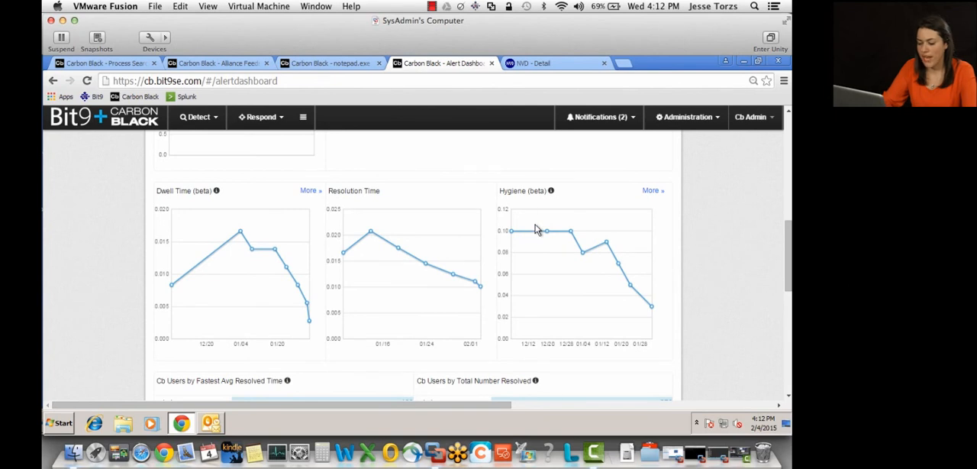
mouse_move(556, 221)
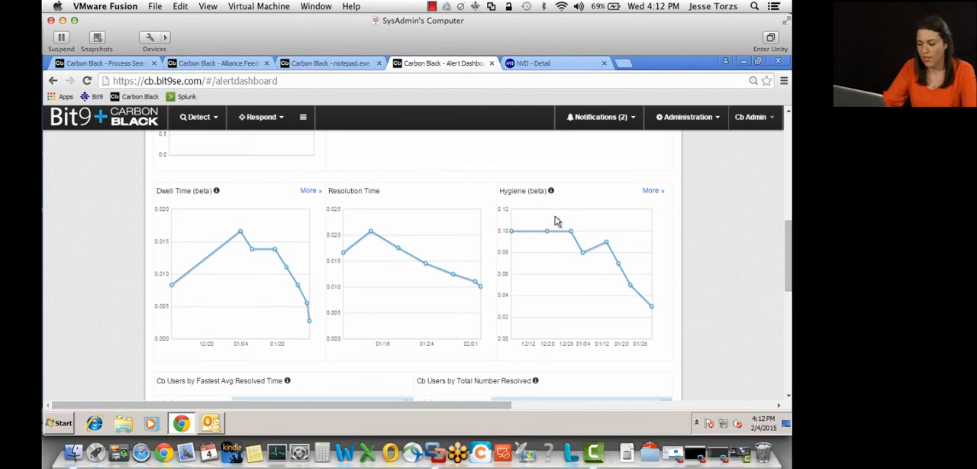
mouse_move(542, 220)
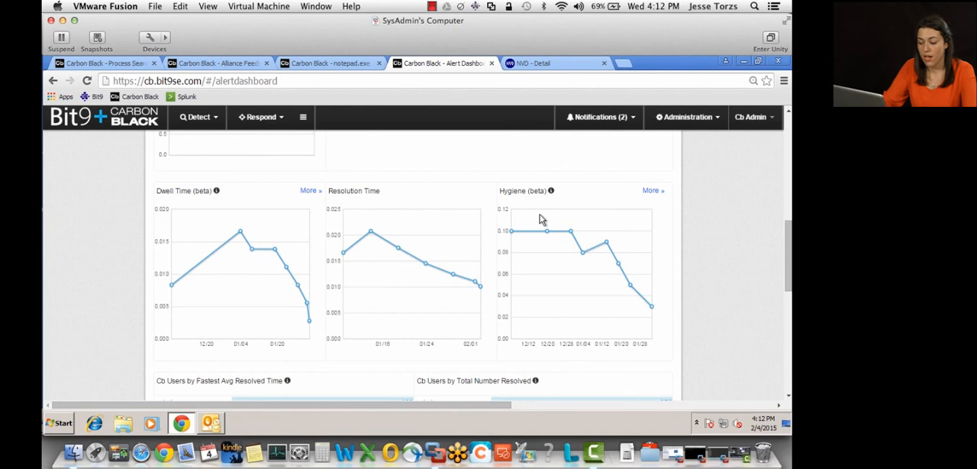
mouse_move(564, 229)
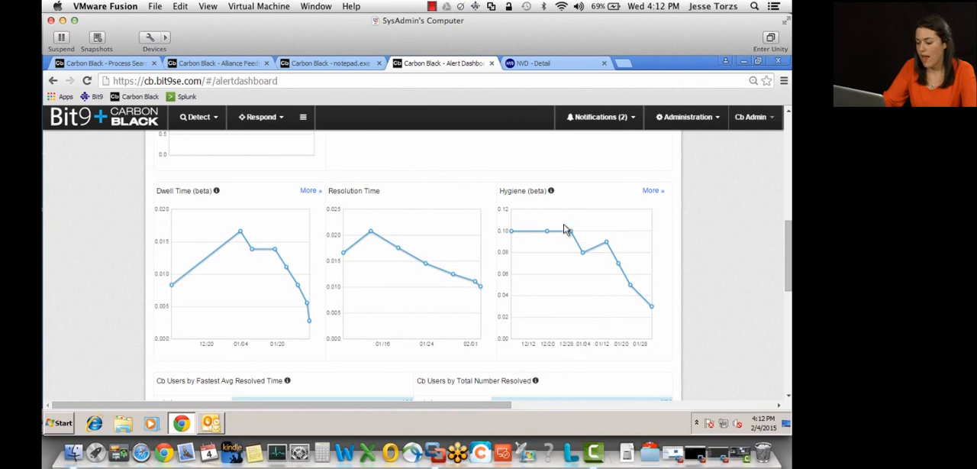
mouse_move(556, 226)
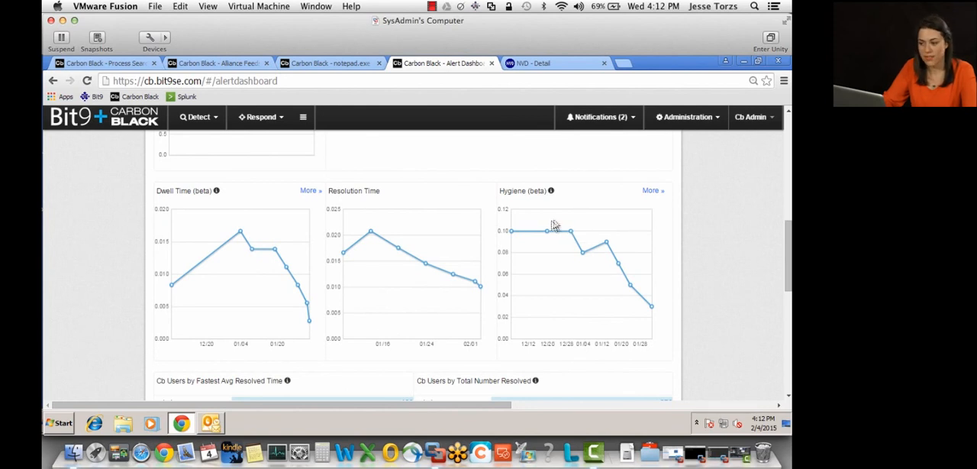
mouse_move(565, 278)
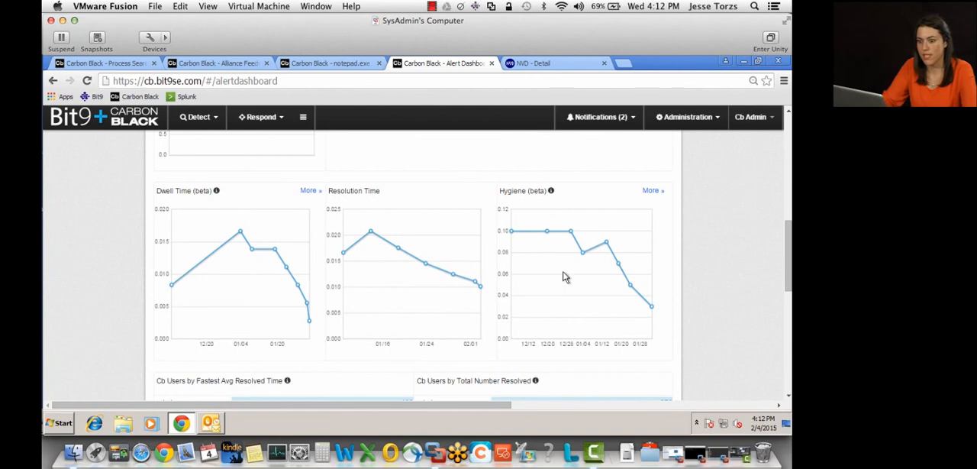
mouse_move(216, 238)
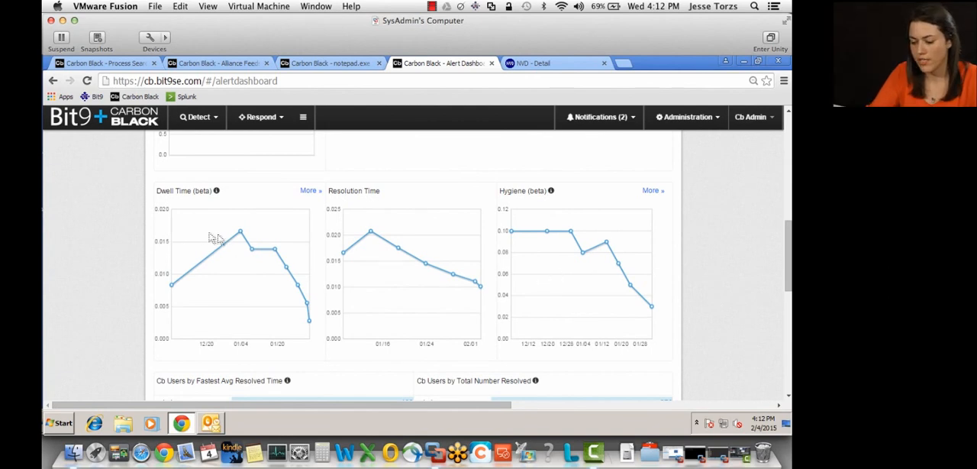
mouse_move(214, 235)
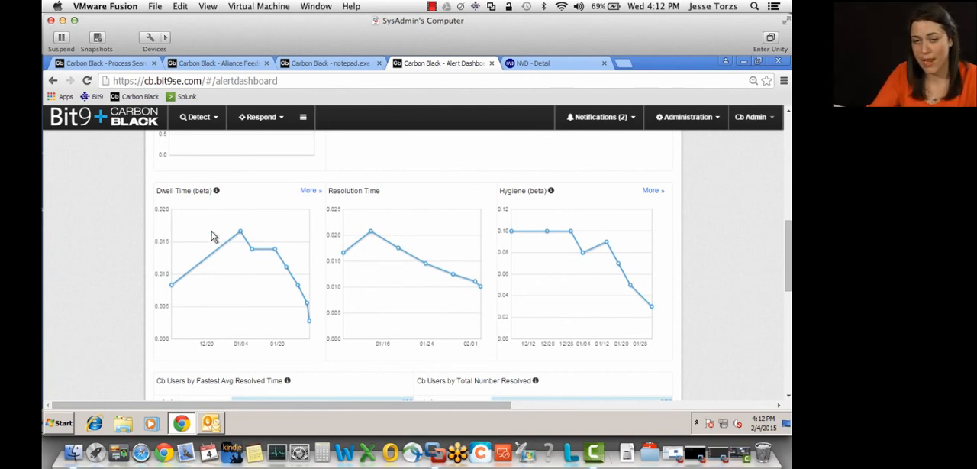
mouse_move(639, 305)
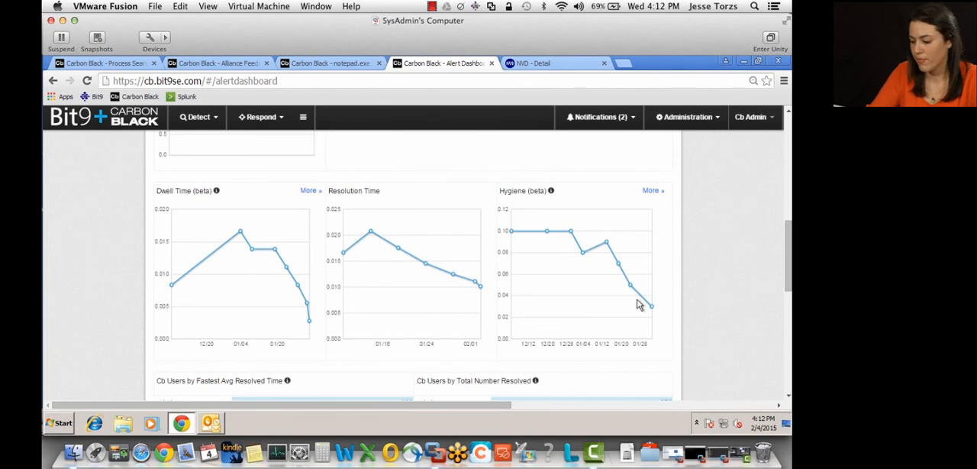
mouse_move(391, 382)
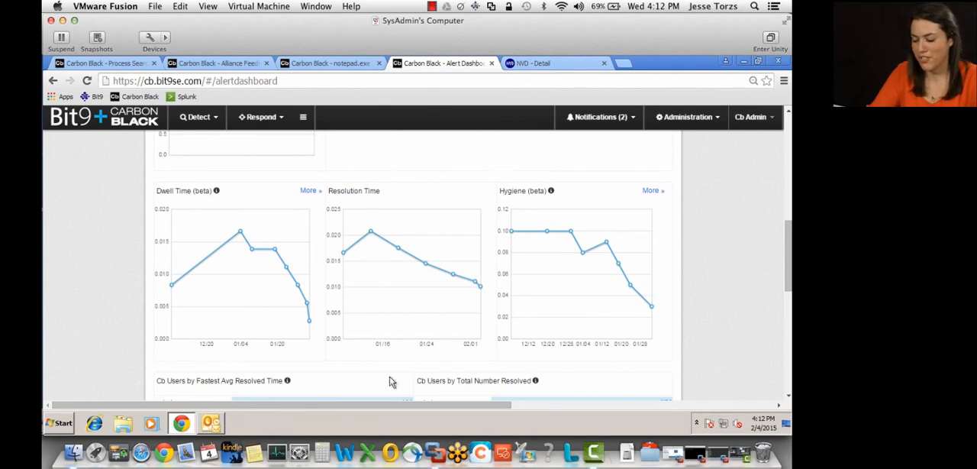
mouse_move(406, 372)
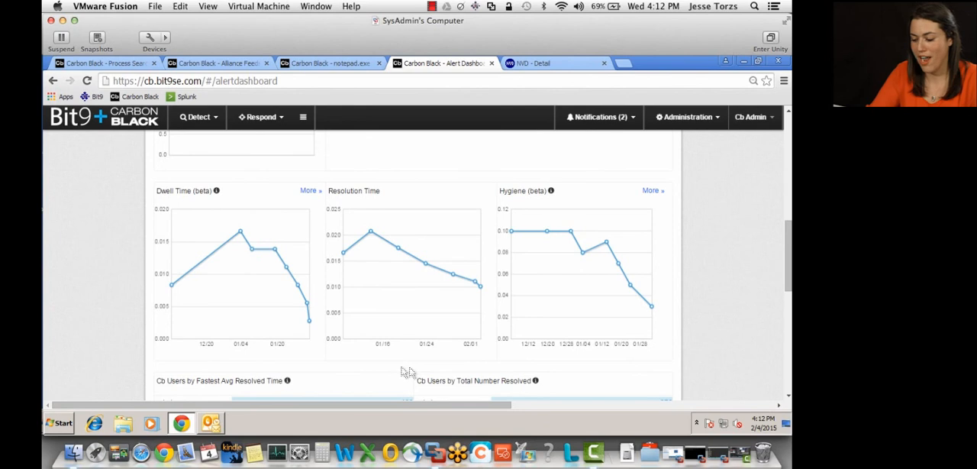
mouse_move(287, 380)
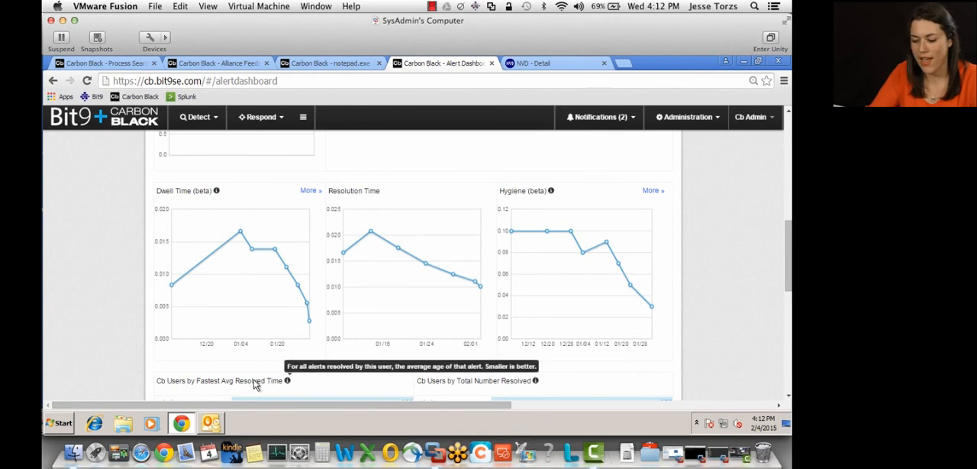
mouse_move(583, 373)
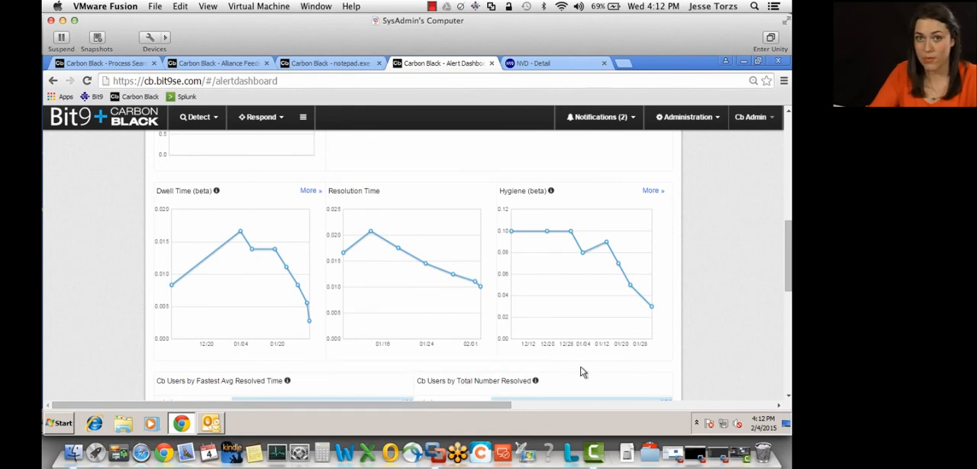
Scroll back up to the top summary of hosts, unresolved alerts and average alert age.
scroll("up", 3)
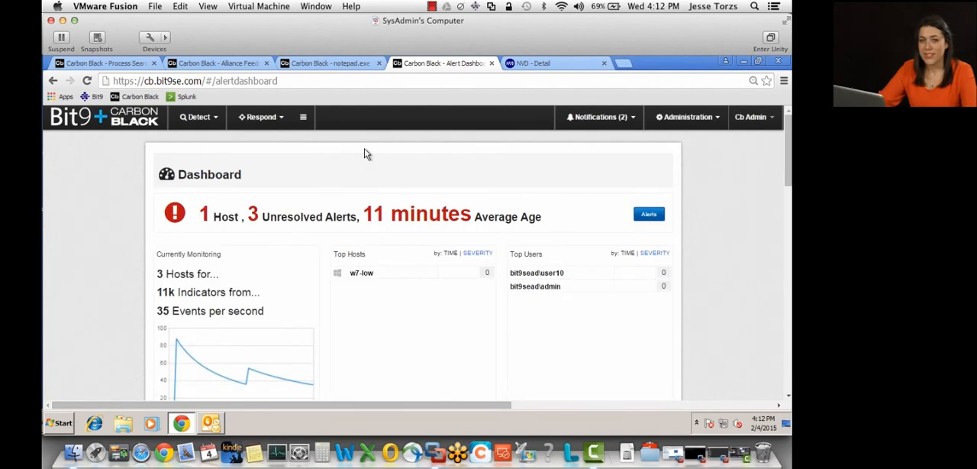
mouse_move(374, 156)
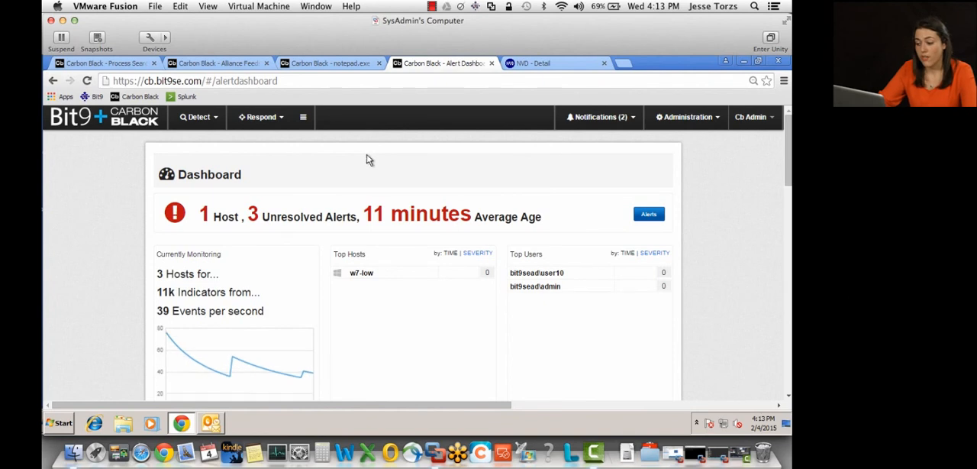
mouse_move(339, 162)
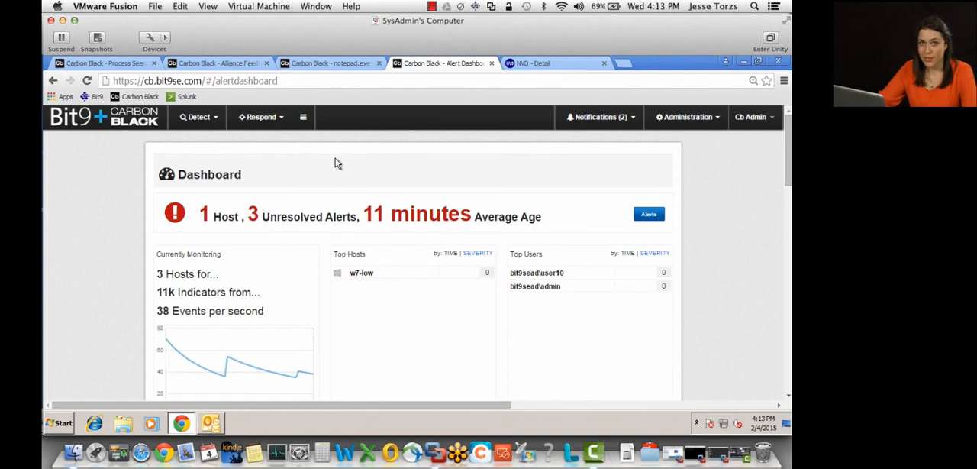
mouse_move(348, 162)
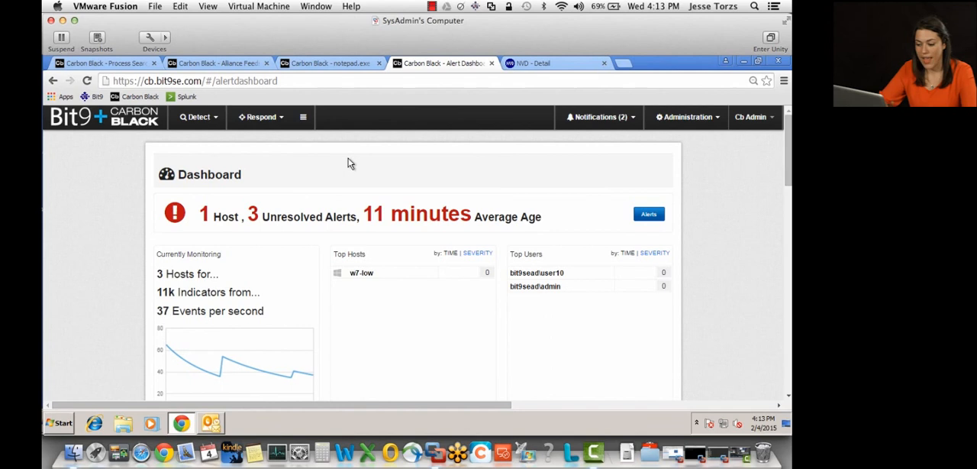